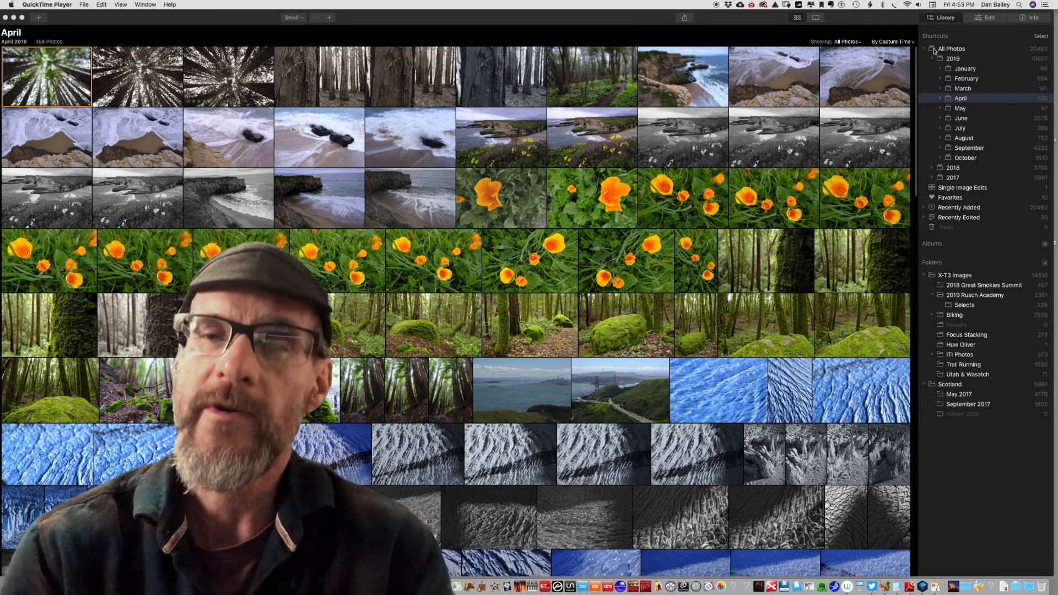
mouse_move(955, 321)
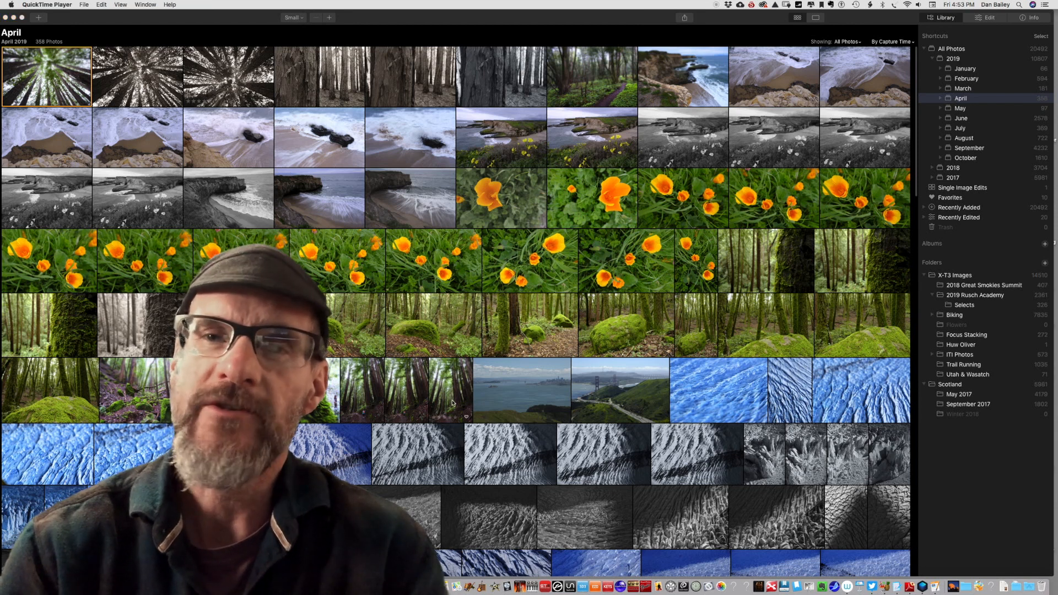
mouse_move(466, 404)
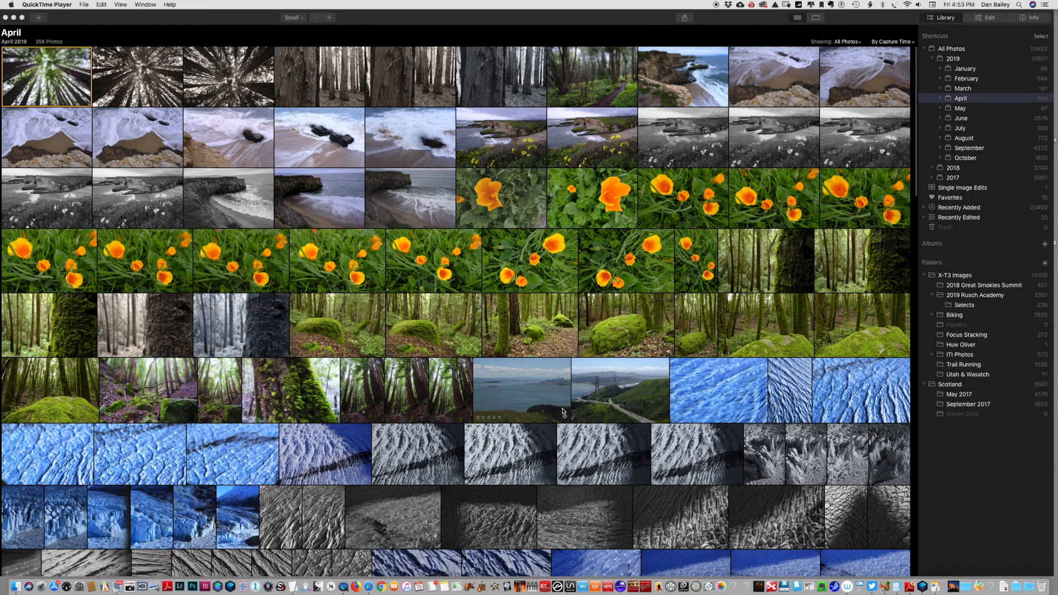
mouse_move(590, 326)
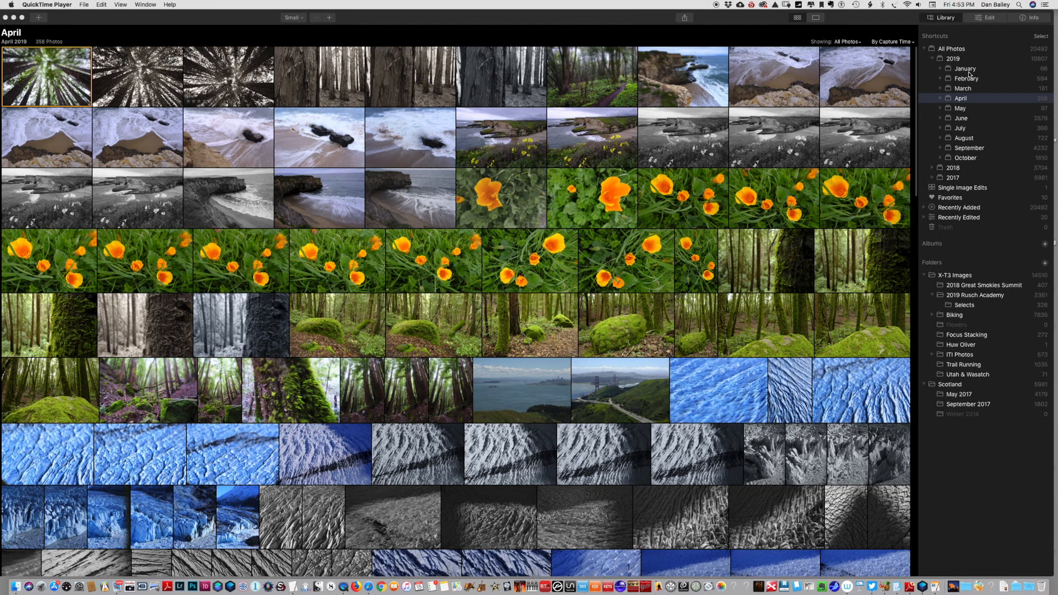
mouse_move(932, 84)
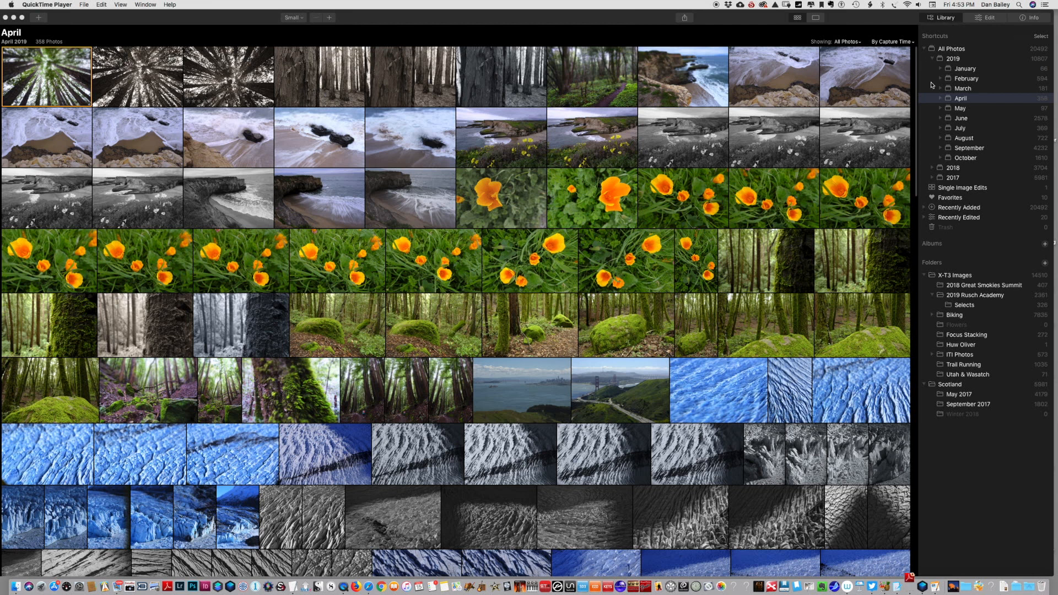
mouse_move(949, 108)
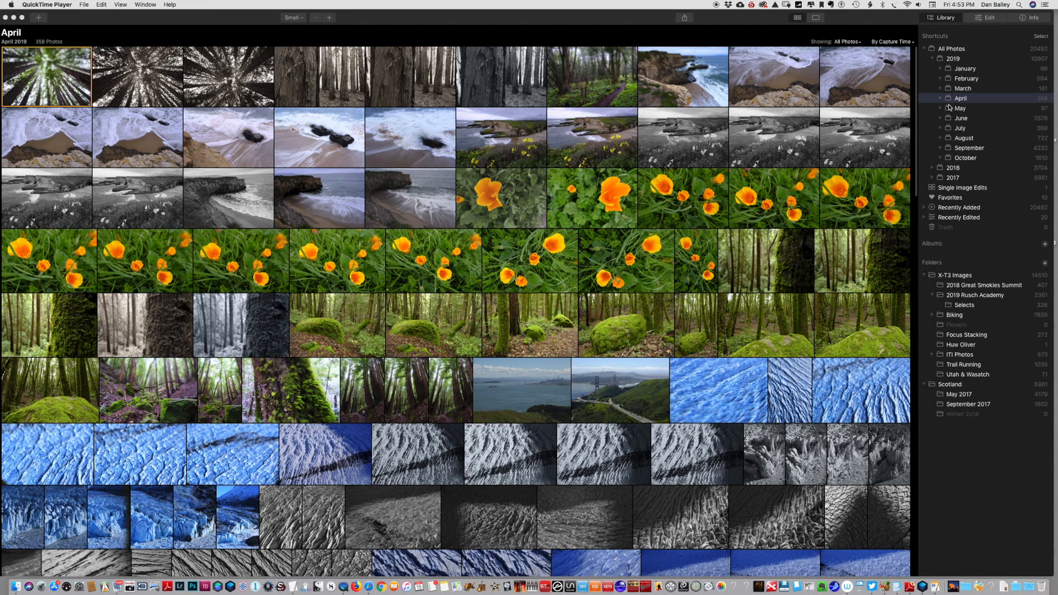
mouse_move(949, 310)
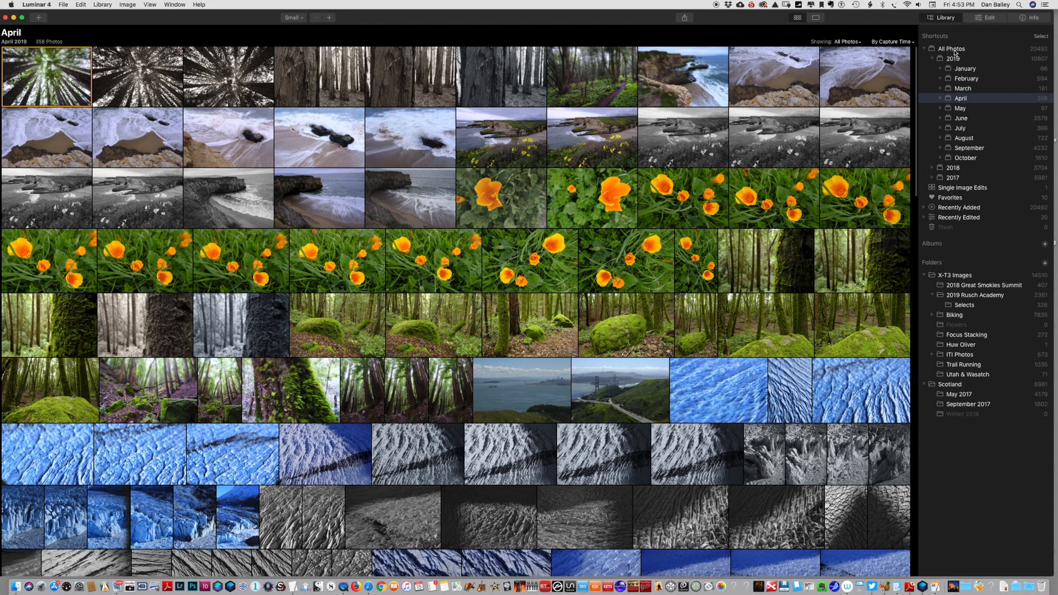
mouse_move(957, 100)
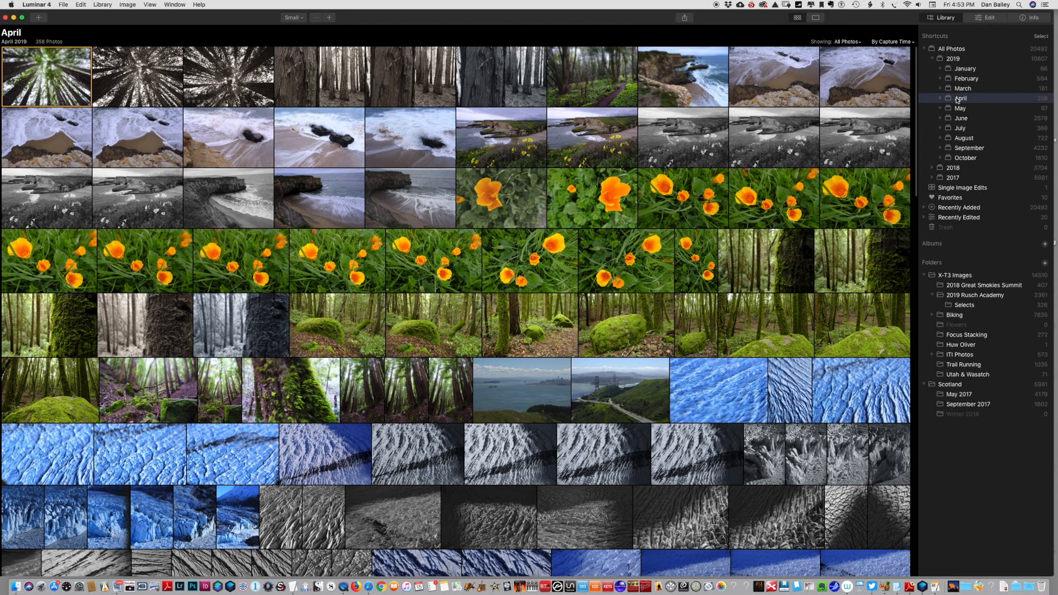
mouse_move(914, 143)
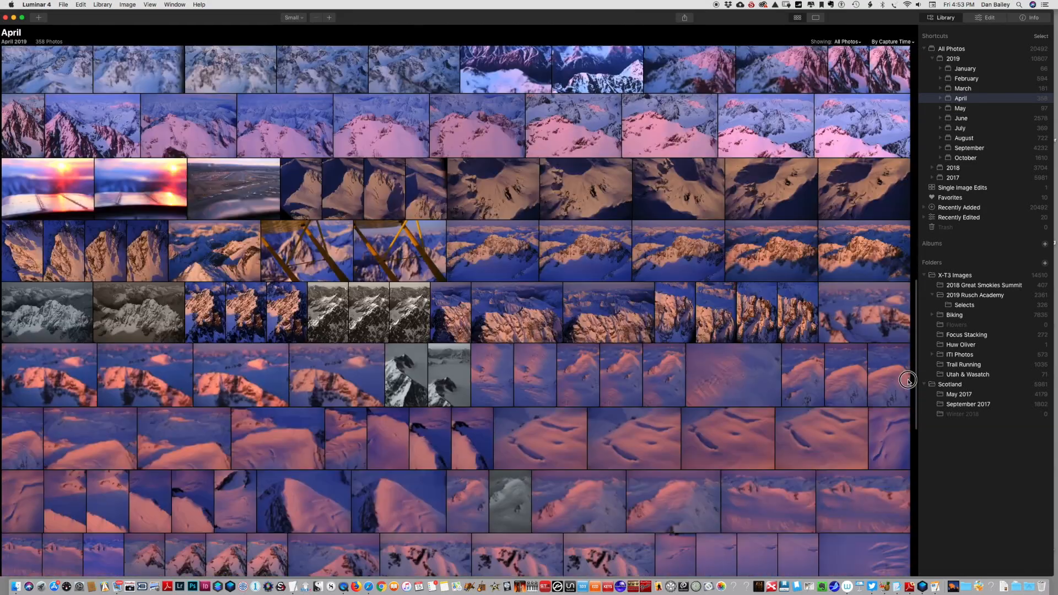
Step: Glance at Favorites, return to the April 2019 folder and scroll to the glacier thumbnails
scroll(down, 3)
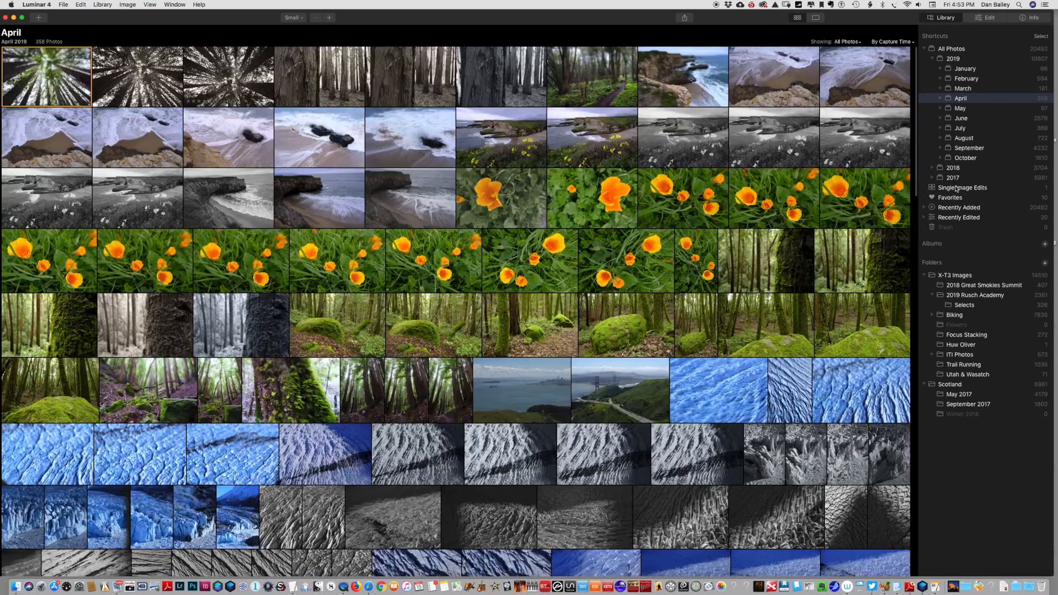
click(950, 198)
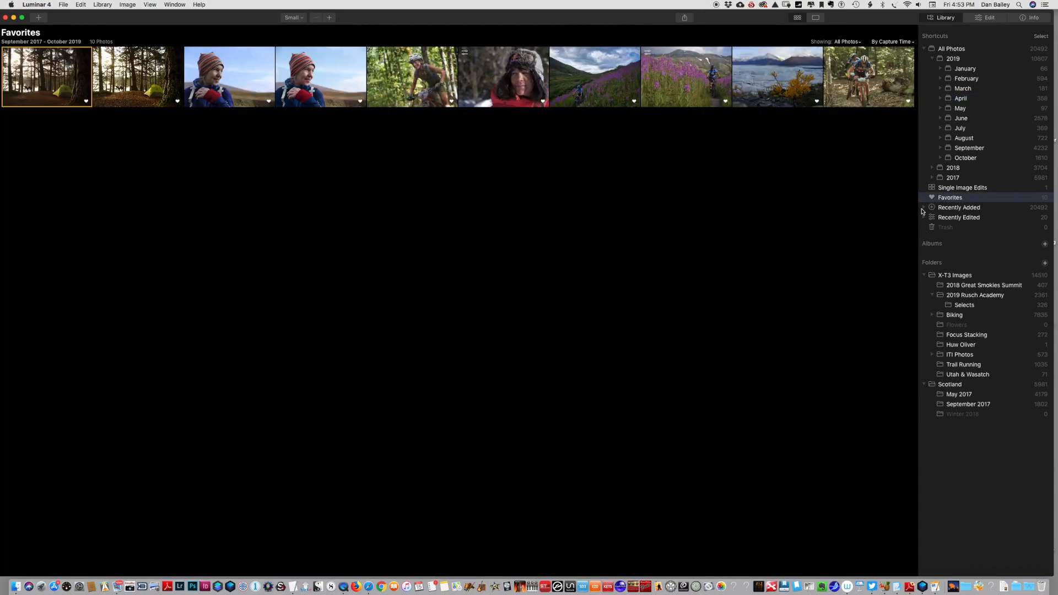
click(961, 98)
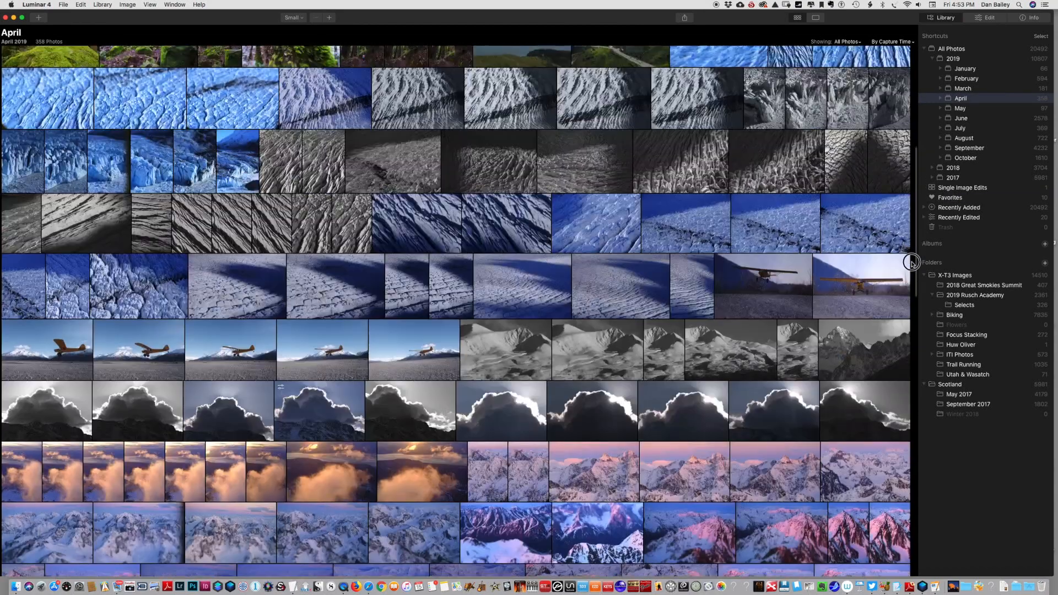
scroll(up, 3)
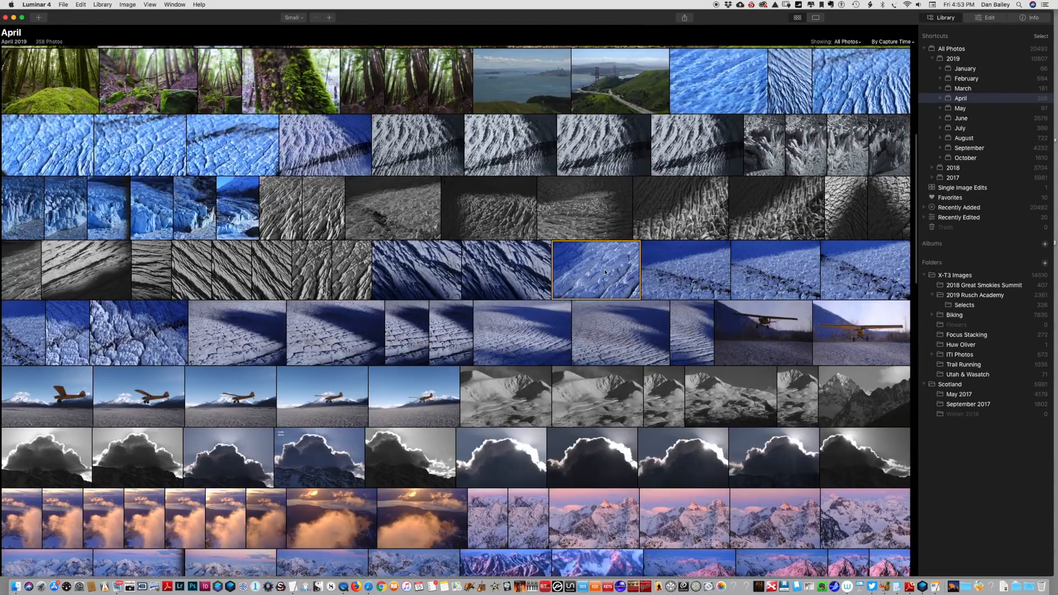
Step: View the glacier-ice photo on its own with its camera, exposure details and histogram
double_click(596, 270)
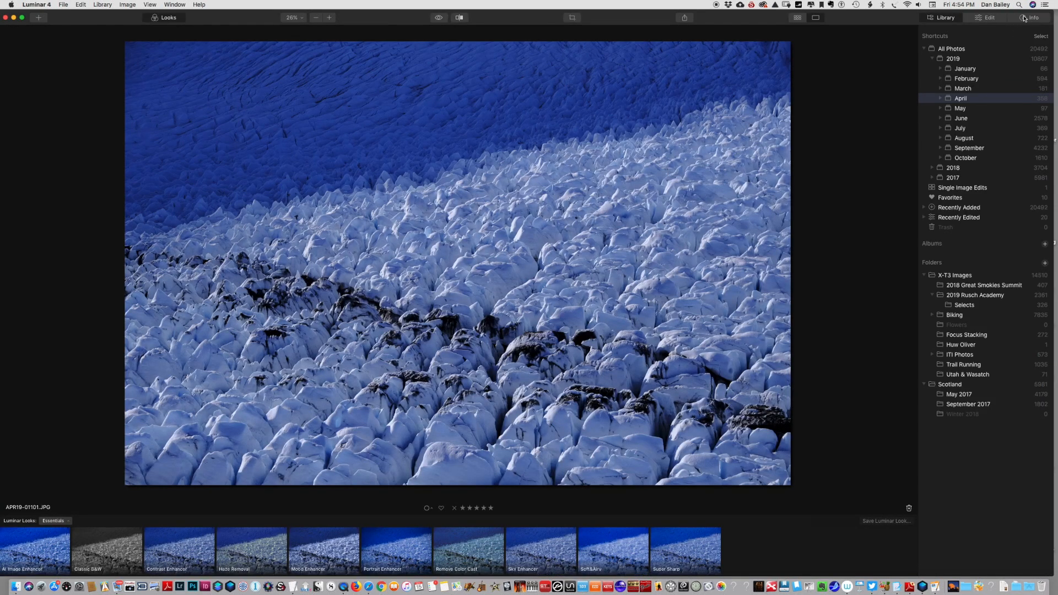
click(1034, 17)
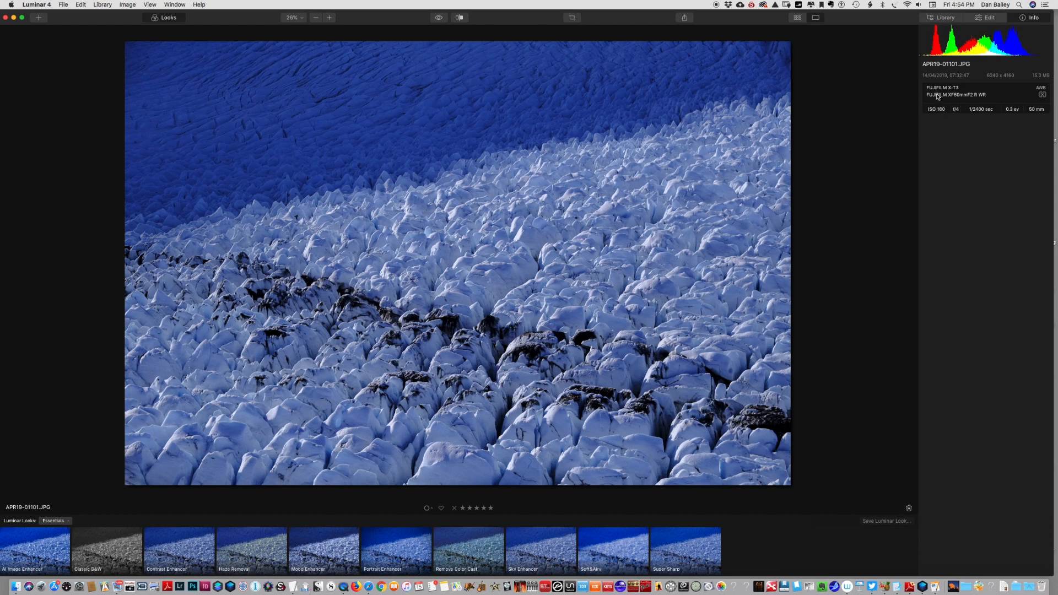
mouse_move(962, 114)
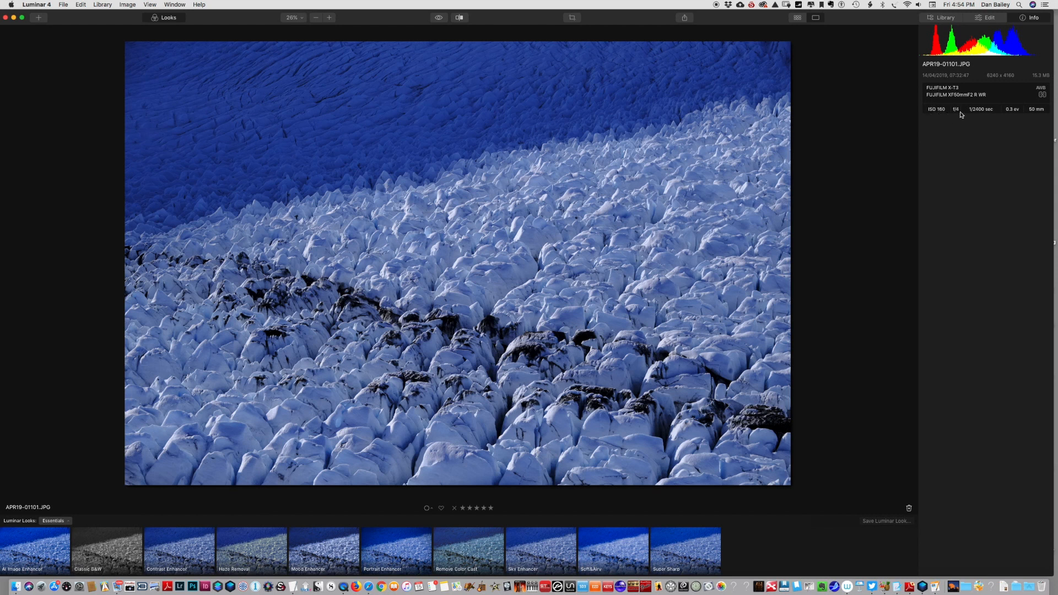
mouse_move(994, 114)
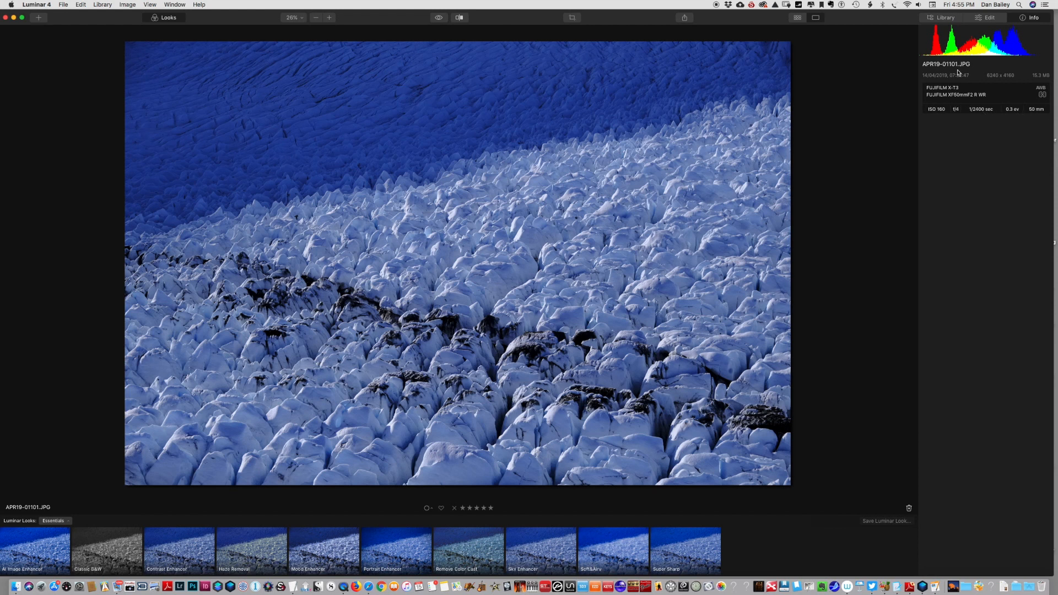
mouse_move(1005, 54)
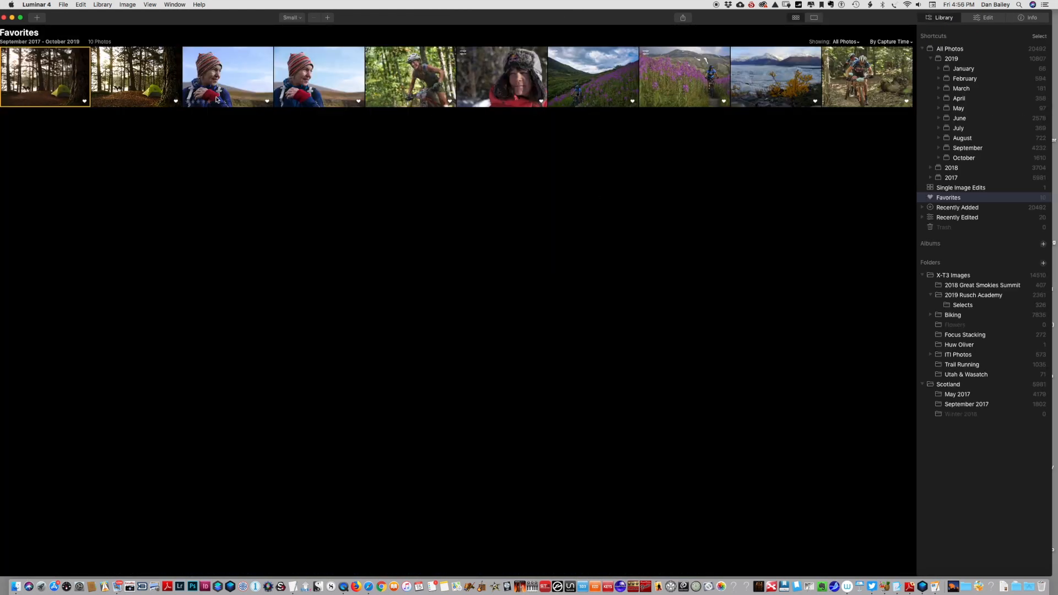
Step: Load the striped-hat portrait into Edit, collapse AI Enhance and show the preset looks strip
double_click(227, 76)
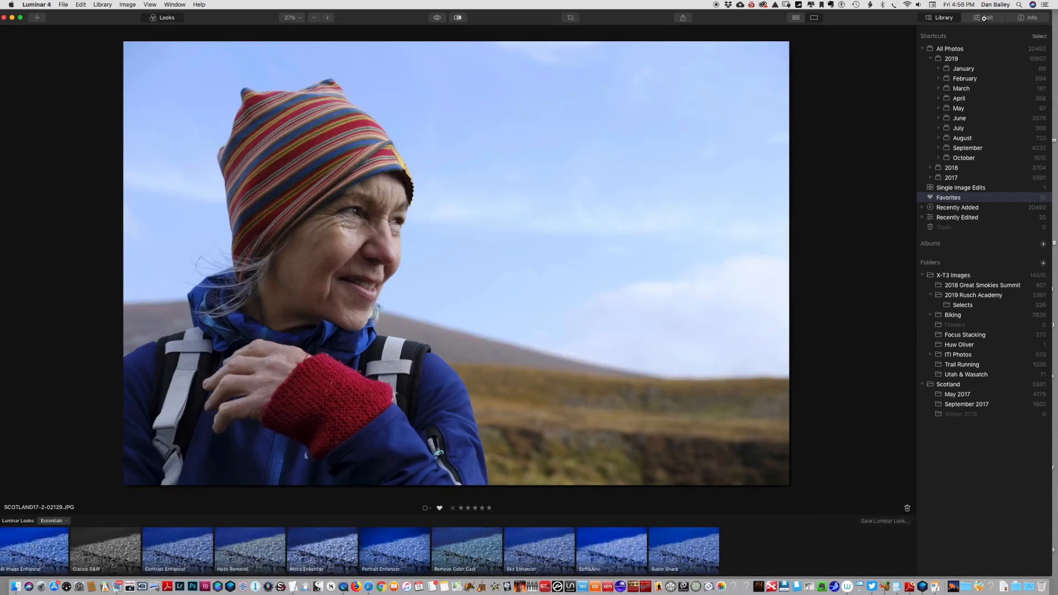
click(987, 17)
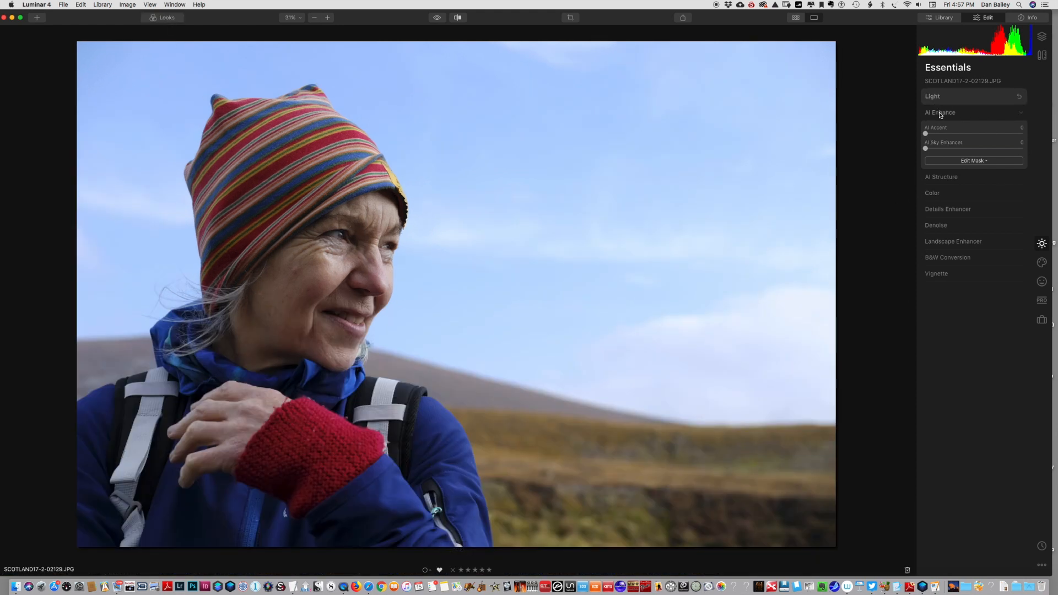
click(940, 111)
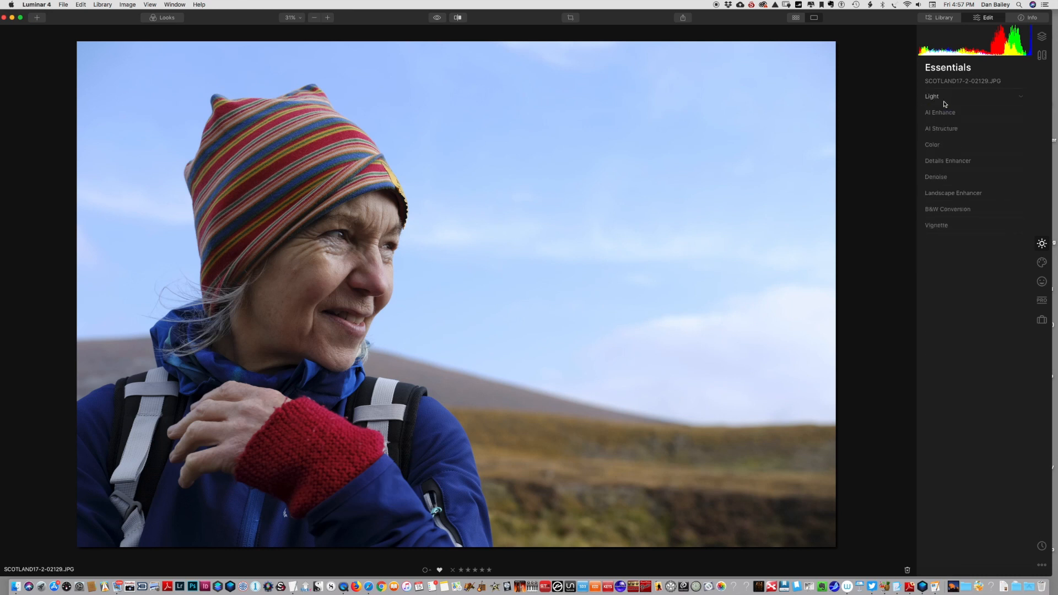
click(165, 17)
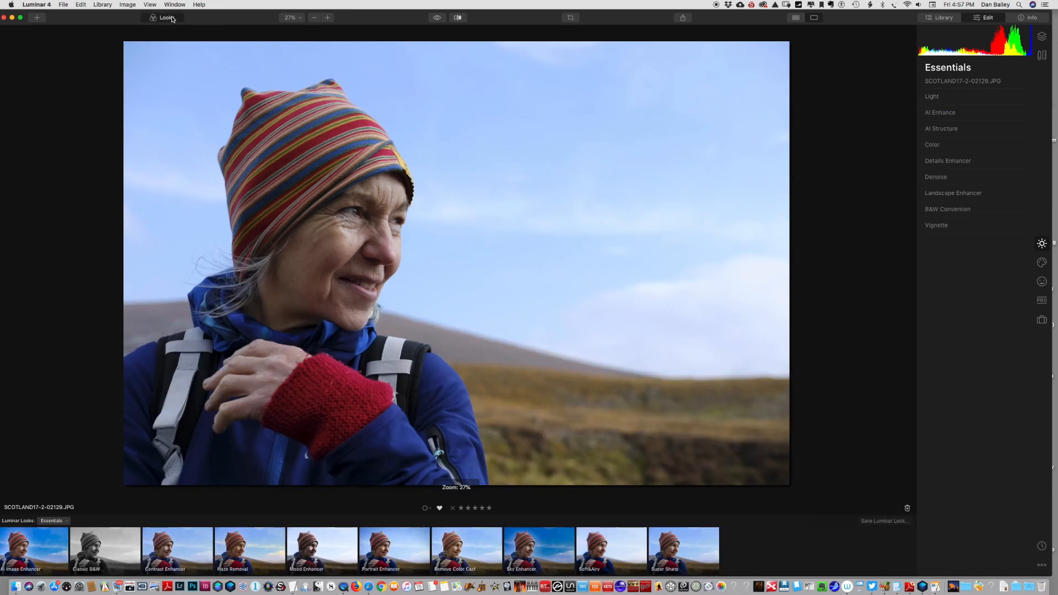
Step: Hide the looks strip and expand the Light adjustments, leaving them at defaults
click(328, 17)
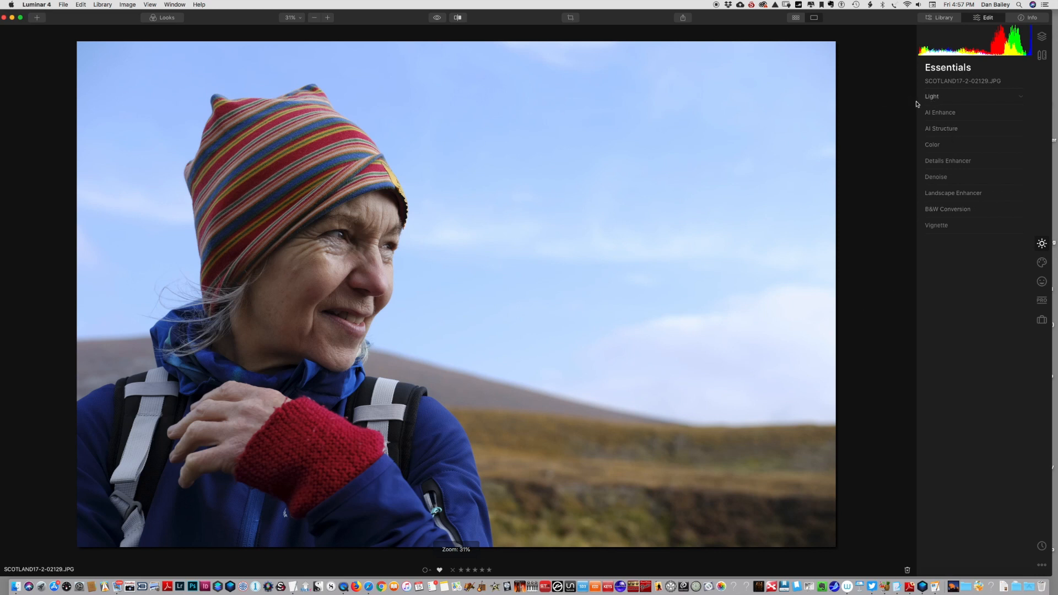
mouse_move(956, 101)
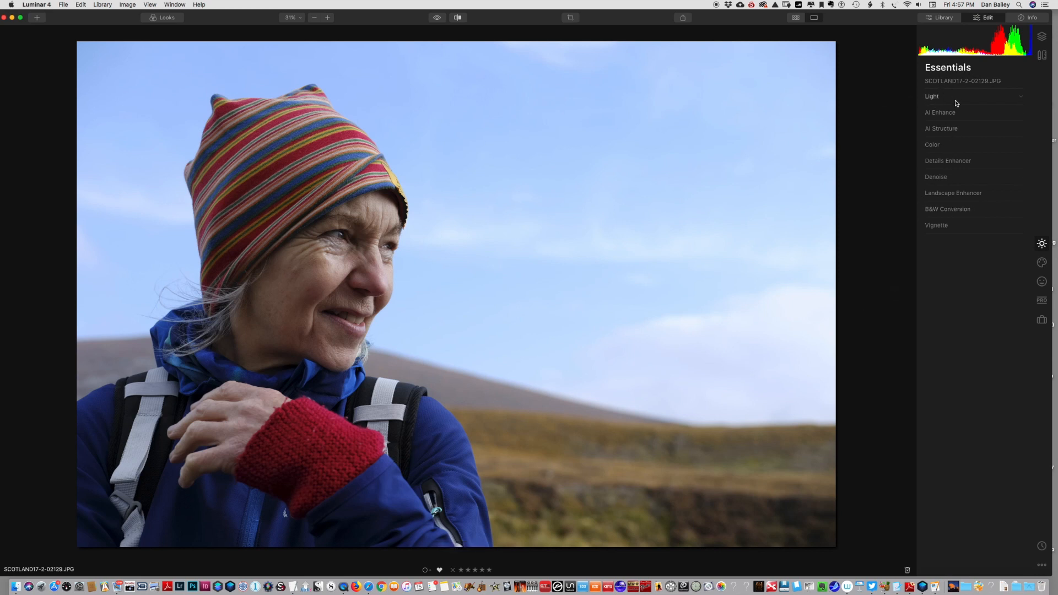
mouse_move(953, 96)
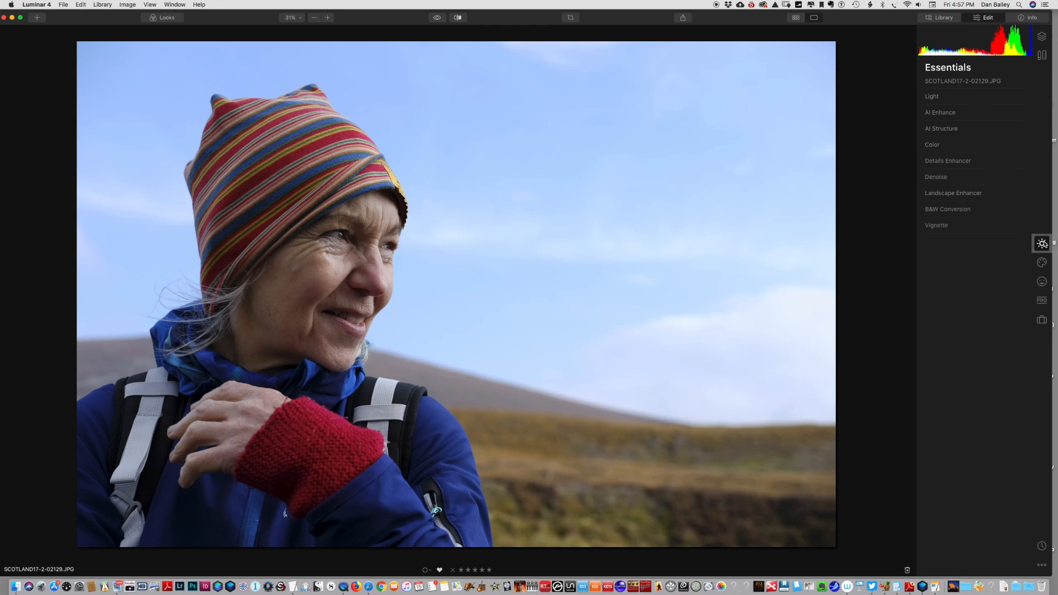
mouse_move(1041, 243)
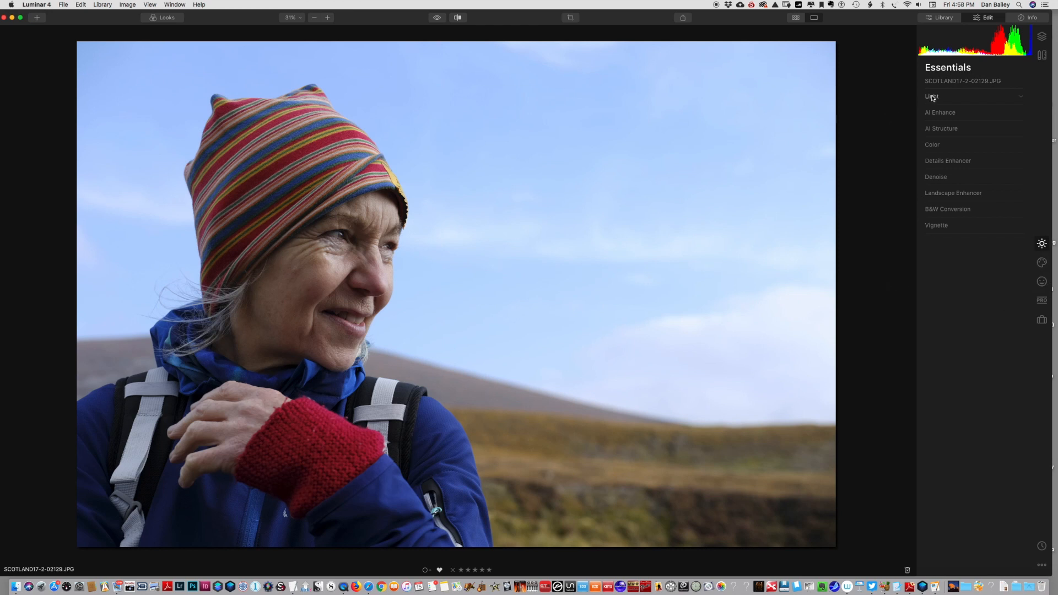
click(932, 96)
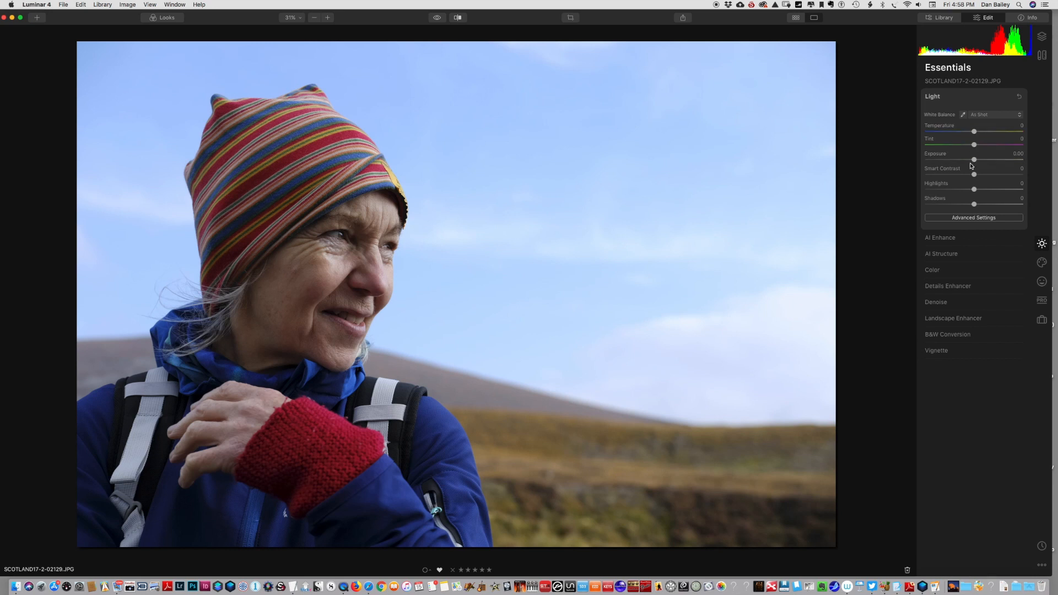
mouse_move(974, 204)
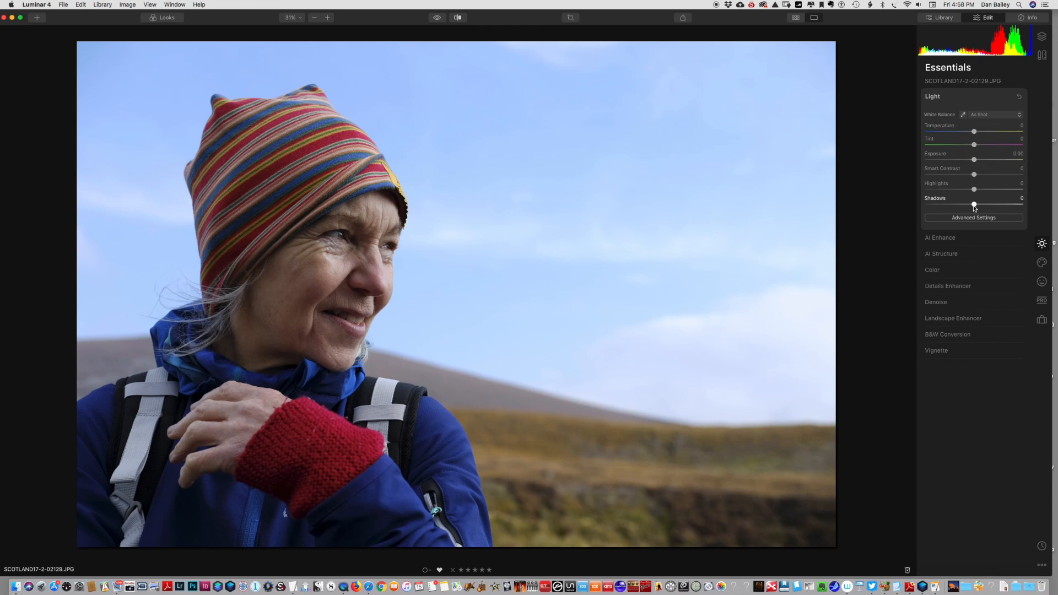
click(974, 217)
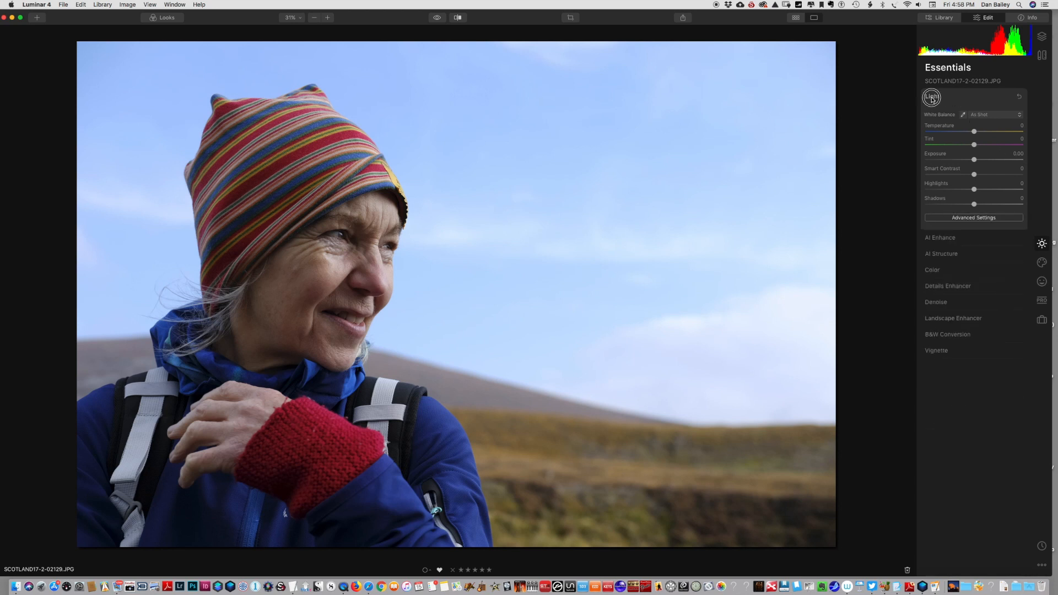
Step: Expand AI Enhance for the portrait with AI Accent left at zero
click(940, 237)
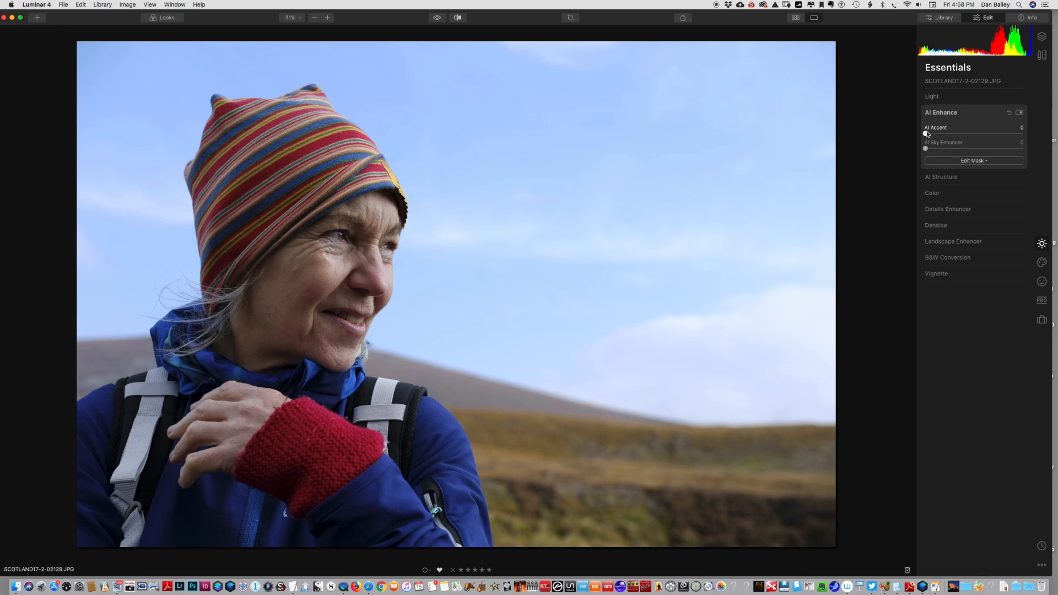
mouse_move(938, 117)
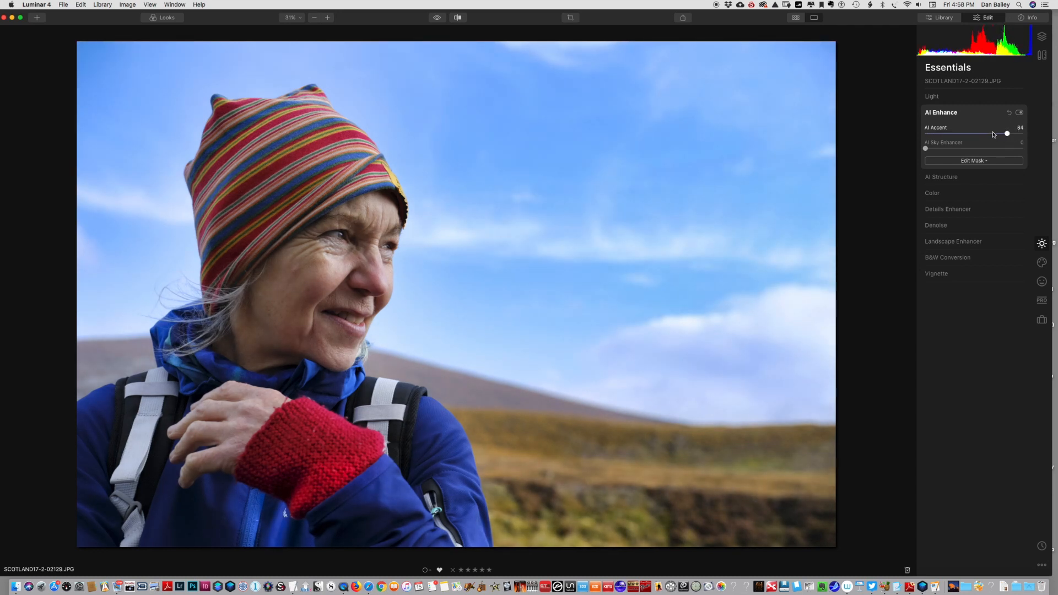
mouse_move(983, 139)
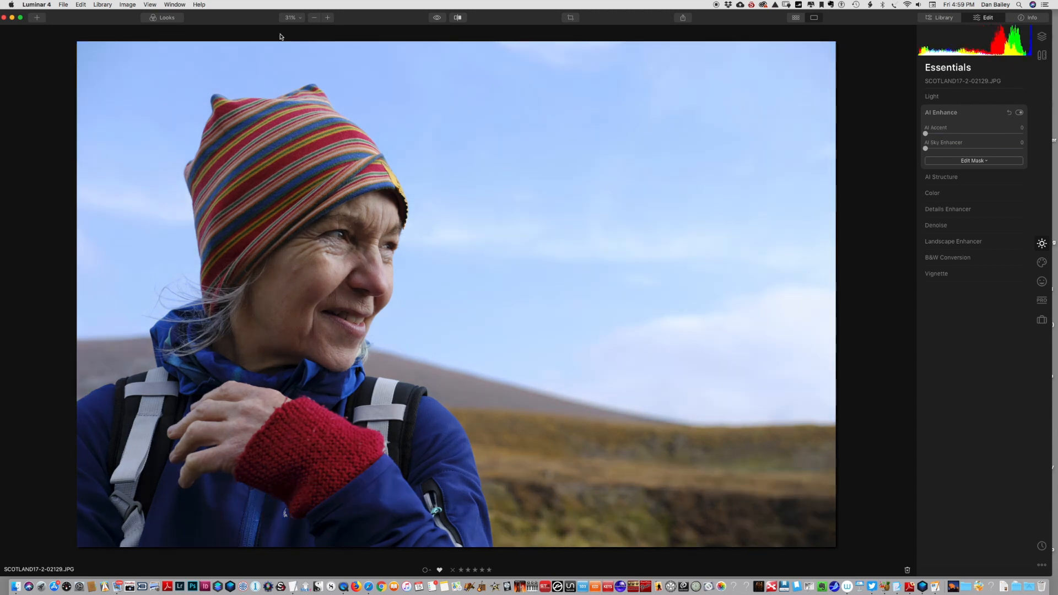
Step: Preview the AI Image Enhancer look, then step the portrait back to Original in history
click(166, 17)
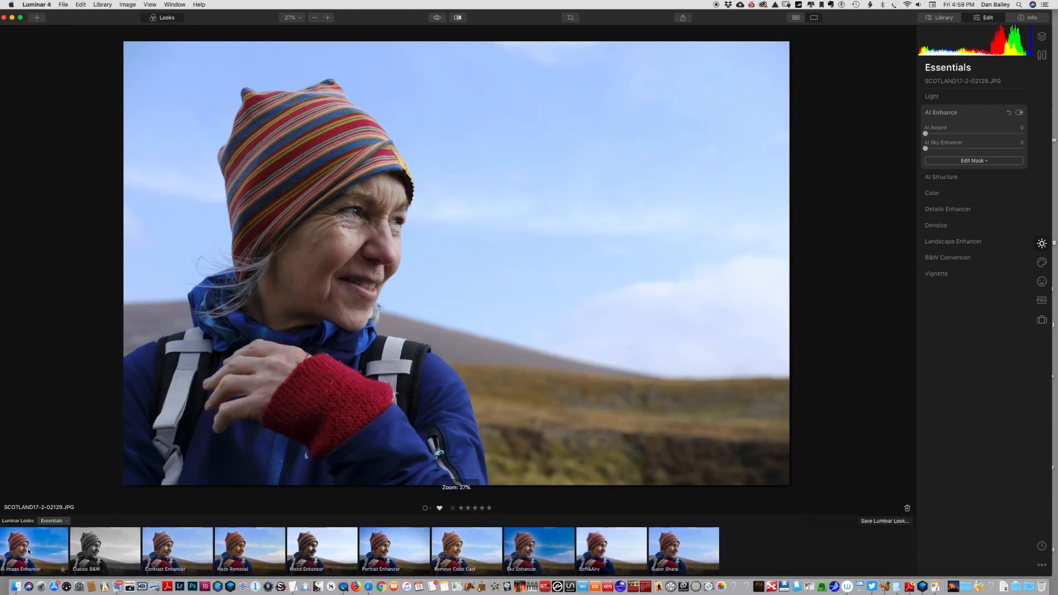
mouse_move(33, 550)
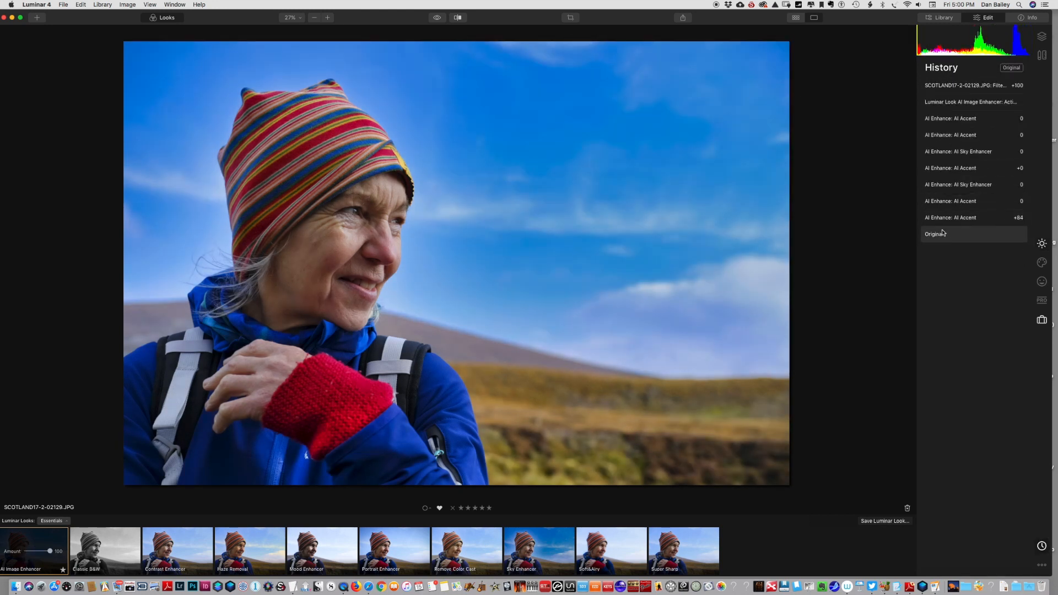
click(934, 234)
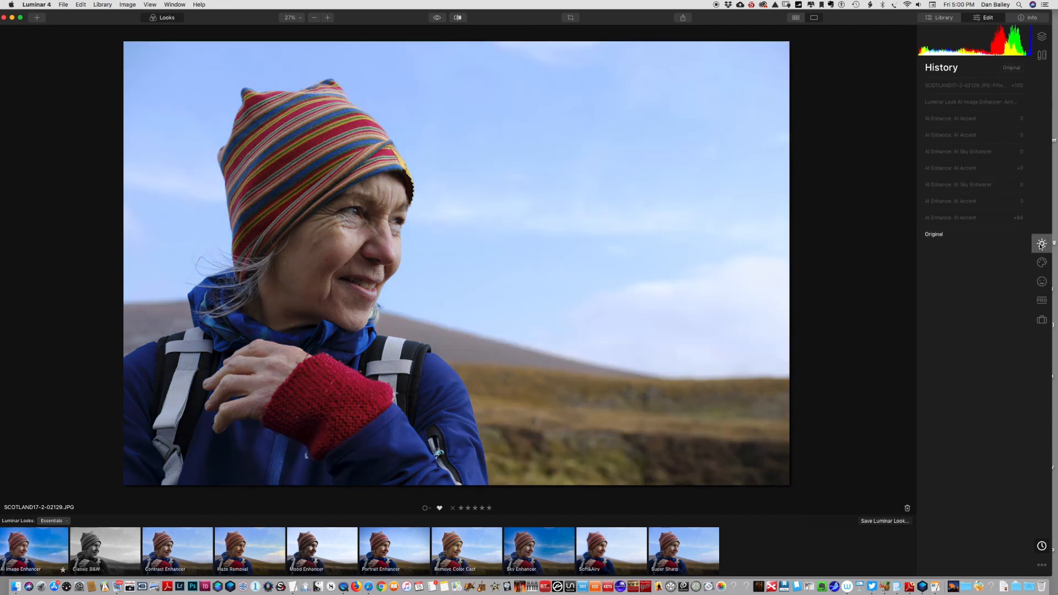
Step: Reset AI Structure to zero, then give Color a small Vibrance boost of about 10
click(1041, 244)
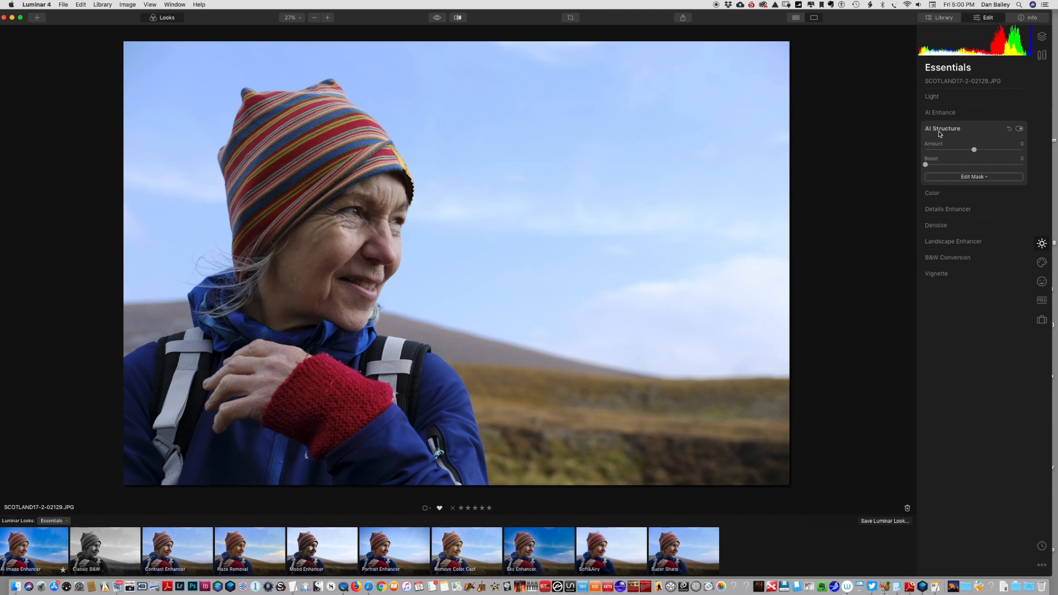
mouse_move(950, 148)
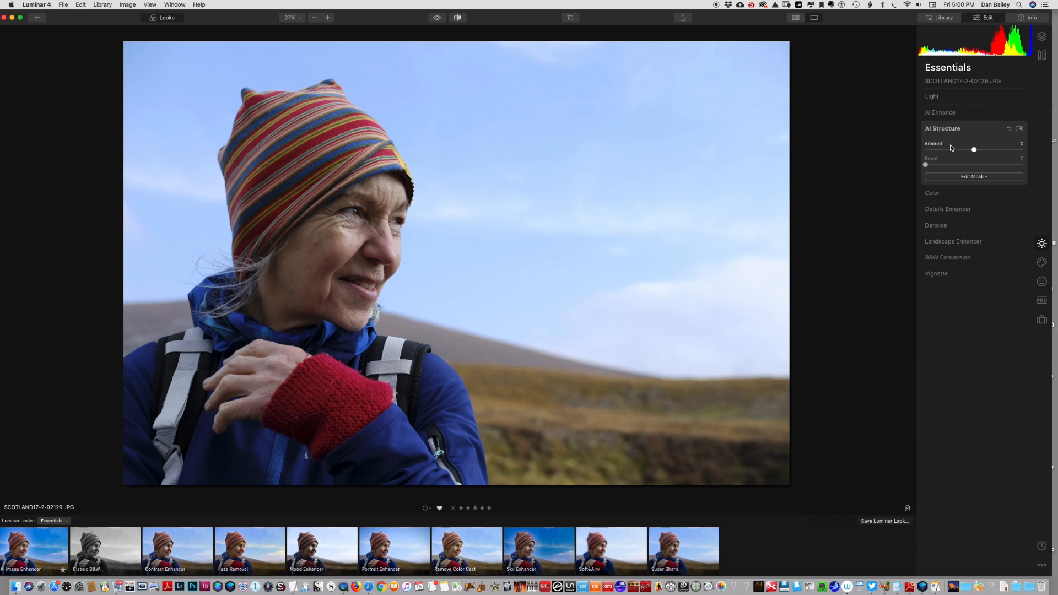
mouse_move(972, 155)
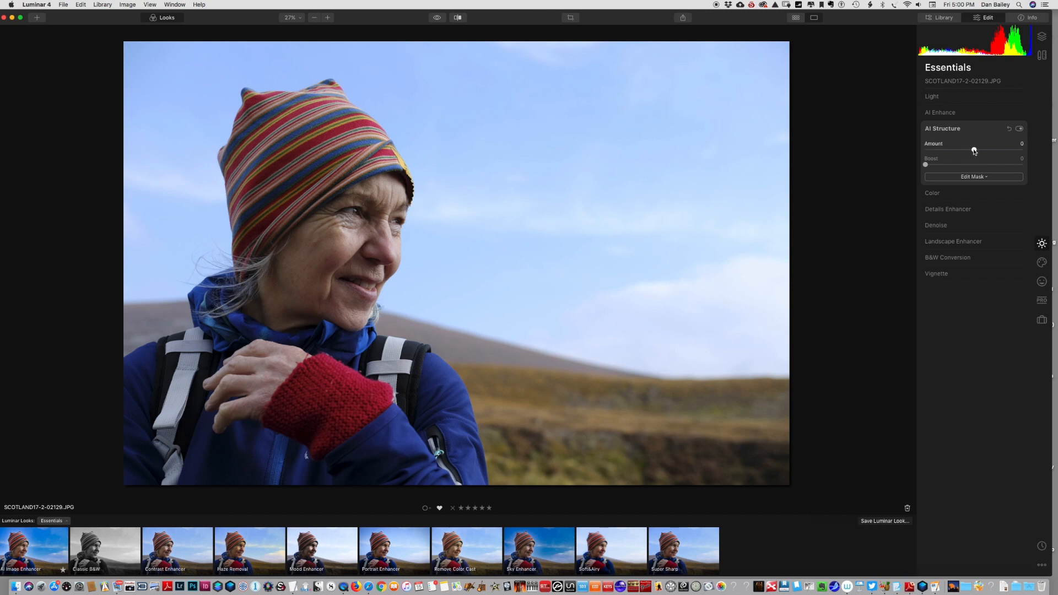
mouse_move(974, 151)
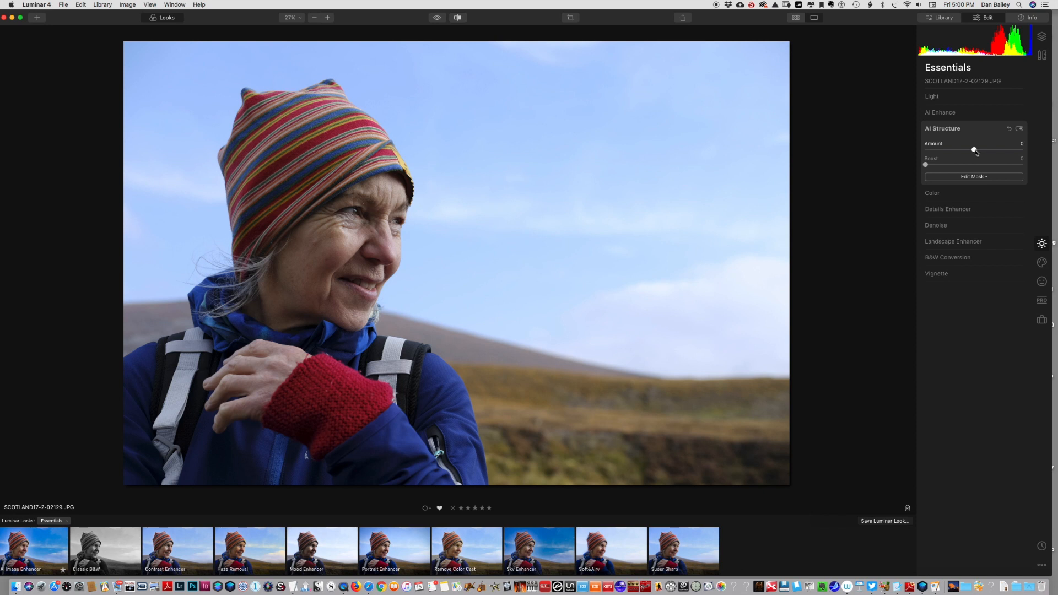
mouse_move(974, 150)
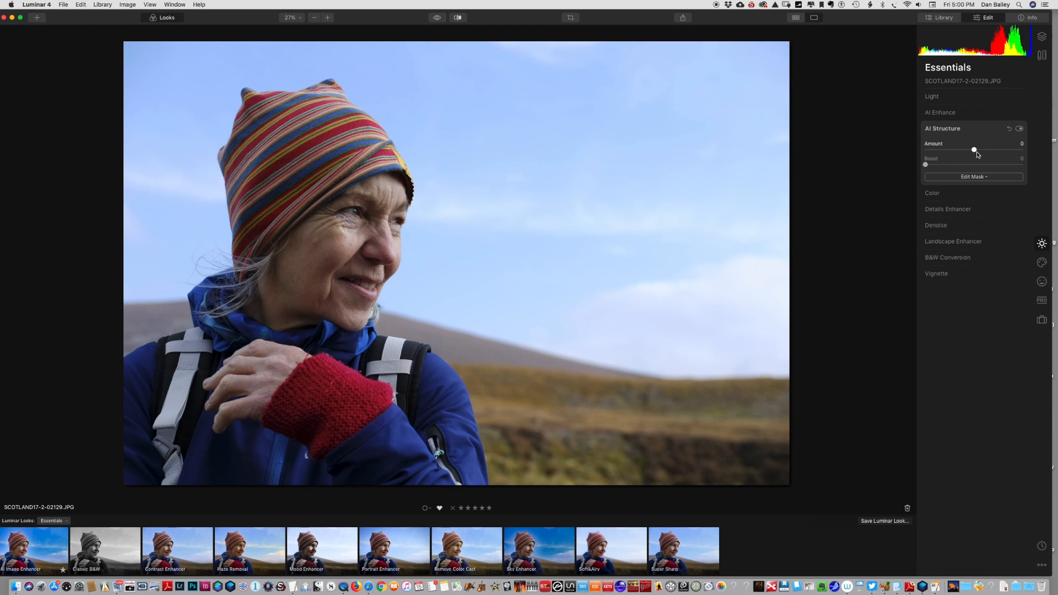
mouse_move(974, 150)
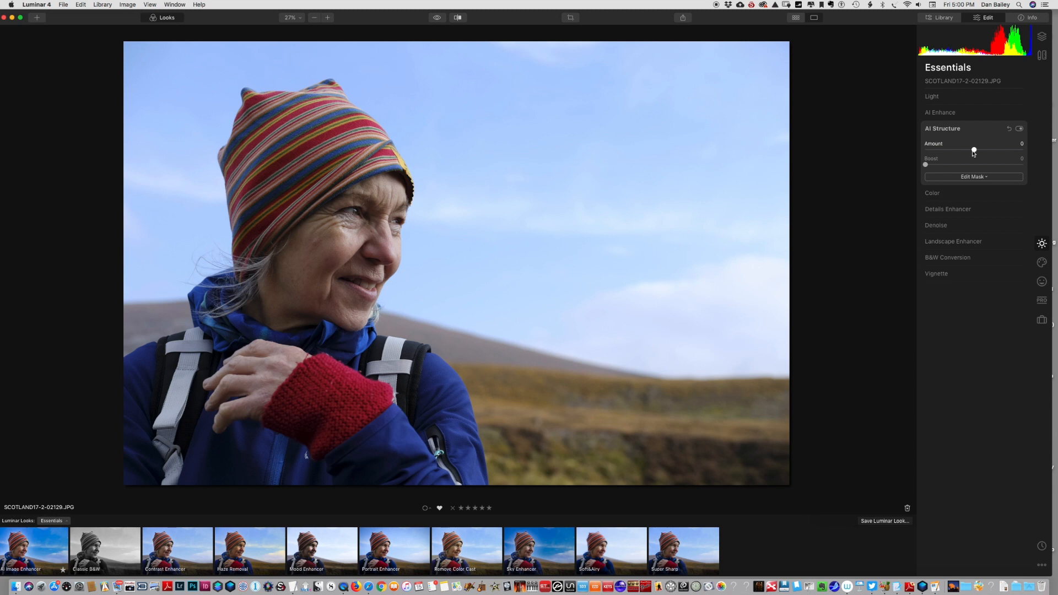
mouse_move(974, 153)
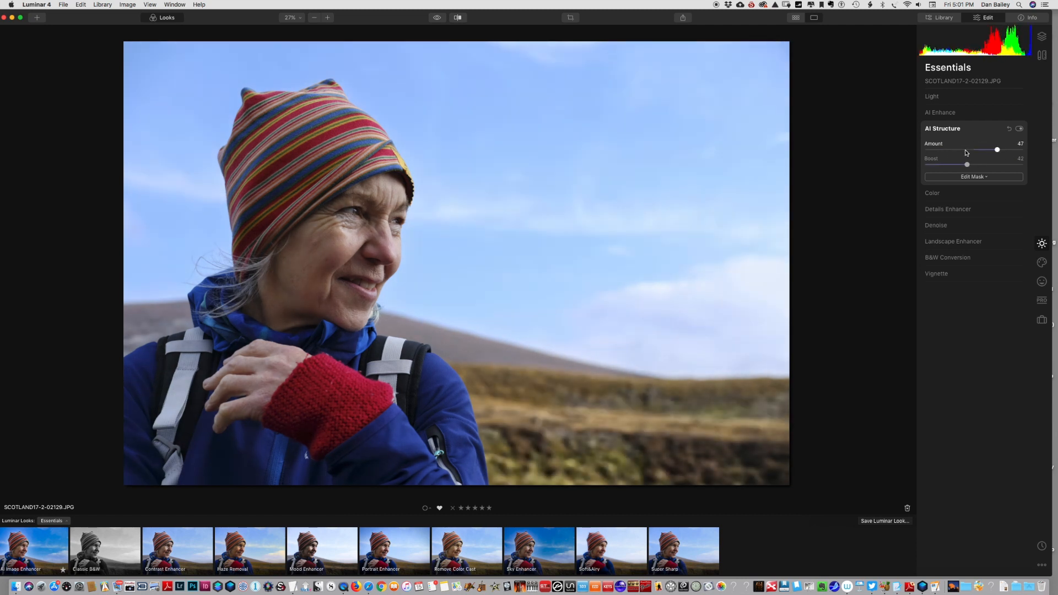
click(1019, 128)
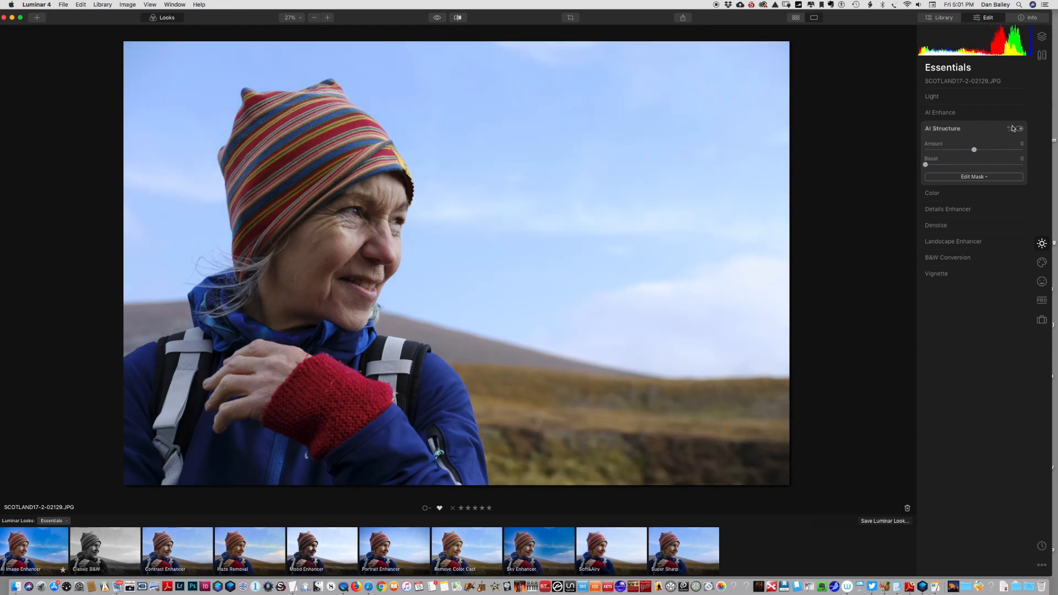
click(941, 128)
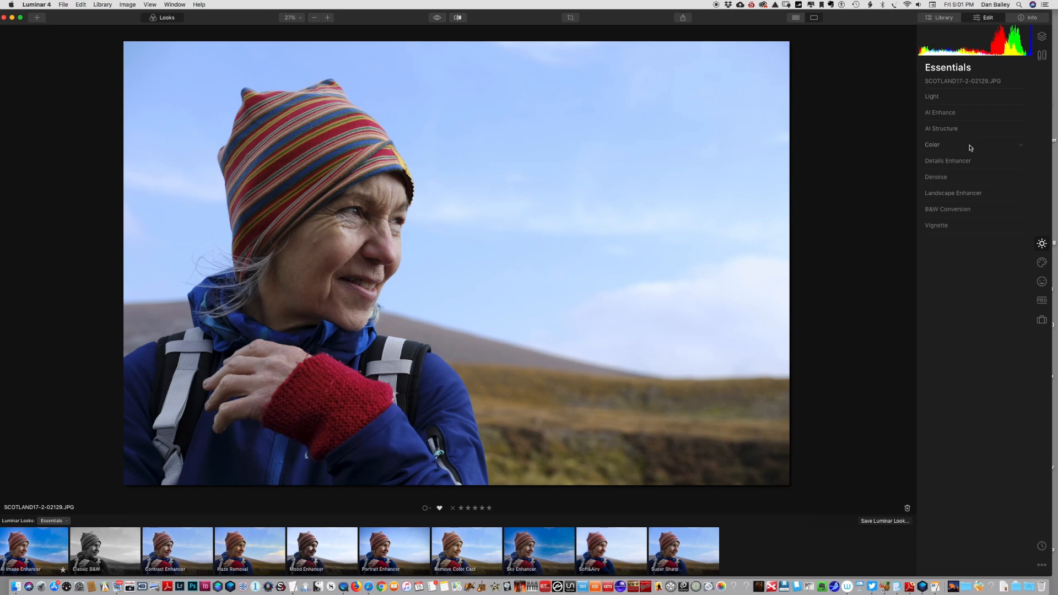
click(932, 144)
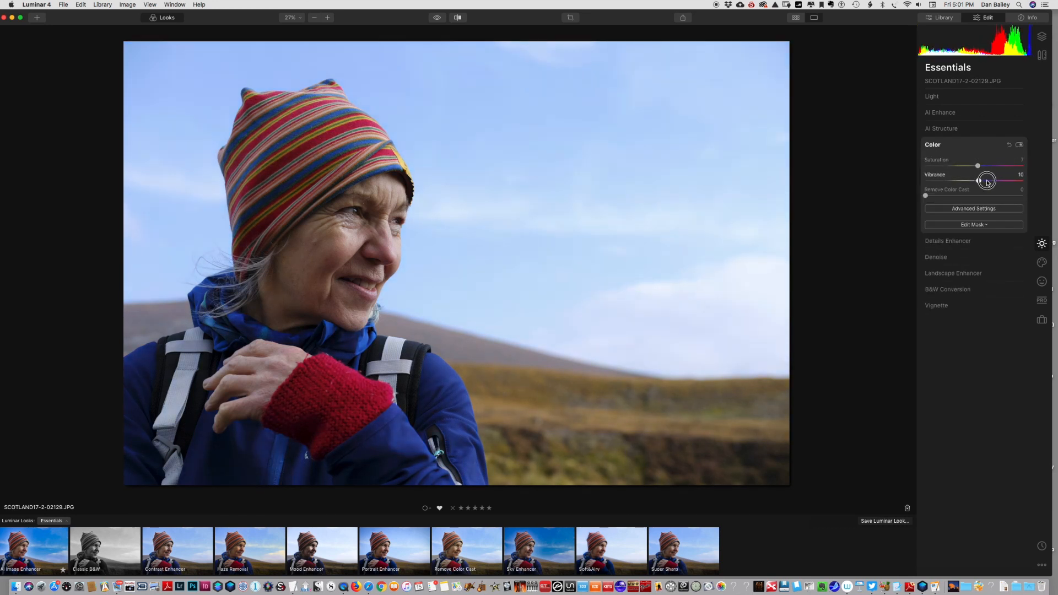
click(933, 144)
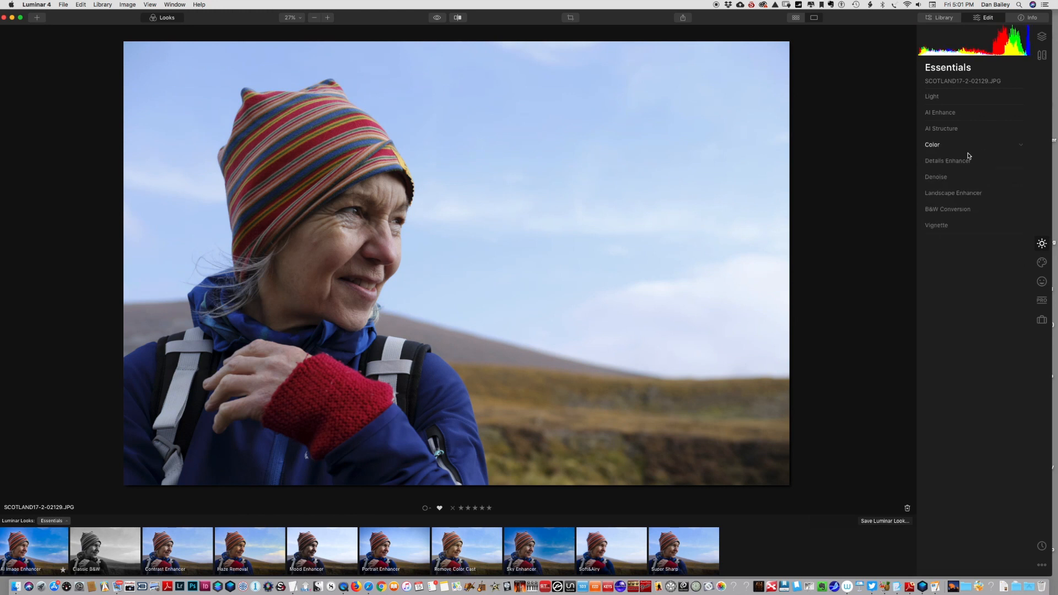
Step: In Details Enhancer lower Small Details to -12 and raise Large Details
click(949, 160)
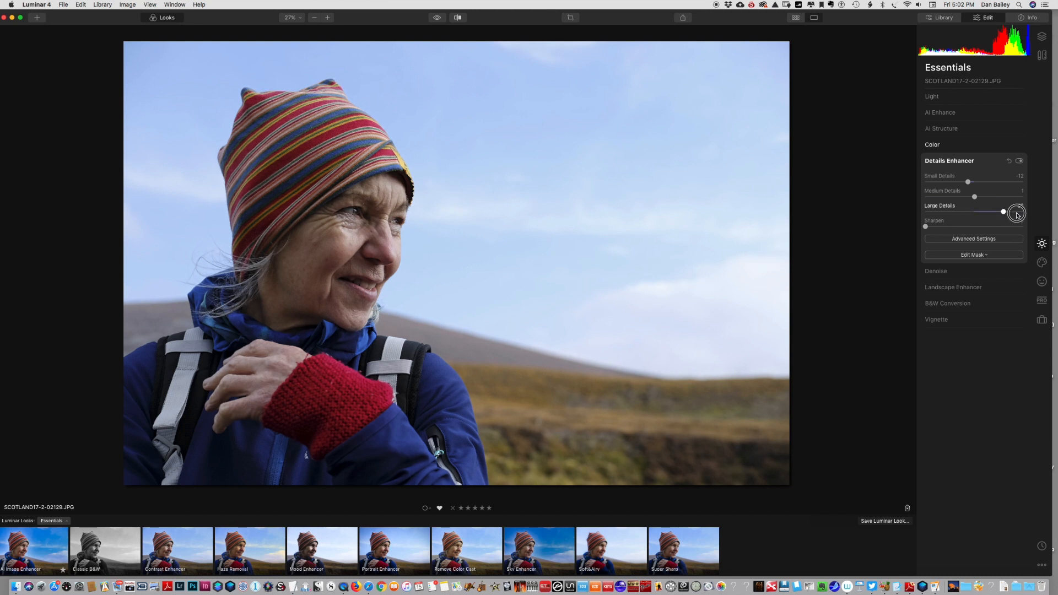
click(950, 161)
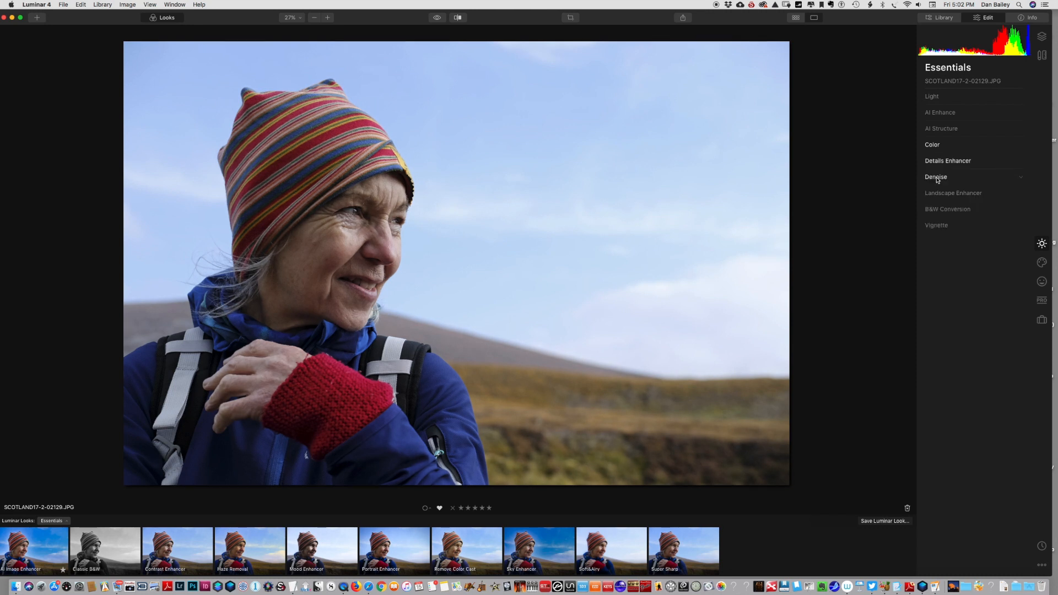
click(937, 177)
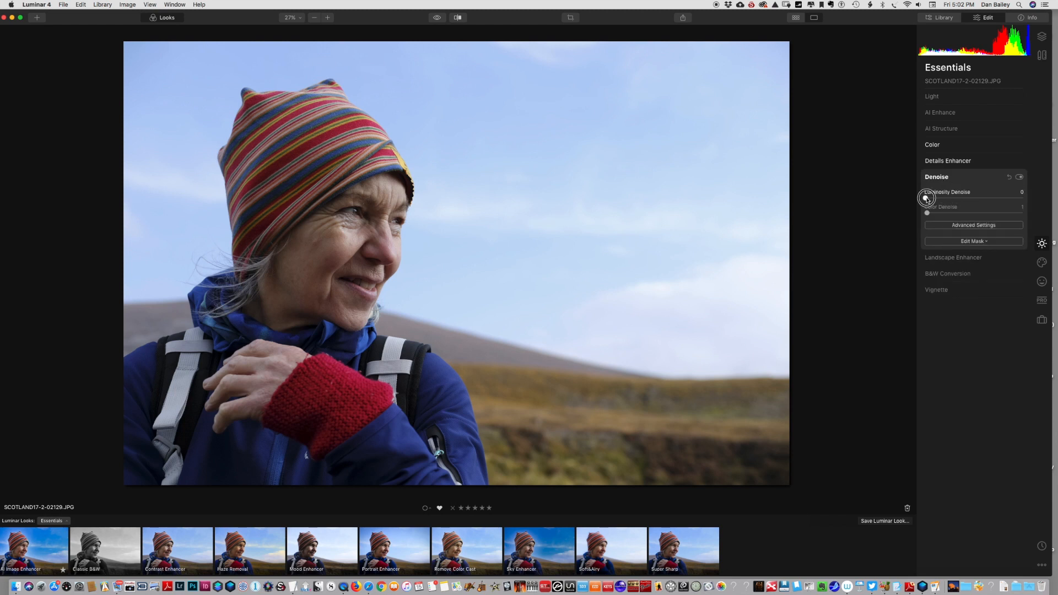
mouse_move(915, 202)
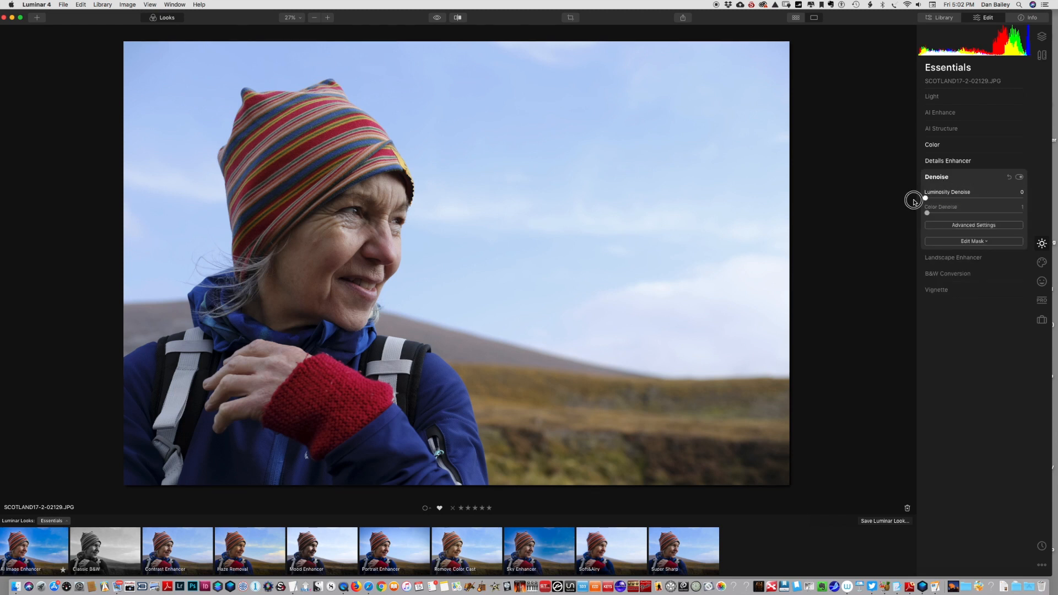
click(936, 176)
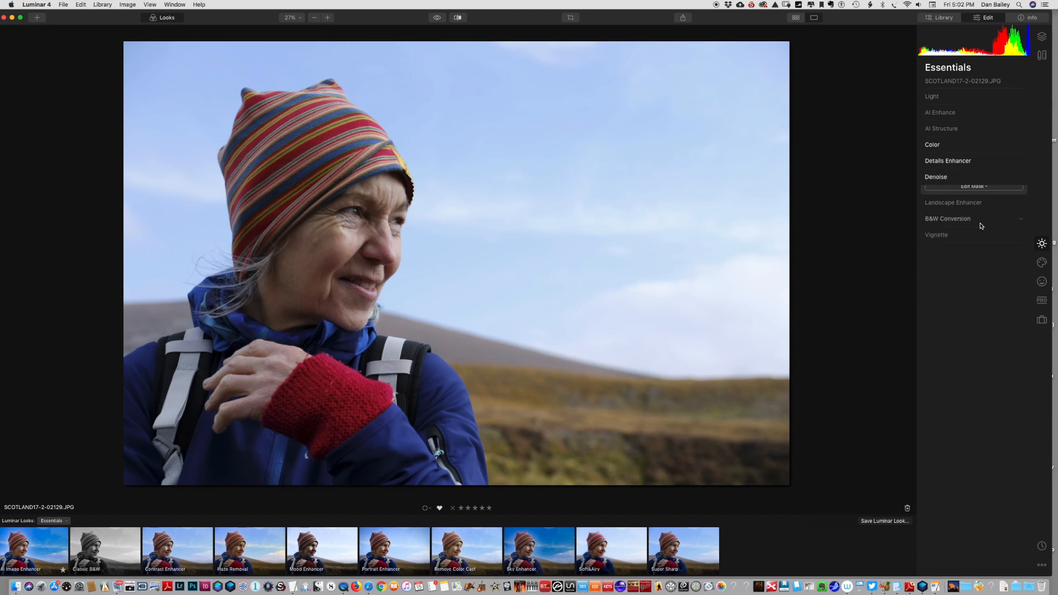
Step: Use Landscape Enhancer's advanced Foliage Hue to push the hillside grass toward yellow-green
click(953, 202)
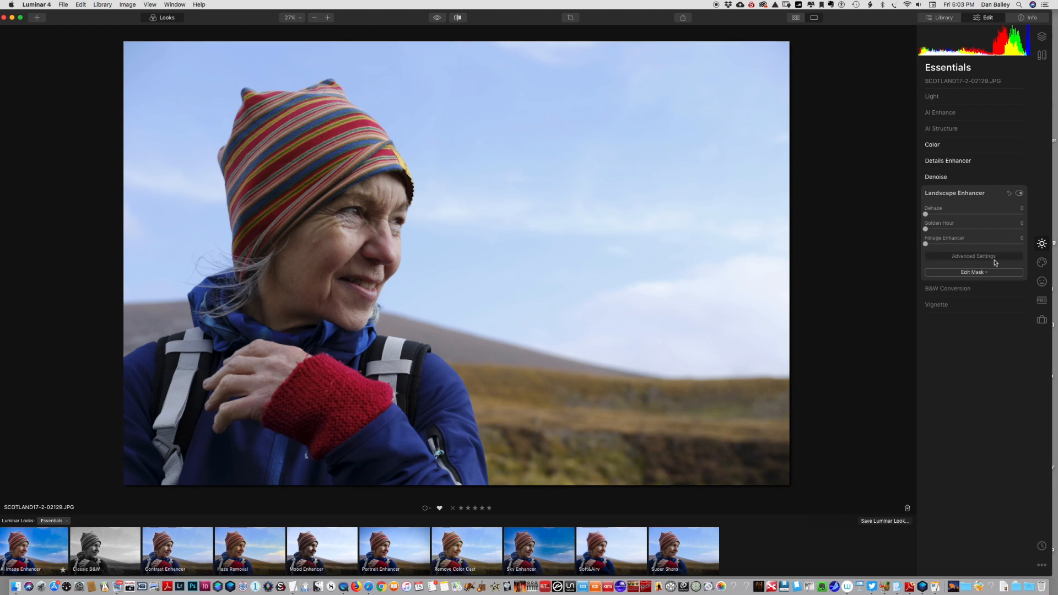
click(973, 256)
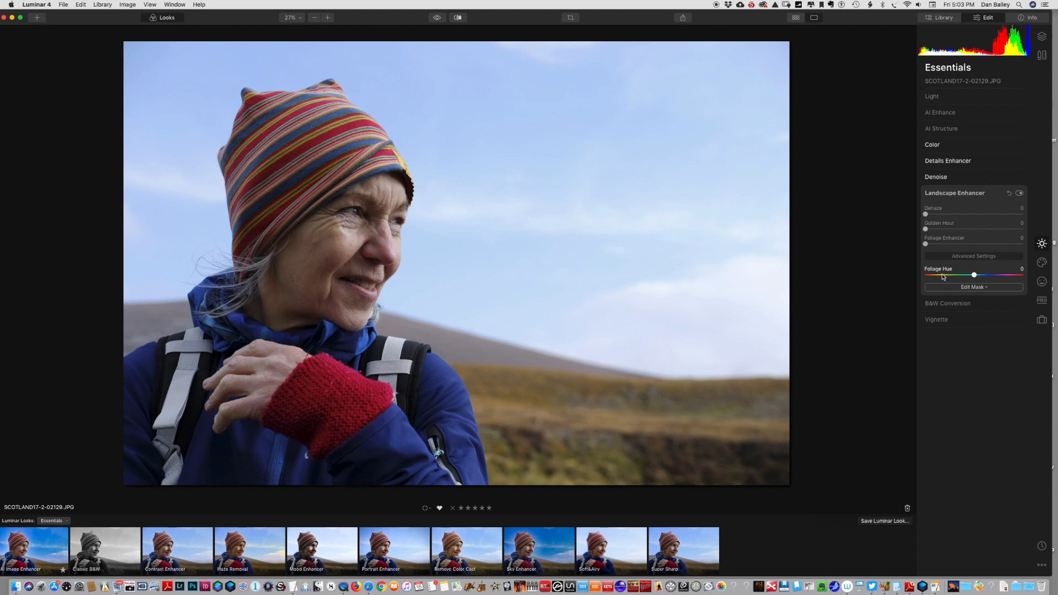
mouse_move(1003, 276)
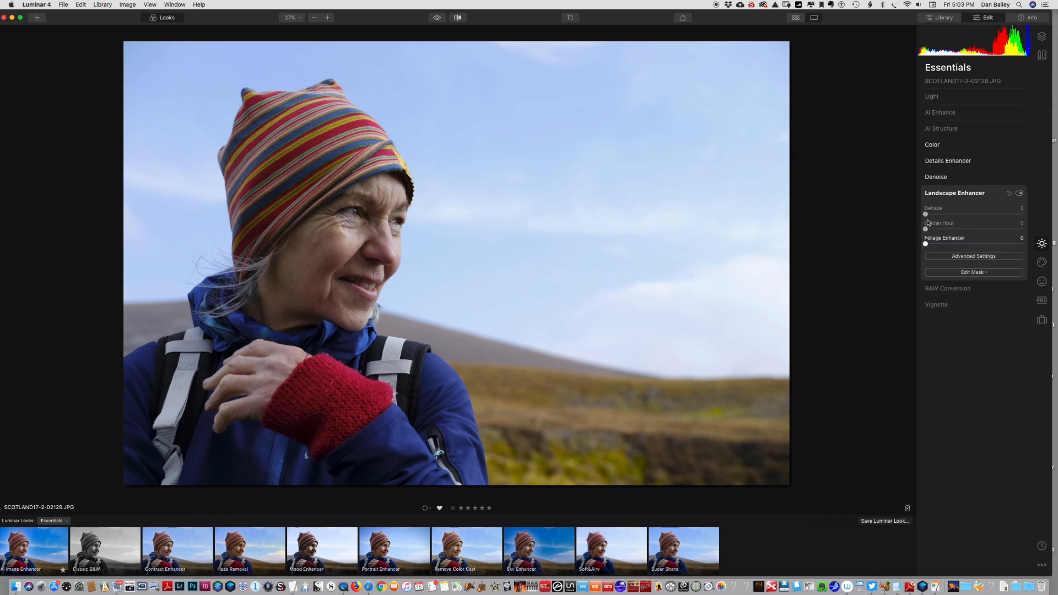
click(953, 192)
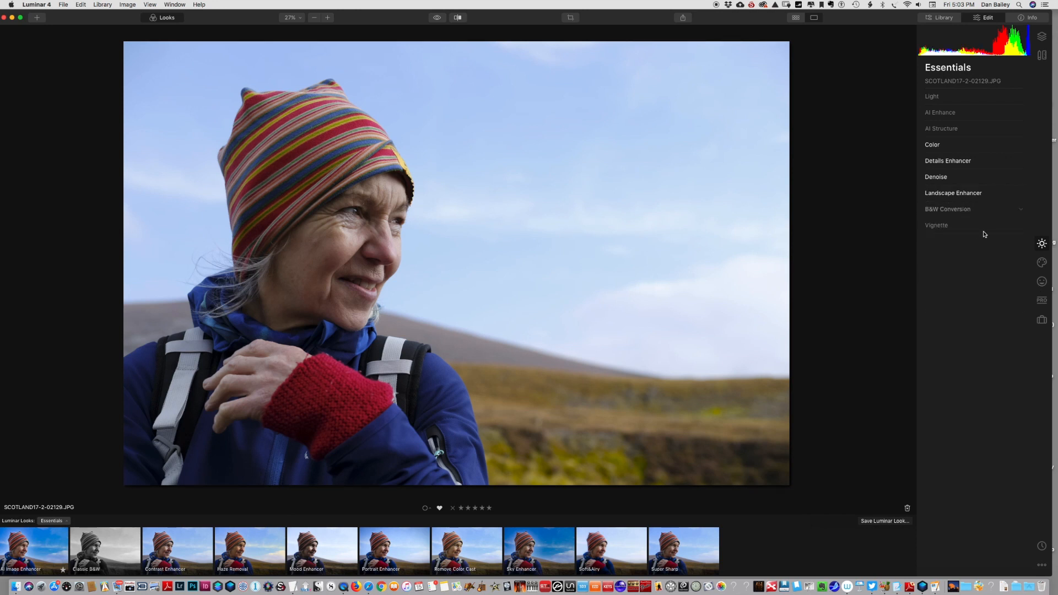
Step: Convert the portrait to black and white and cycle through the colour-filter presets
click(947, 208)
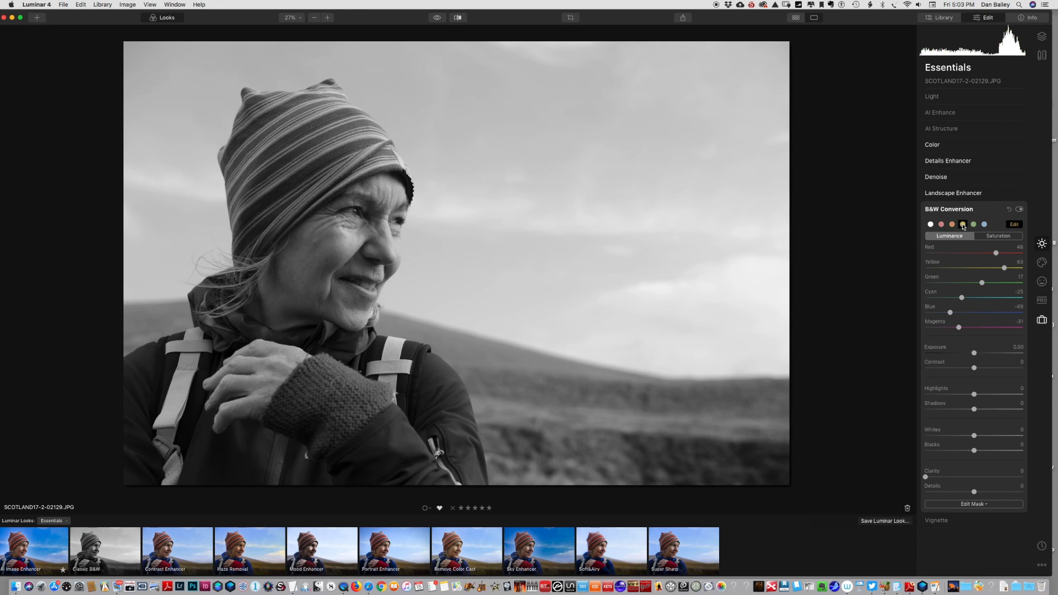
click(973, 225)
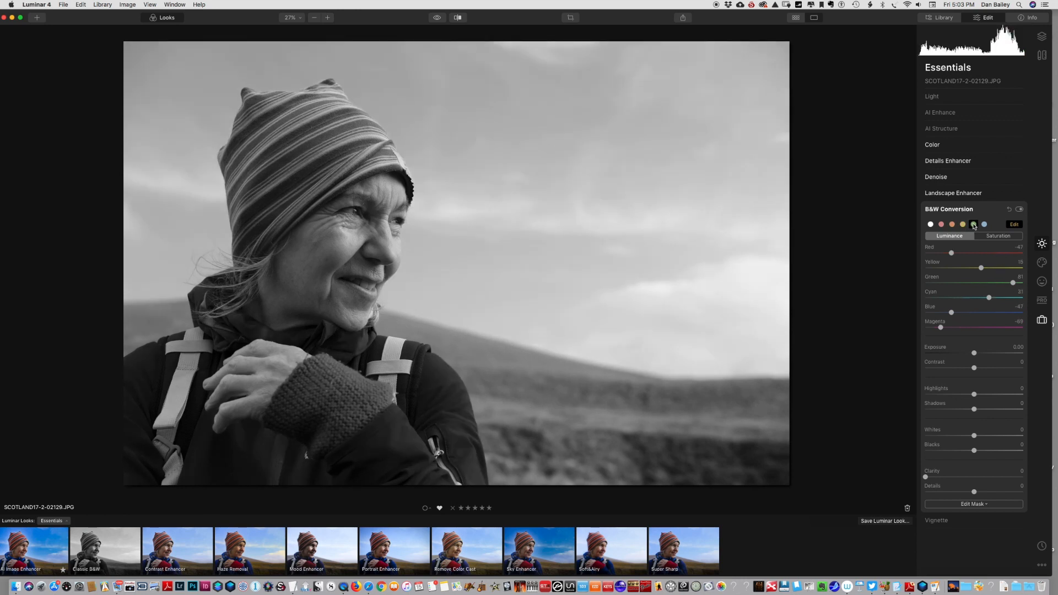
click(974, 224)
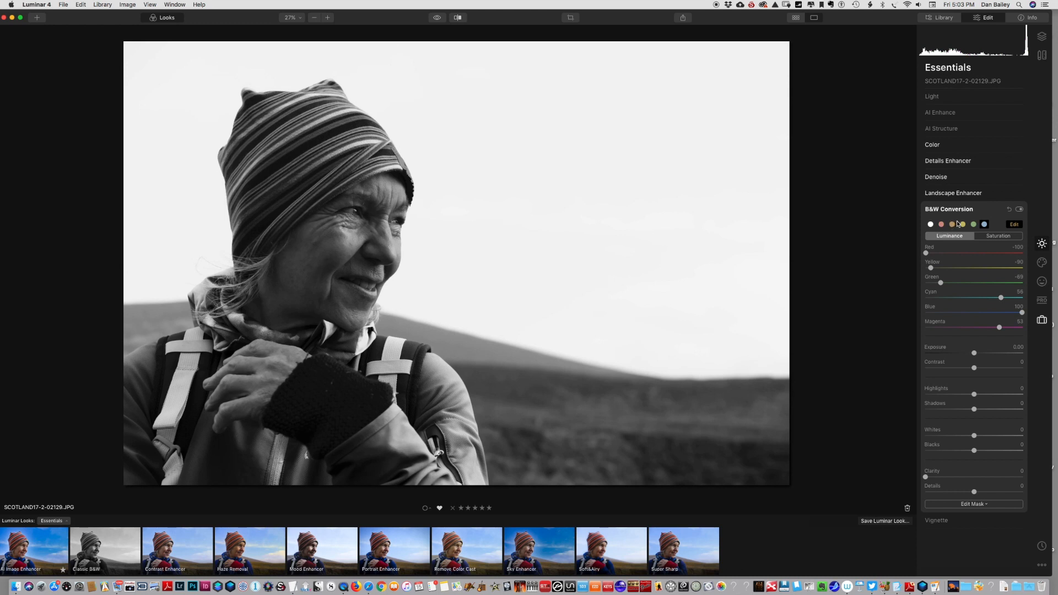
click(952, 224)
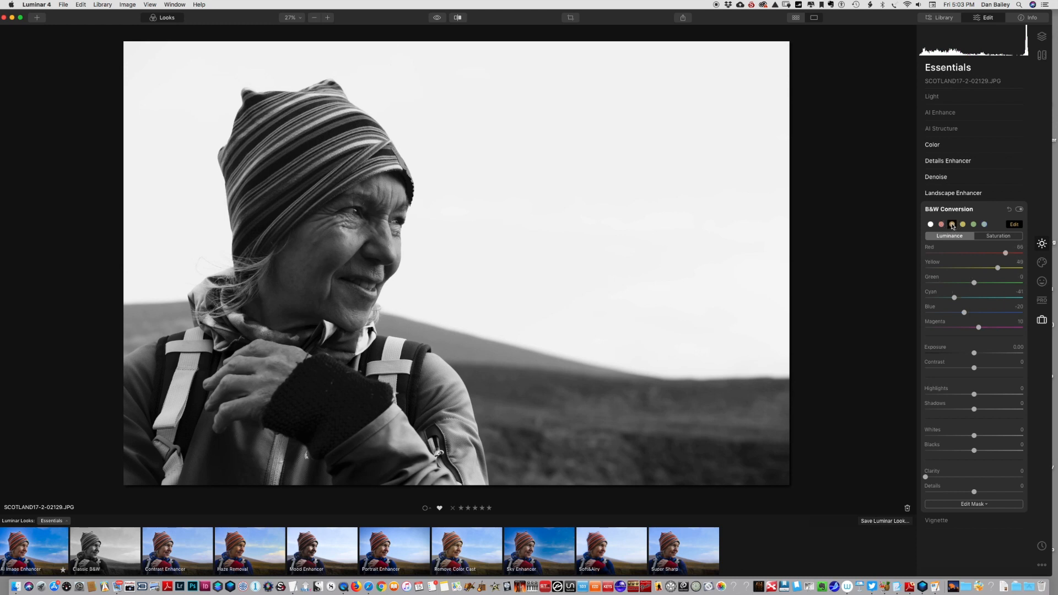
click(983, 225)
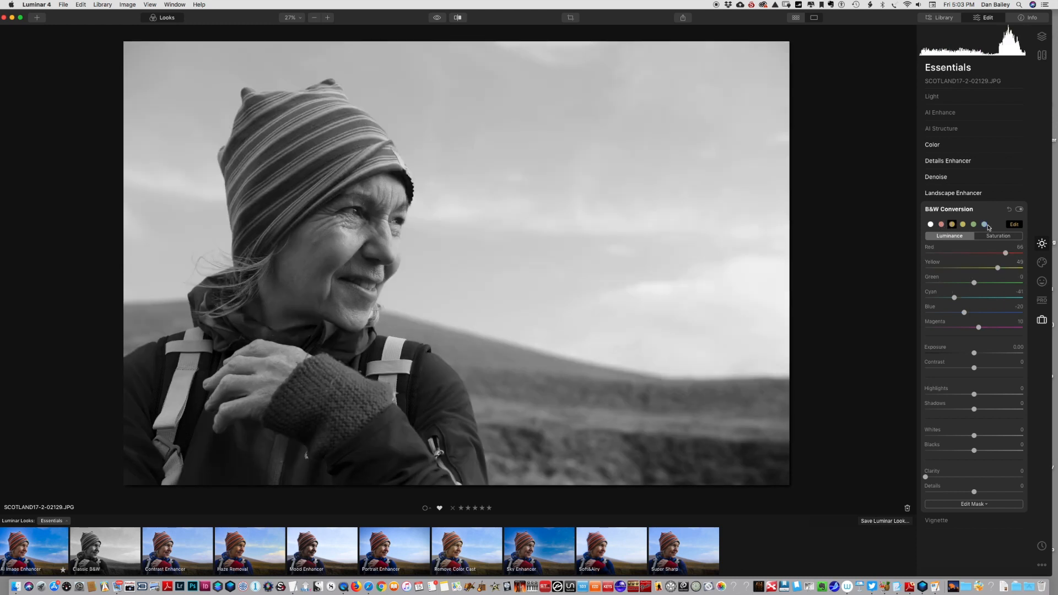
click(962, 224)
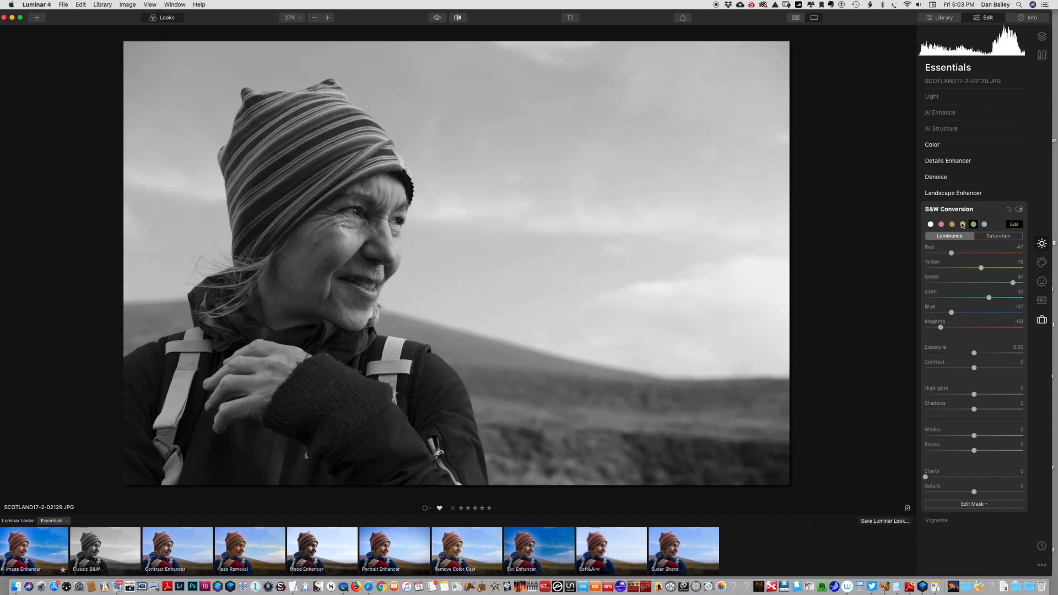
click(931, 225)
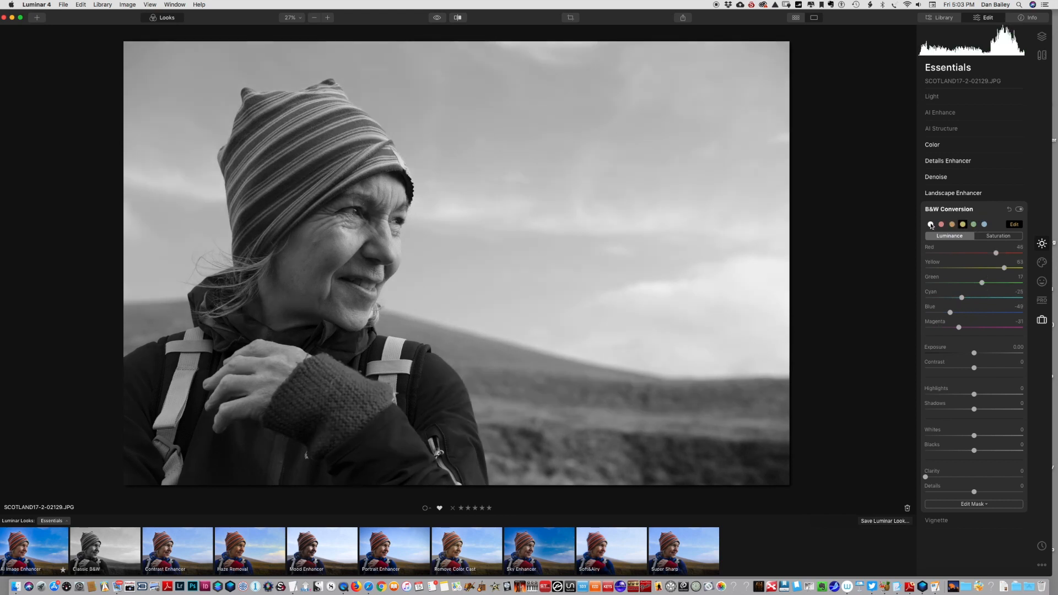
click(942, 224)
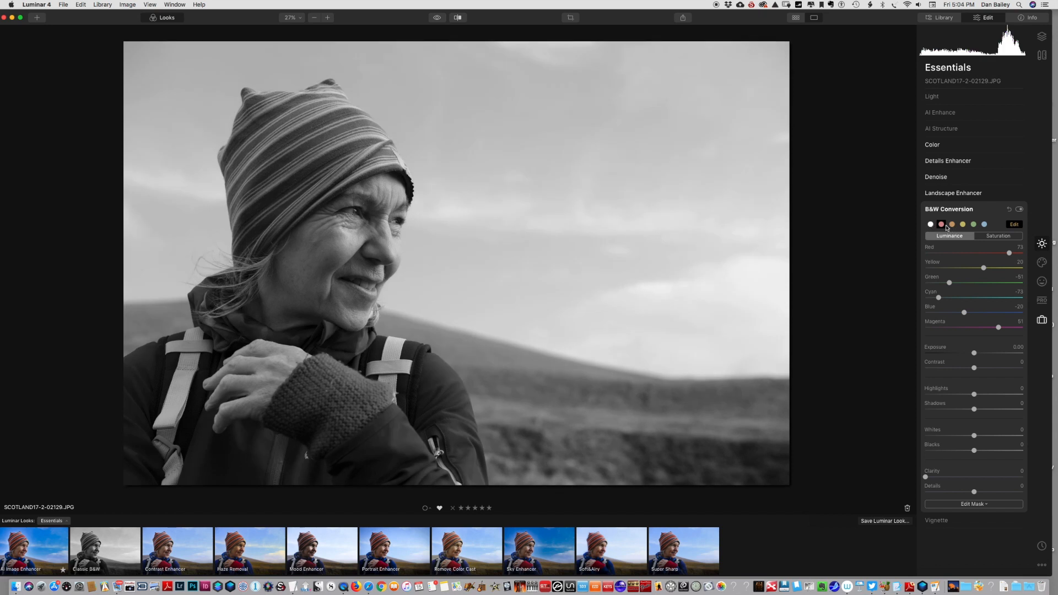
Step: Reset B&W Conversion to restore full colour and collapse the Essentials tools
click(1020, 208)
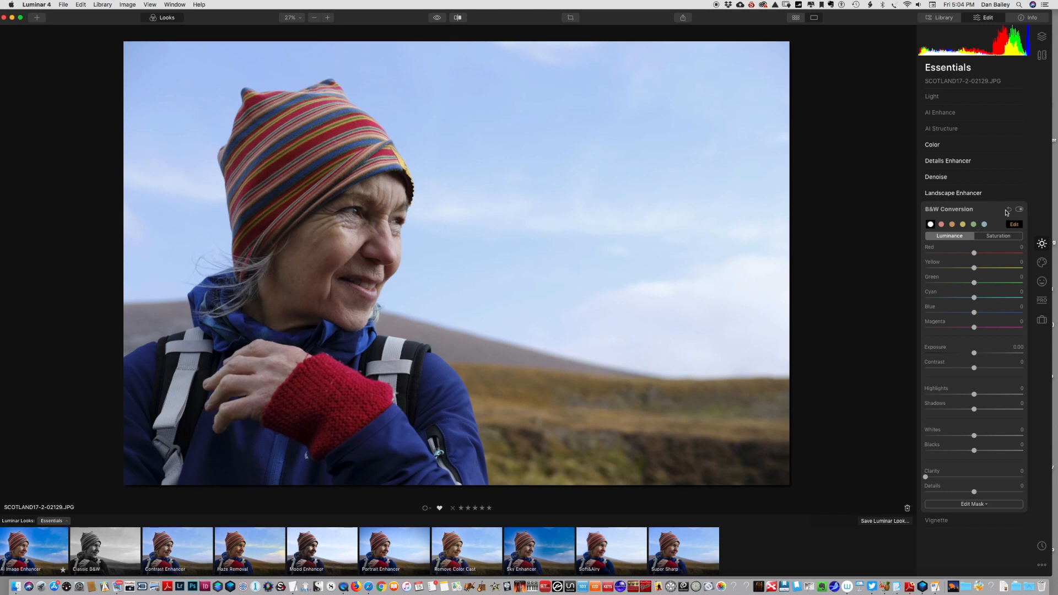
click(949, 209)
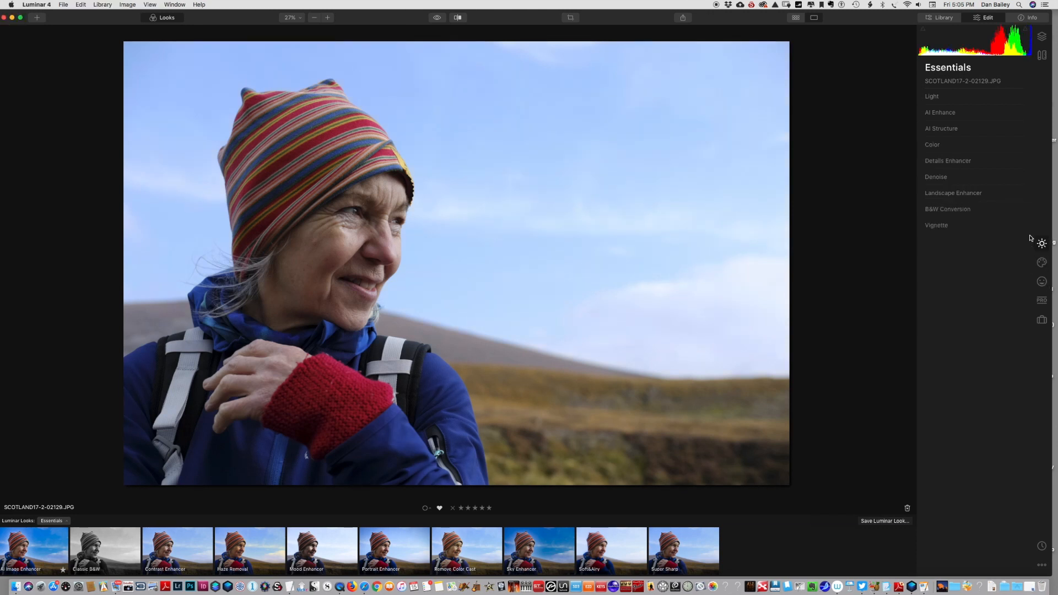
mouse_move(1042, 263)
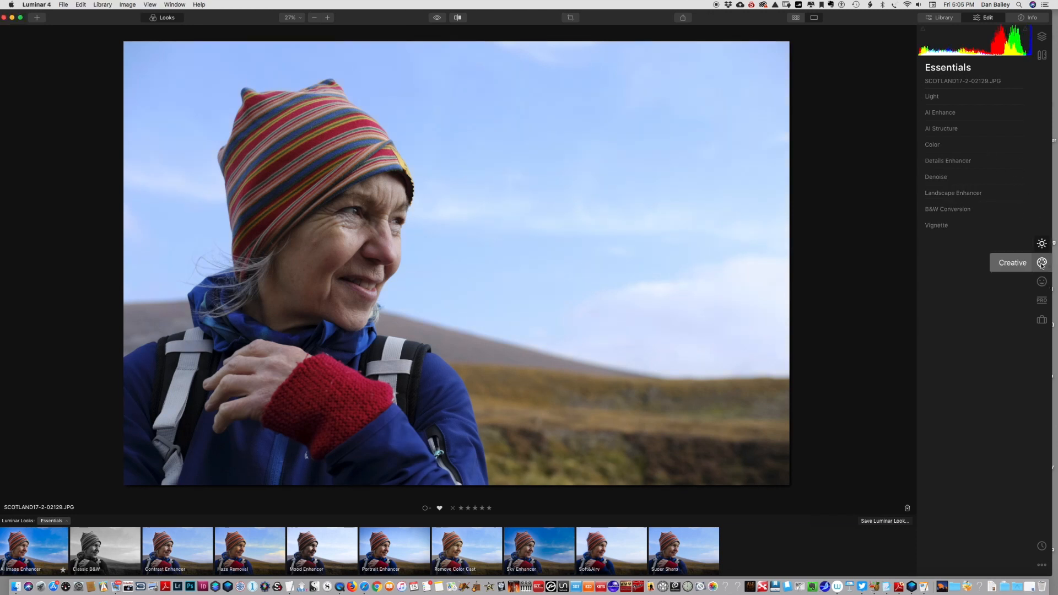
Step: Show the AI Sky Replacement tool and its list of replacement skies for the portrait
click(1041, 262)
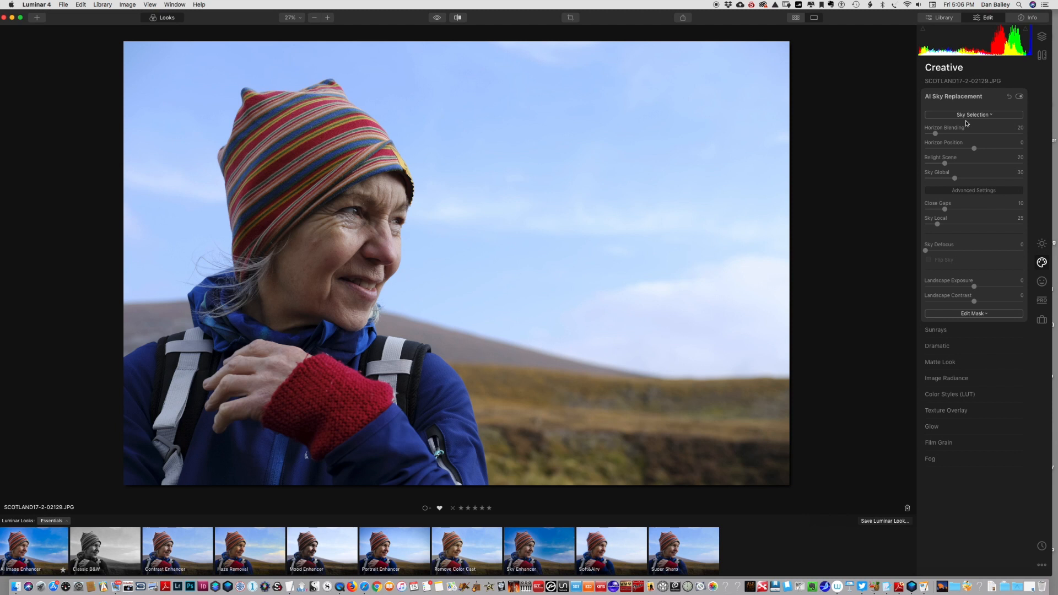
mouse_move(984, 123)
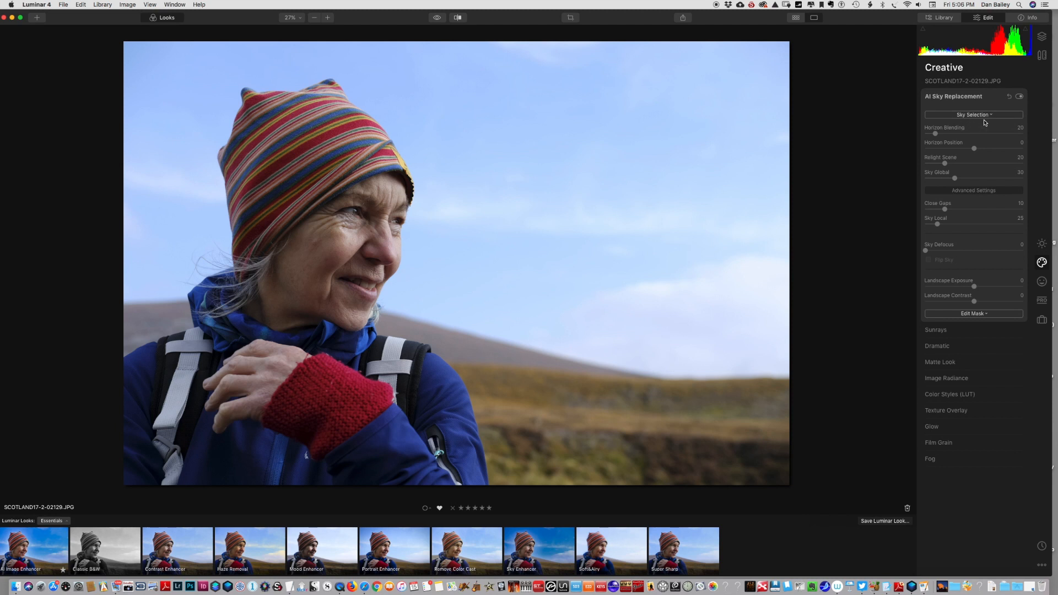
mouse_move(984, 116)
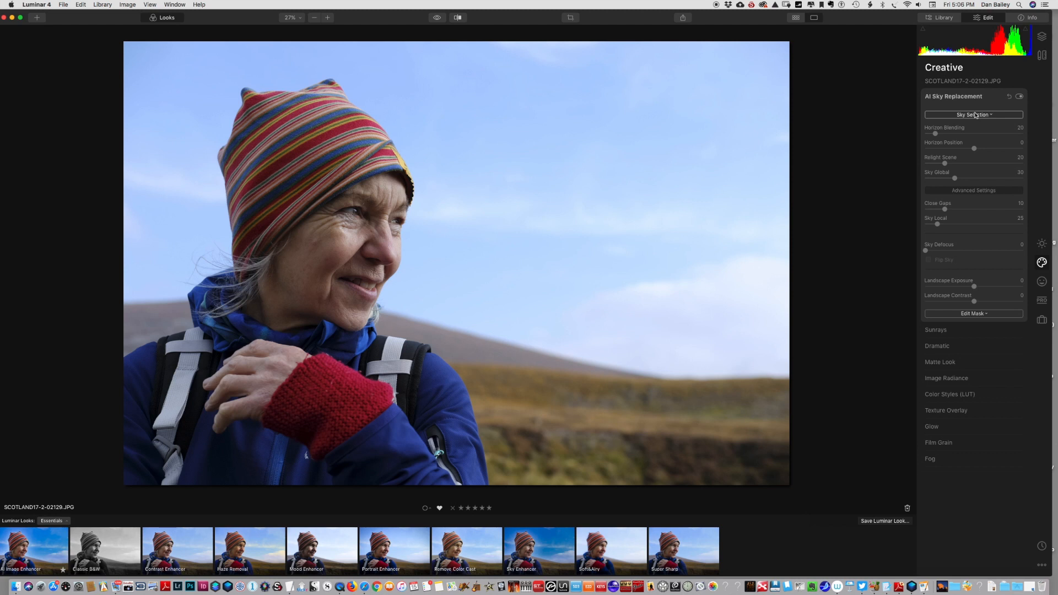
mouse_move(974, 115)
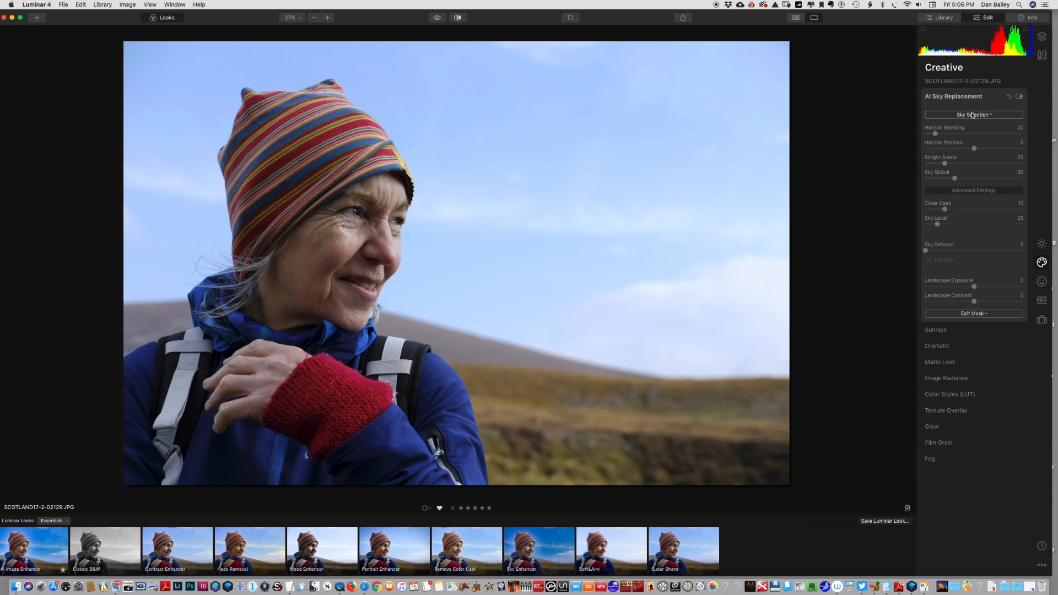
click(973, 114)
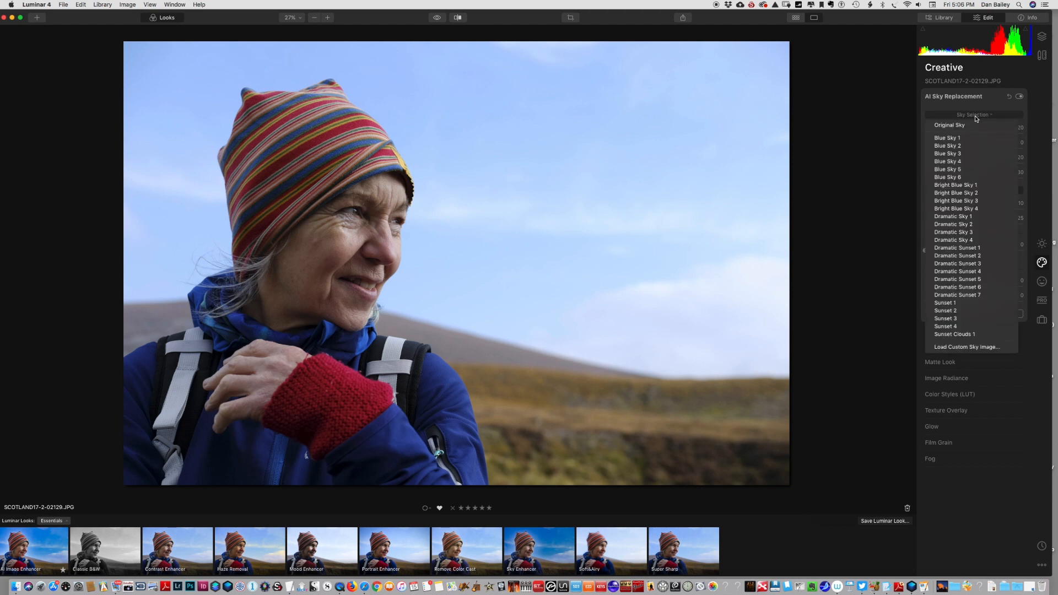
Step: Replace the portrait's pale sky with the Blue Sky 1 sky full of white clouds
click(974, 114)
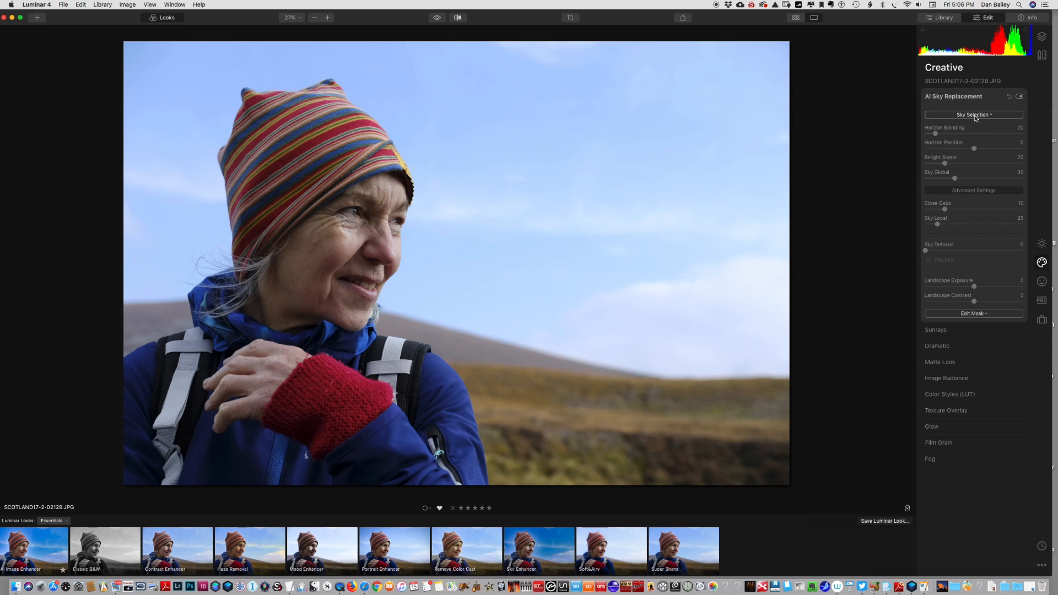
click(973, 114)
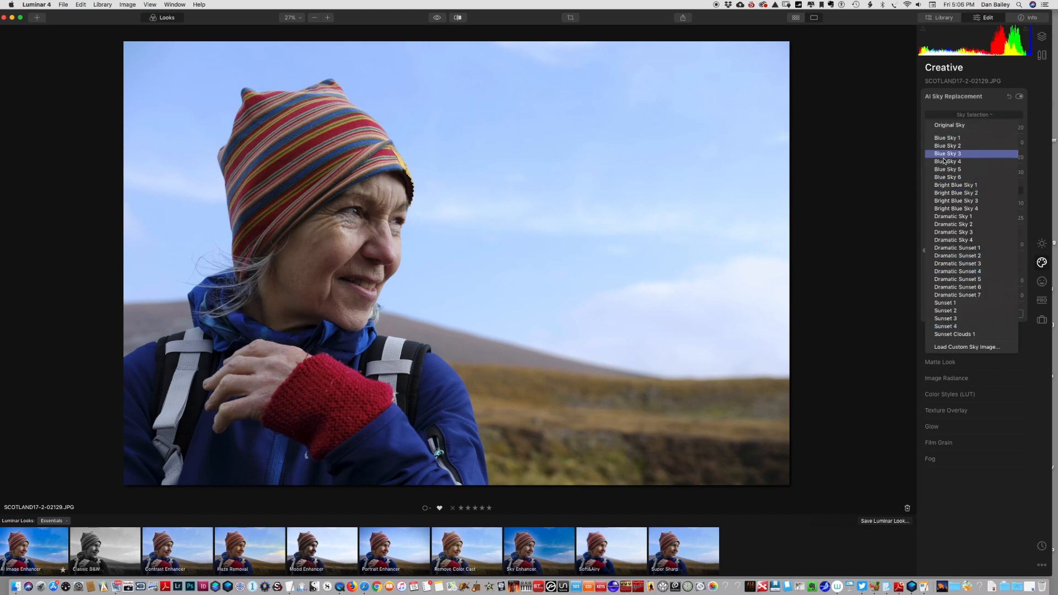
mouse_move(965, 347)
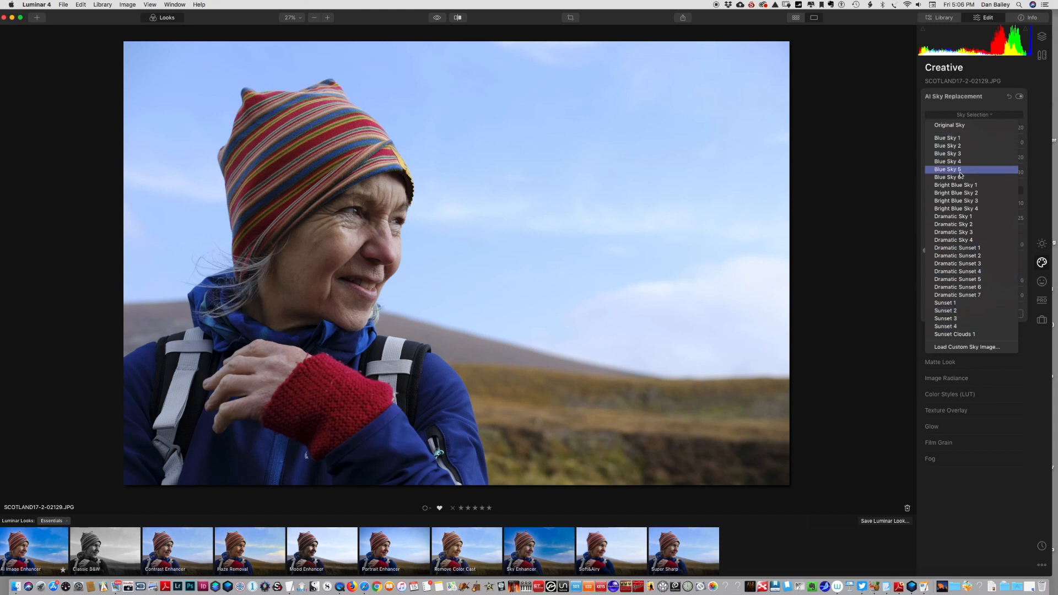
click(946, 137)
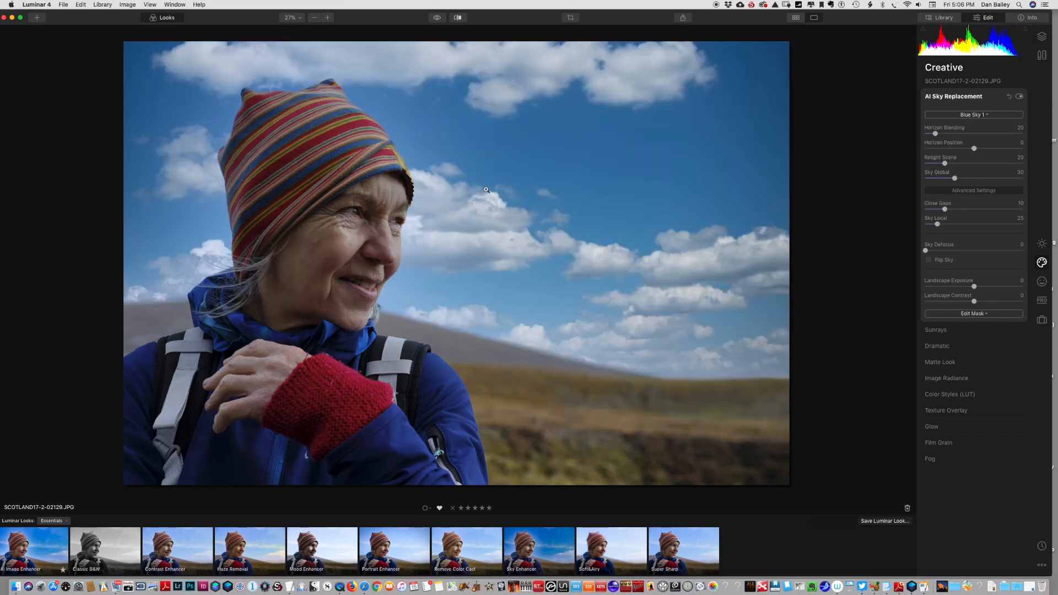
mouse_move(508, 201)
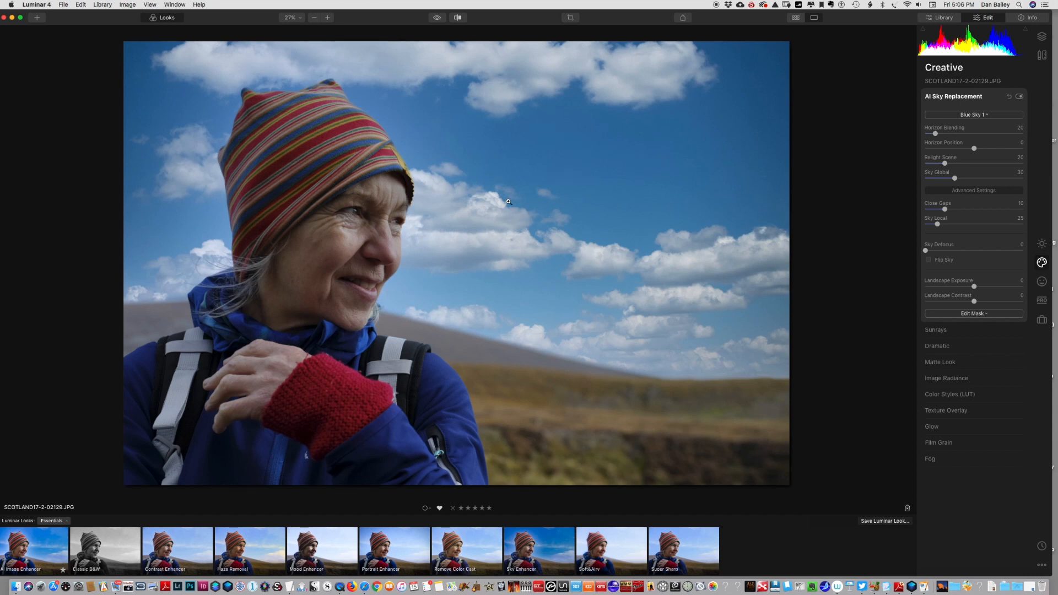
mouse_move(659, 368)
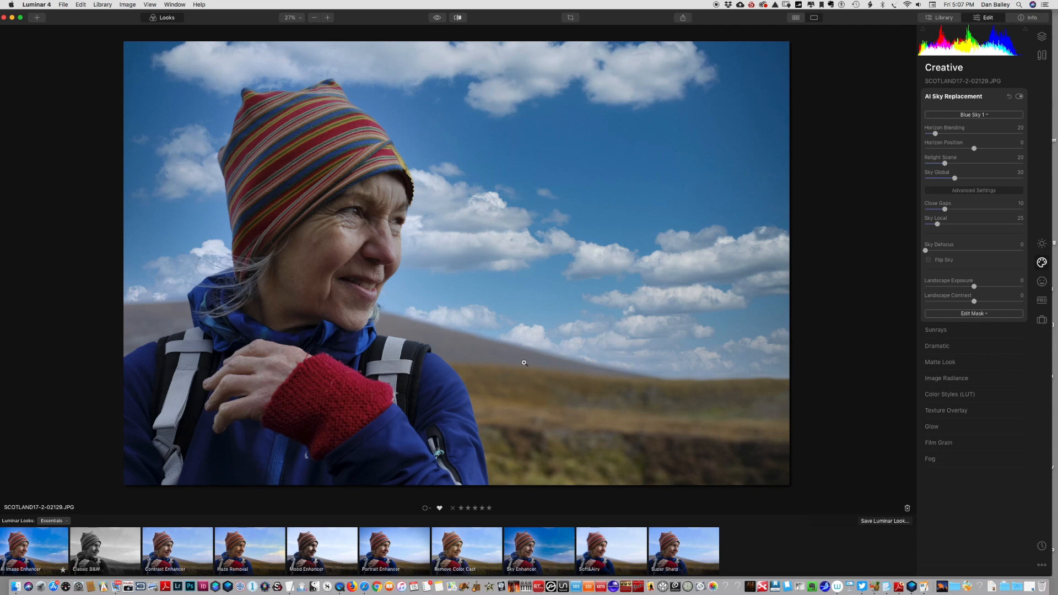
mouse_move(592, 363)
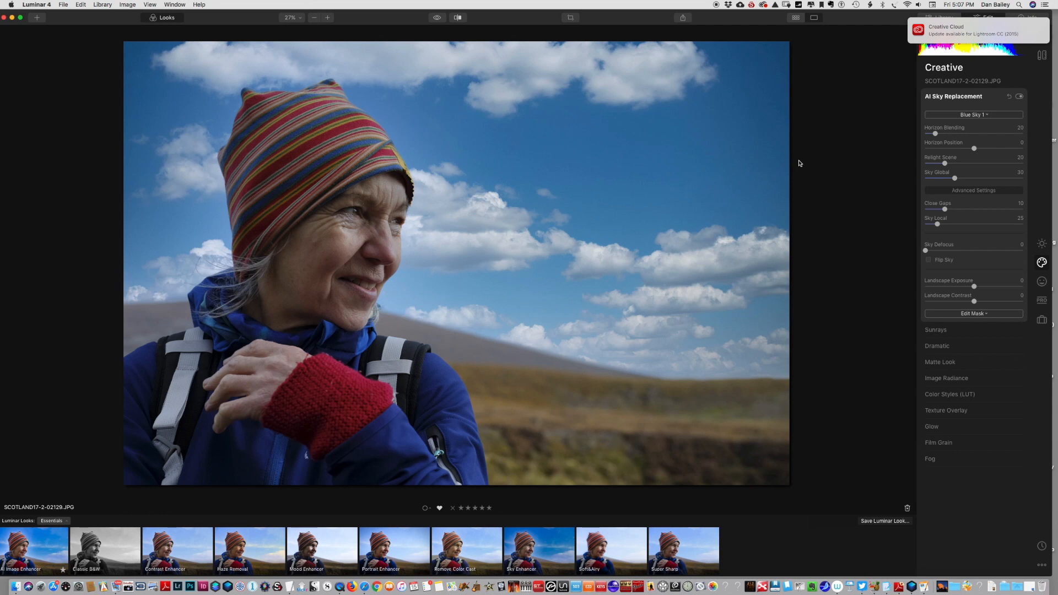
mouse_move(559, 362)
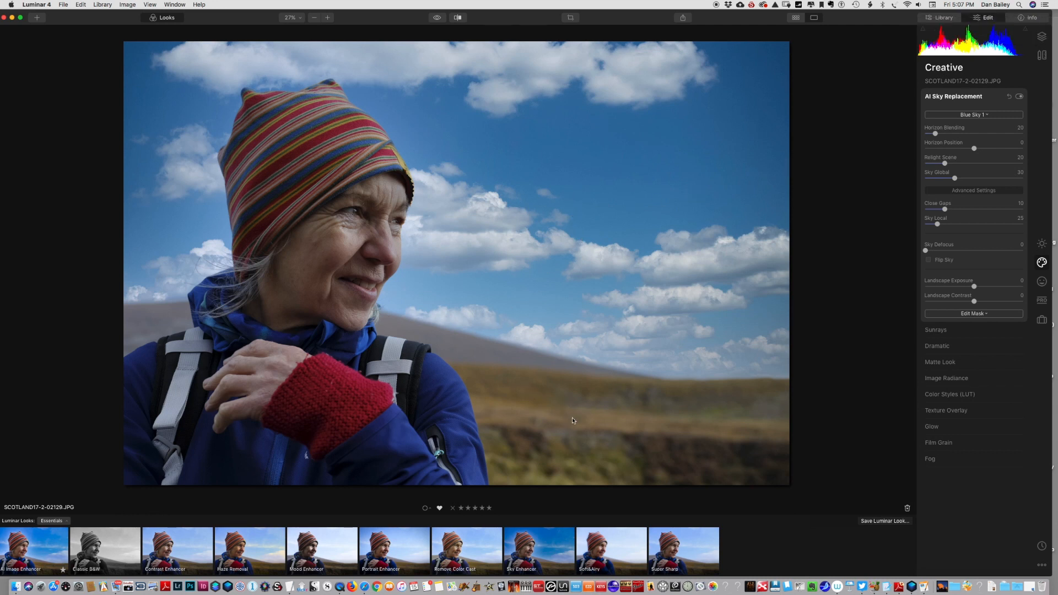
mouse_move(553, 414)
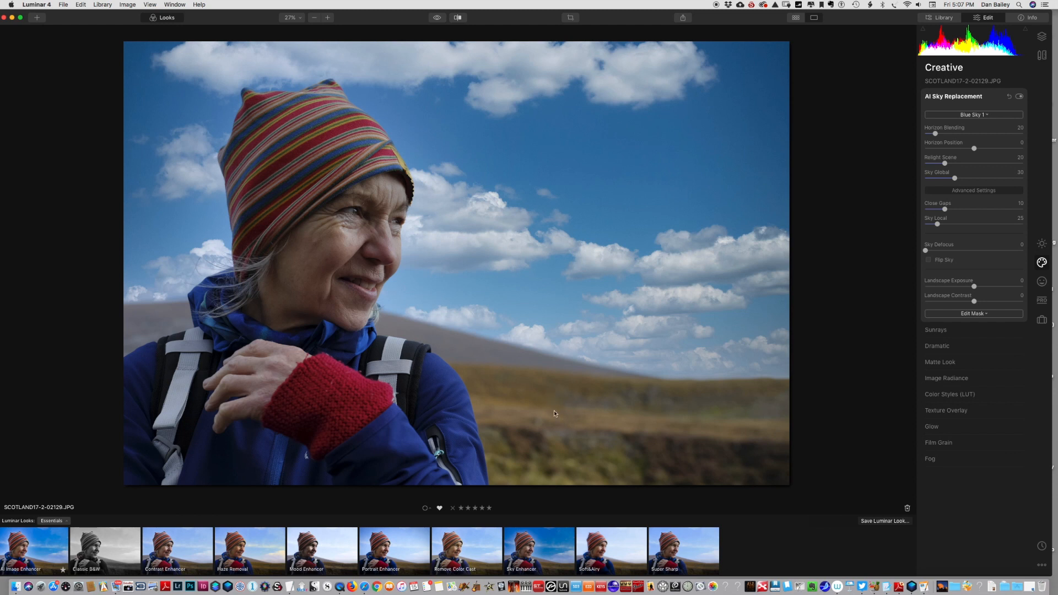
mouse_move(499, 243)
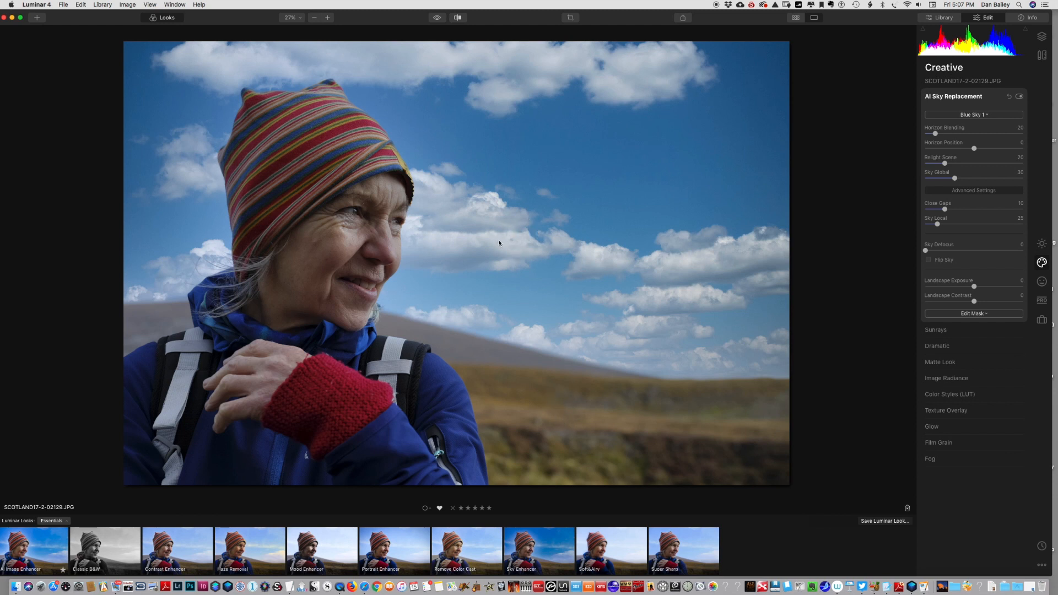
mouse_move(509, 255)
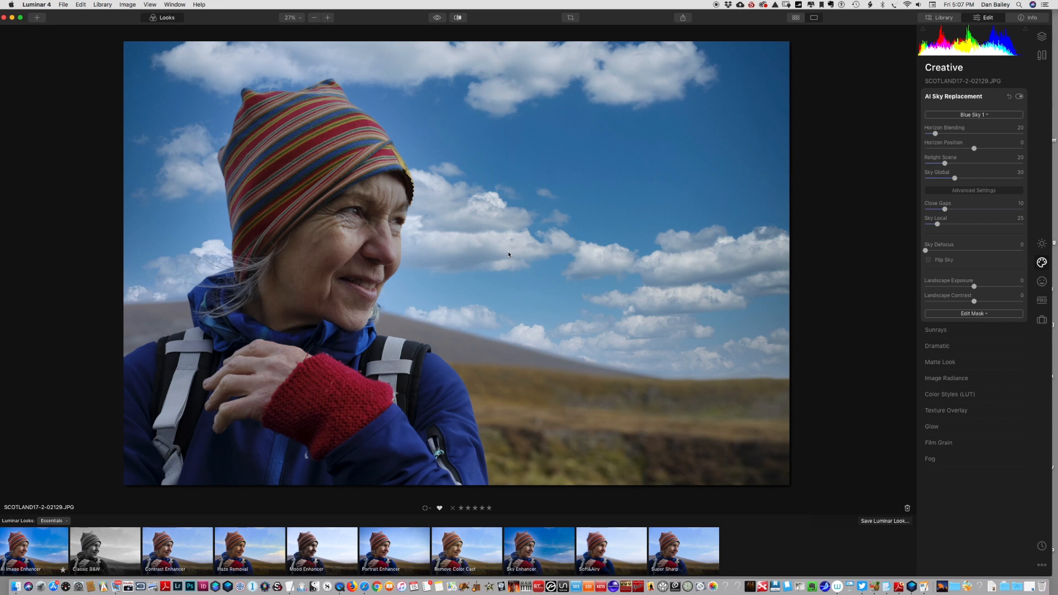
mouse_move(948, 113)
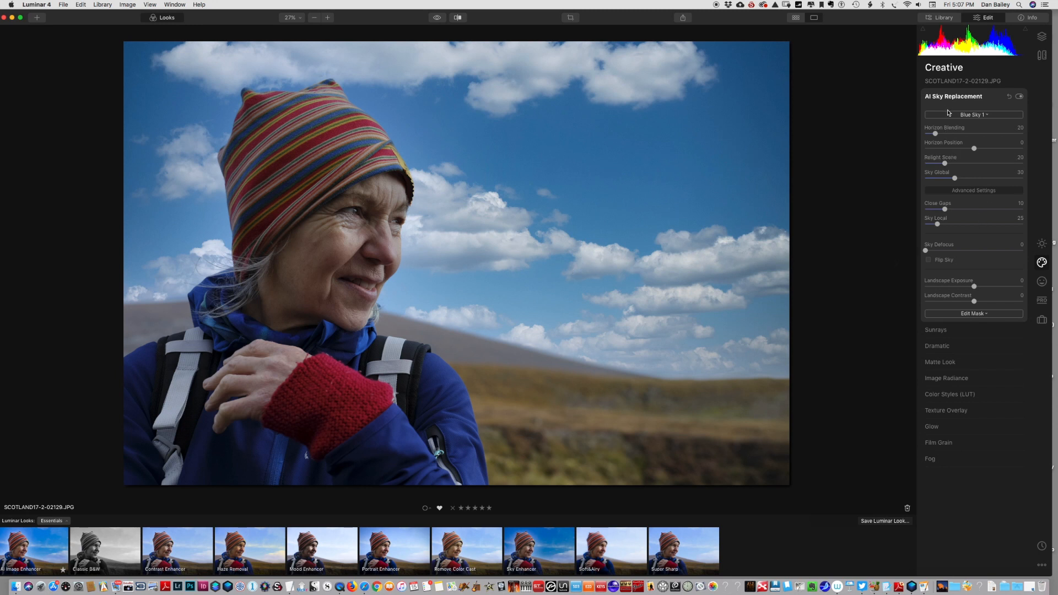
mouse_move(925, 253)
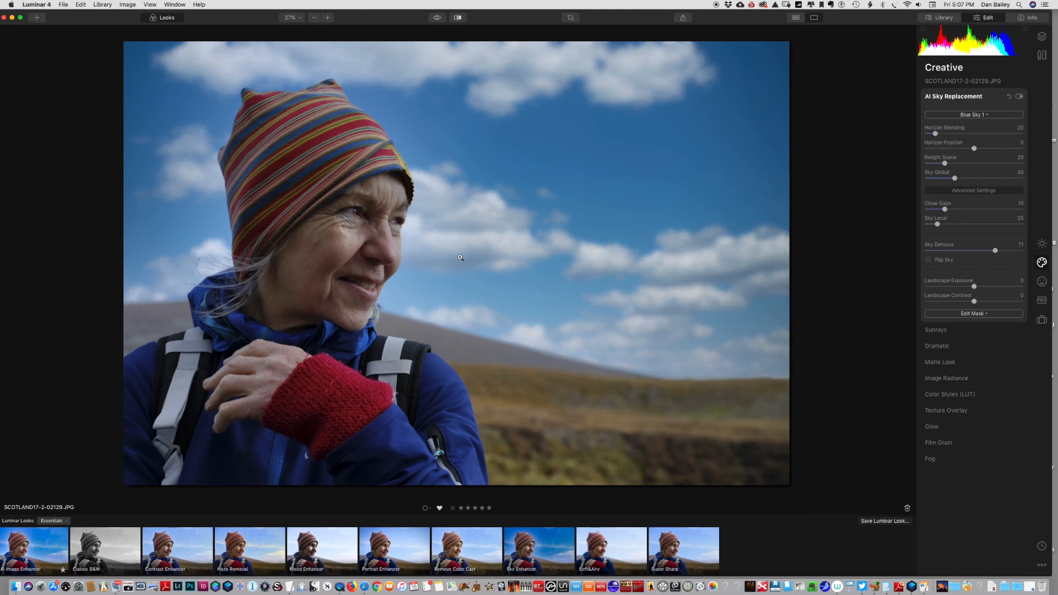
mouse_move(565, 407)
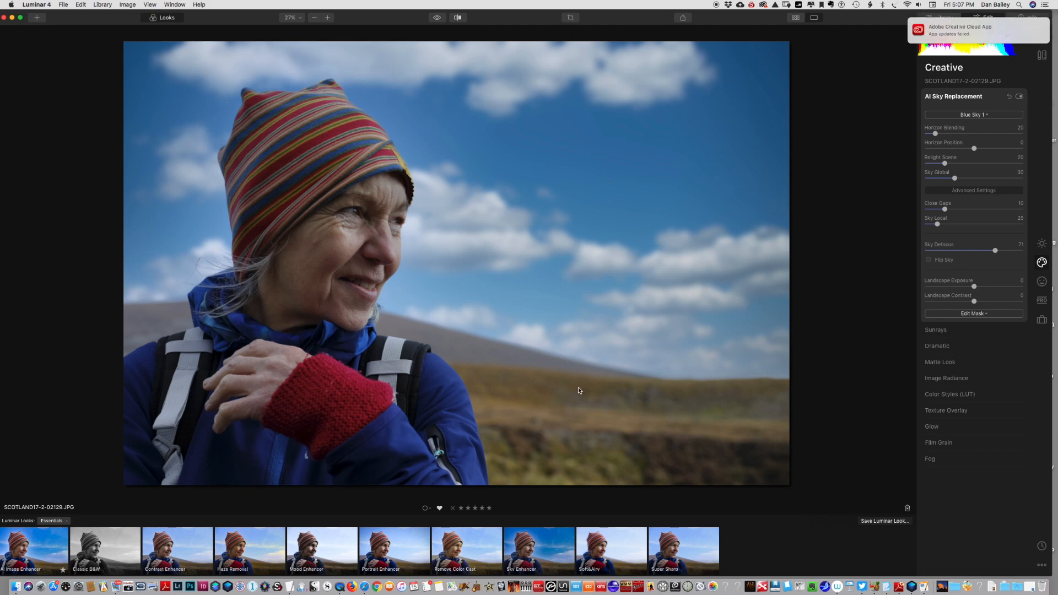
Step: Swap the sky for Blue Sky 5, then for the stormy Dramatic Sky 1
click(973, 114)
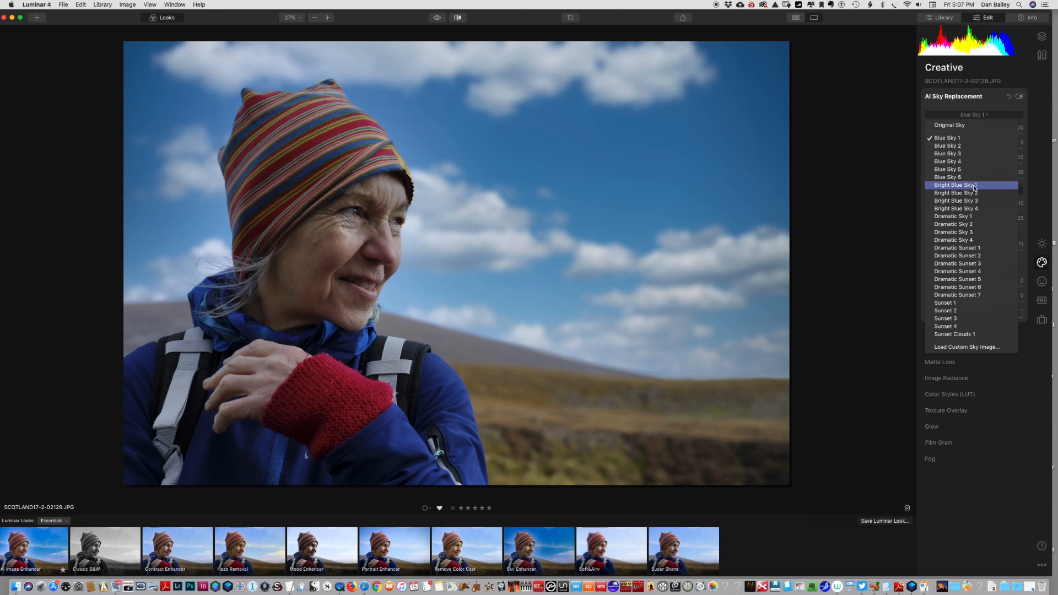
click(947, 169)
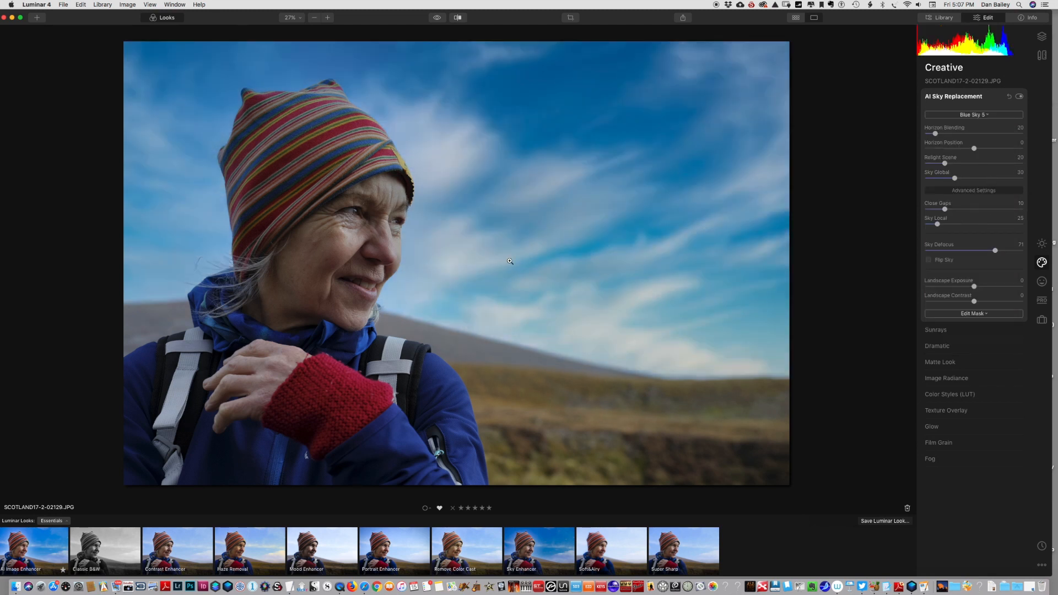
mouse_move(973, 221)
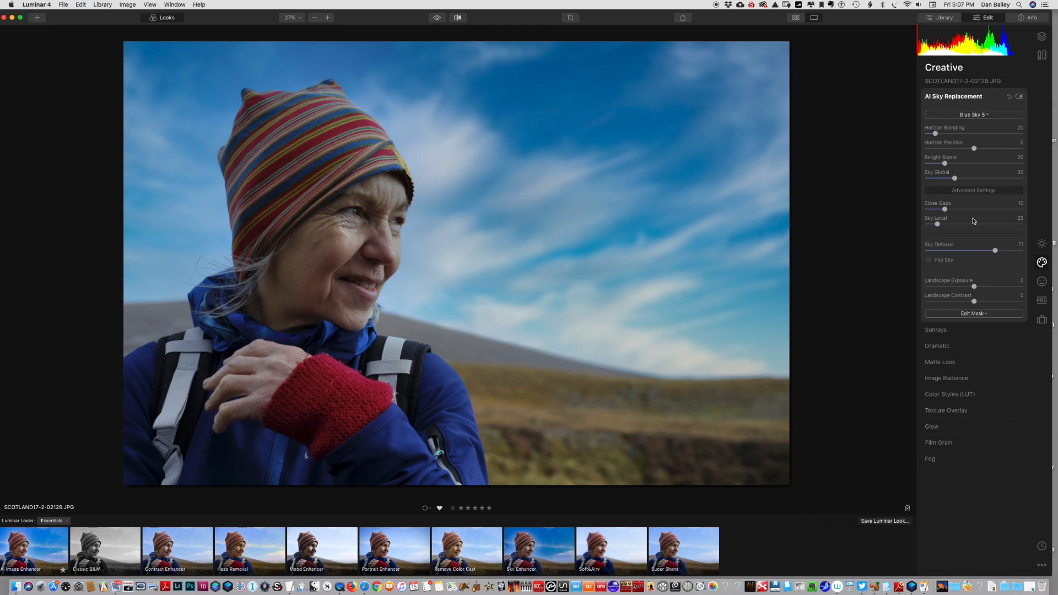
mouse_move(980, 206)
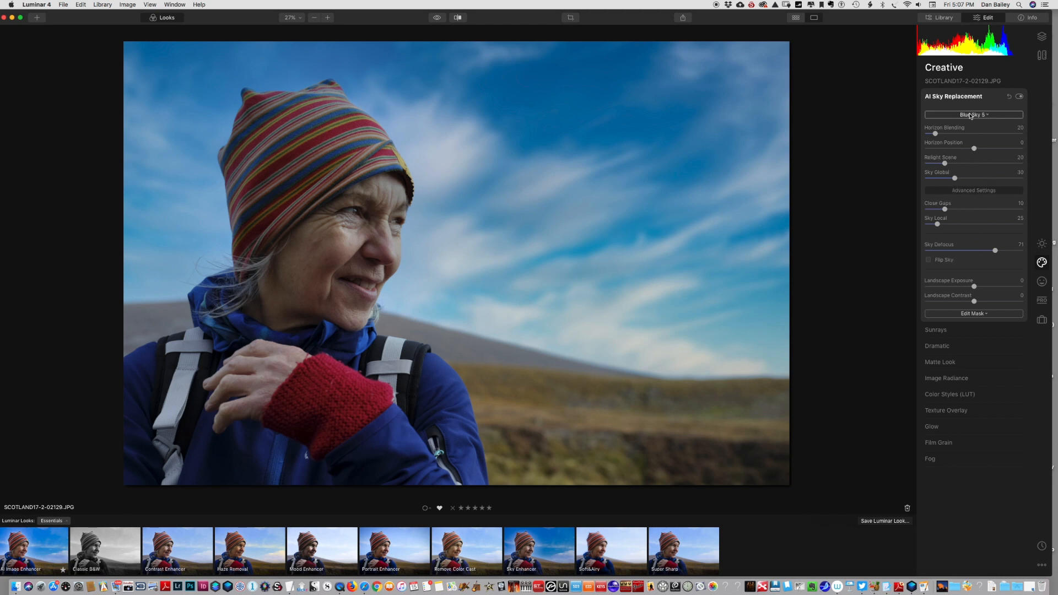
click(973, 114)
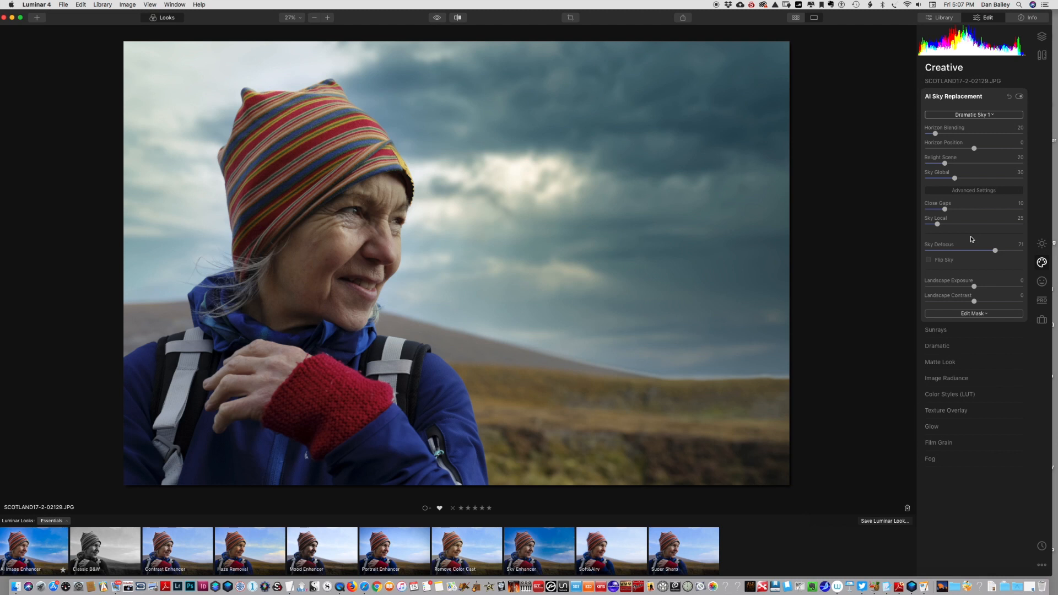
click(974, 115)
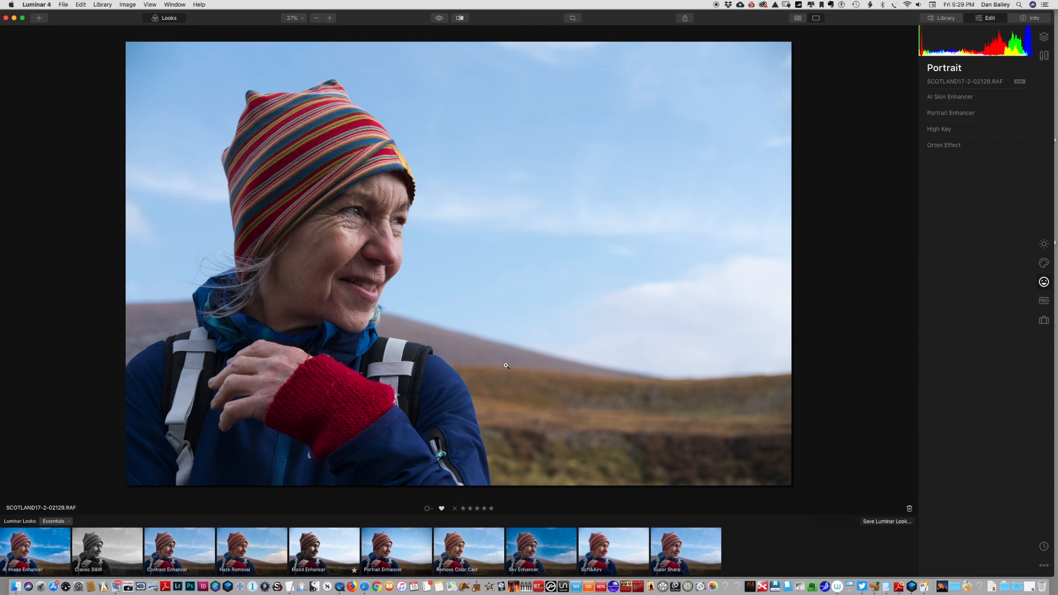
mouse_move(1025, 268)
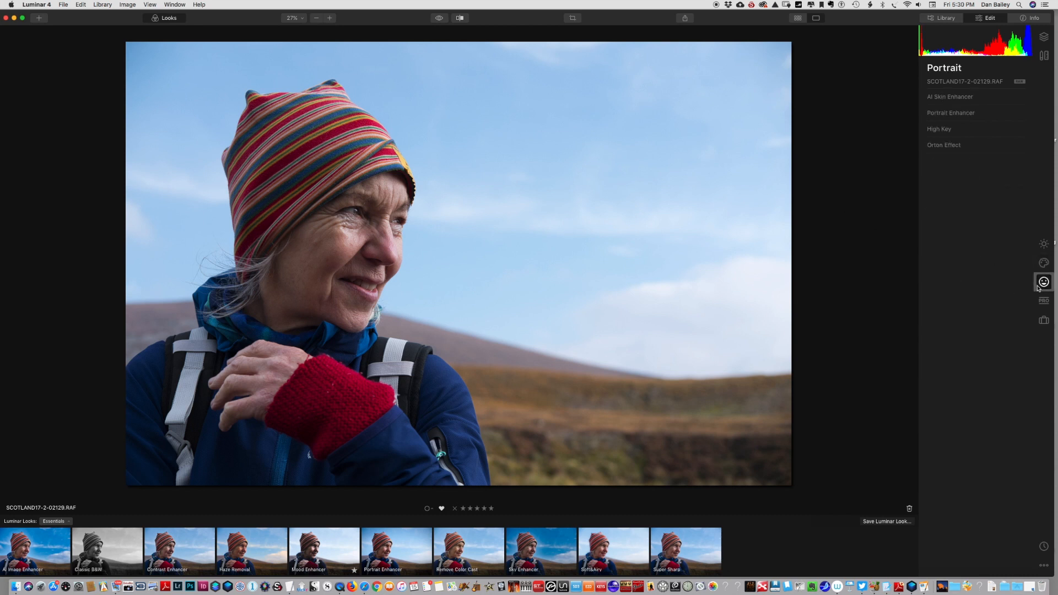
mouse_move(1043, 282)
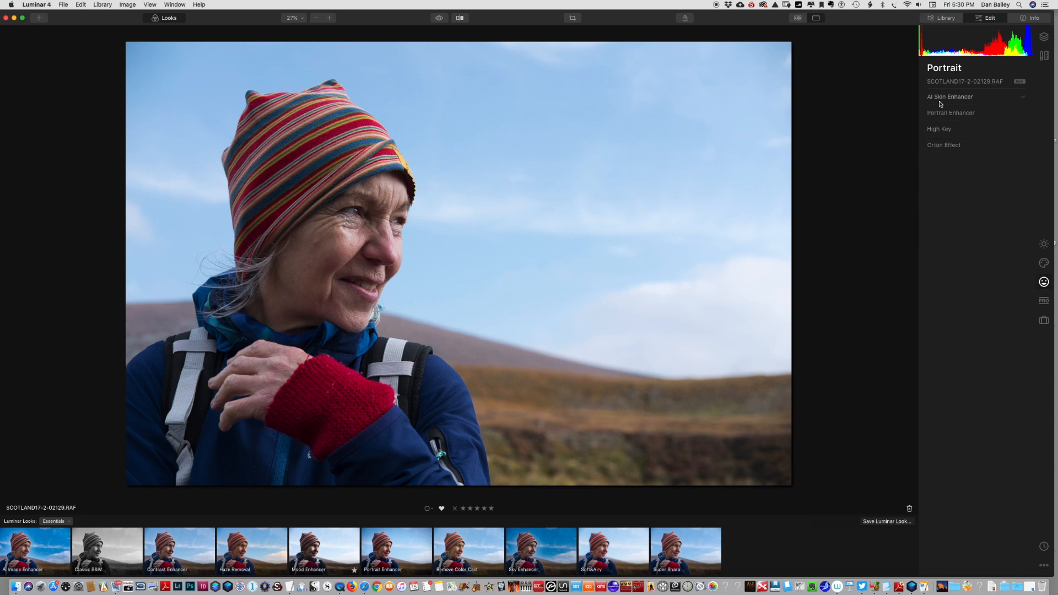
mouse_move(957, 102)
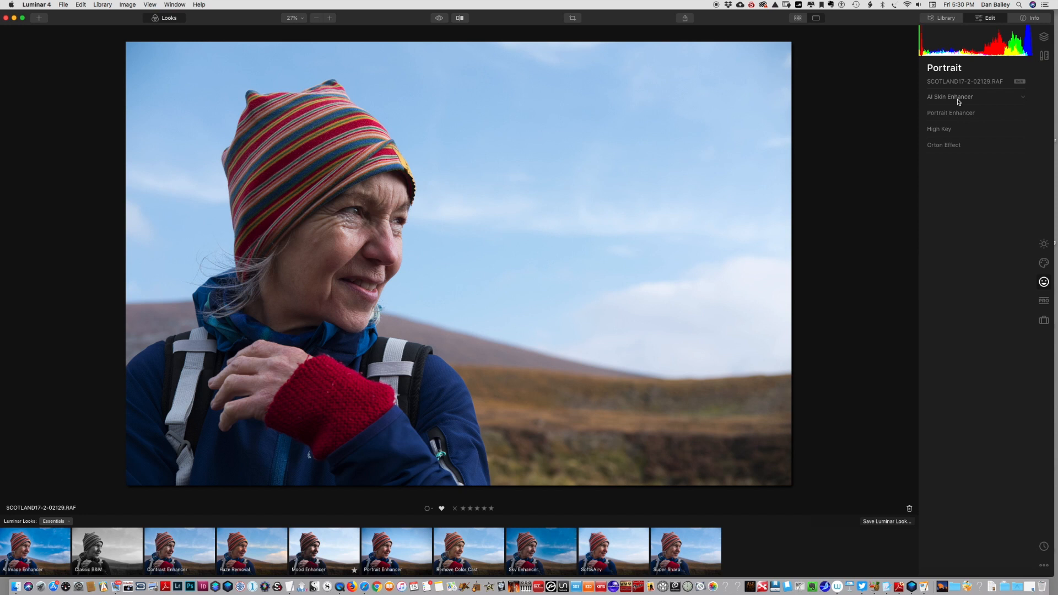
Step: Expand AI Skin Enhancer and Portrait Enhancer, leaving every slider at zero
click(950, 96)
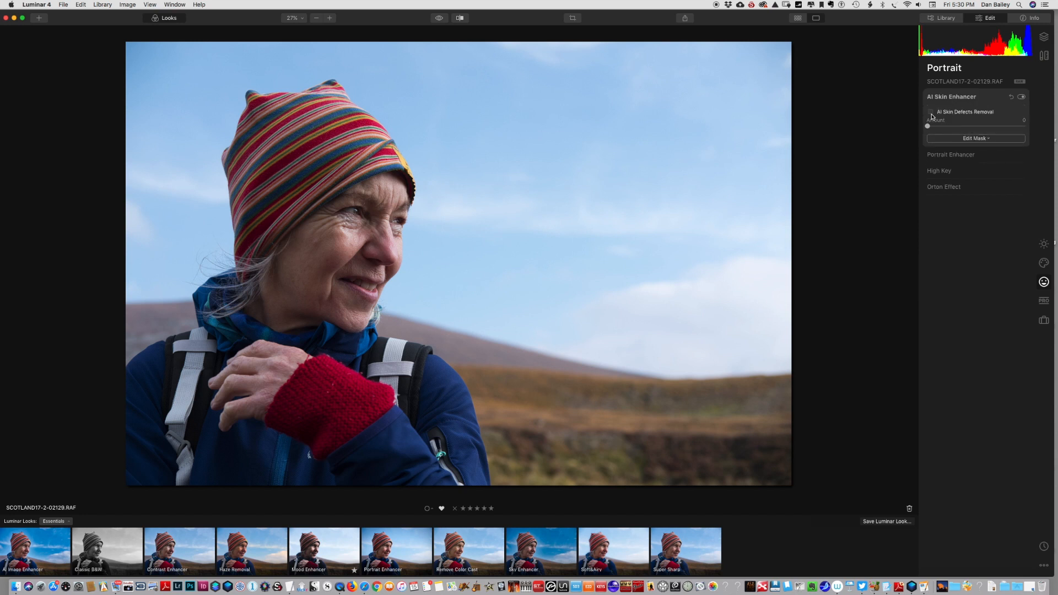
click(951, 153)
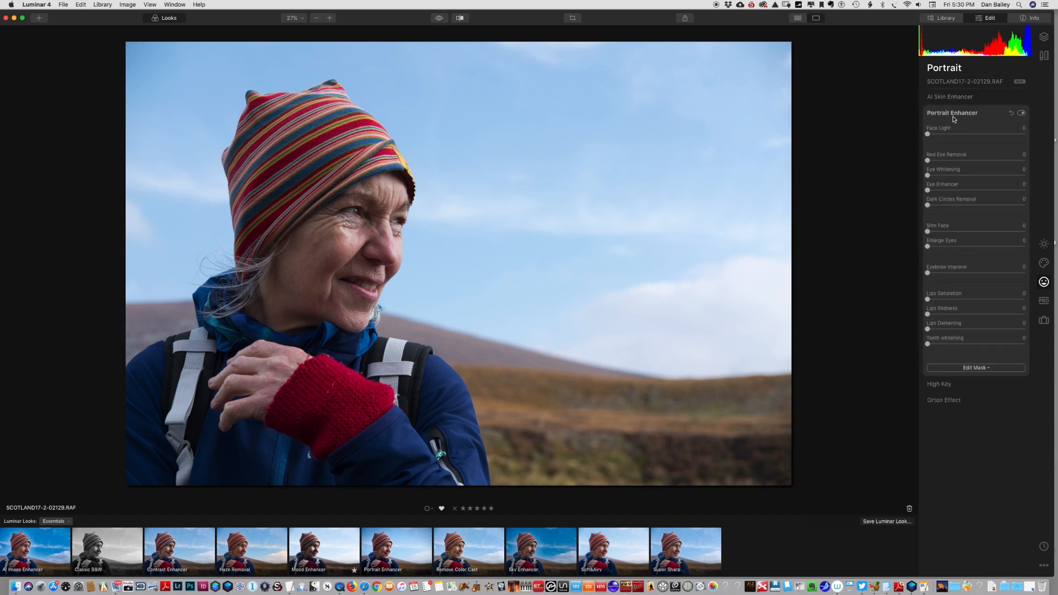
mouse_move(933, 148)
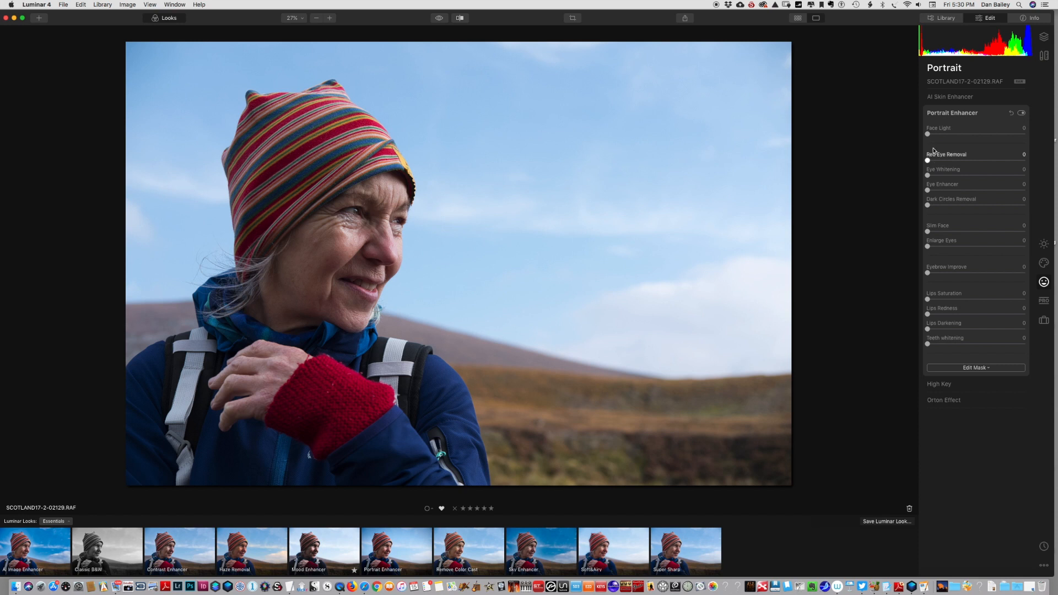
mouse_move(933, 214)
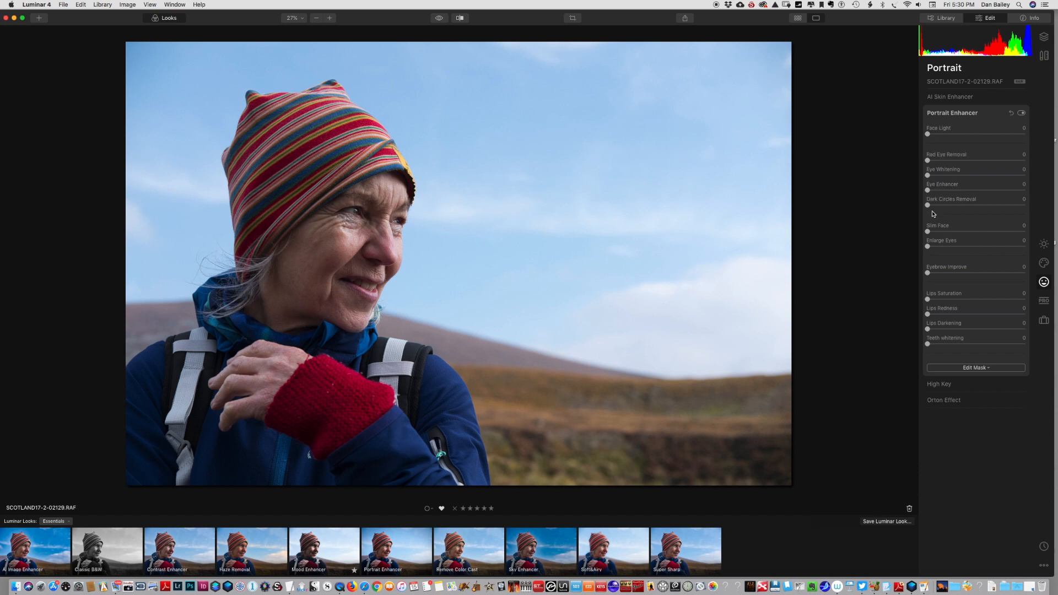
mouse_move(938, 299)
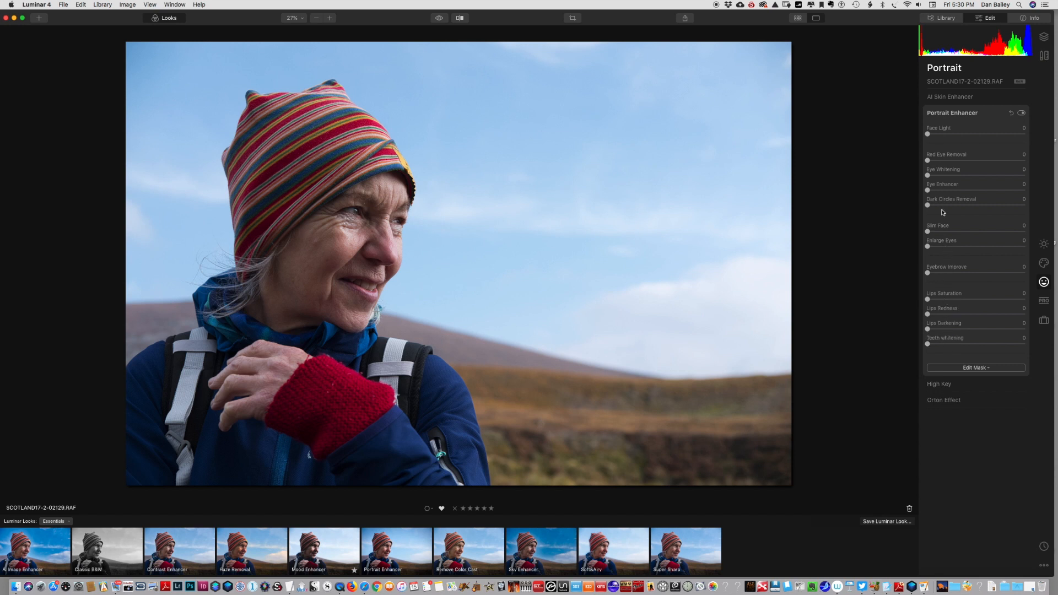
mouse_move(951, 335)
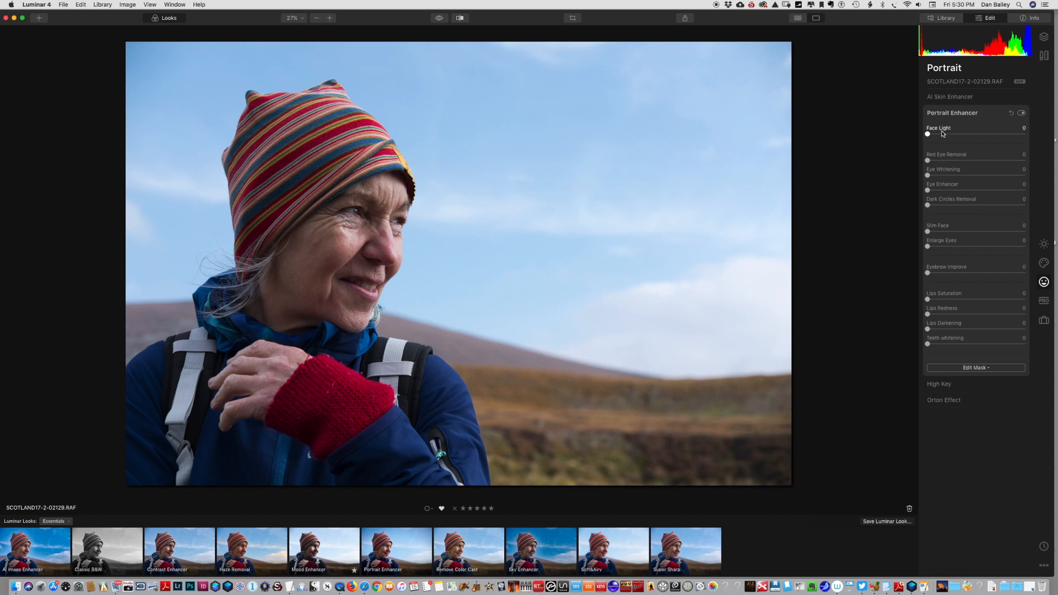
mouse_move(948, 291)
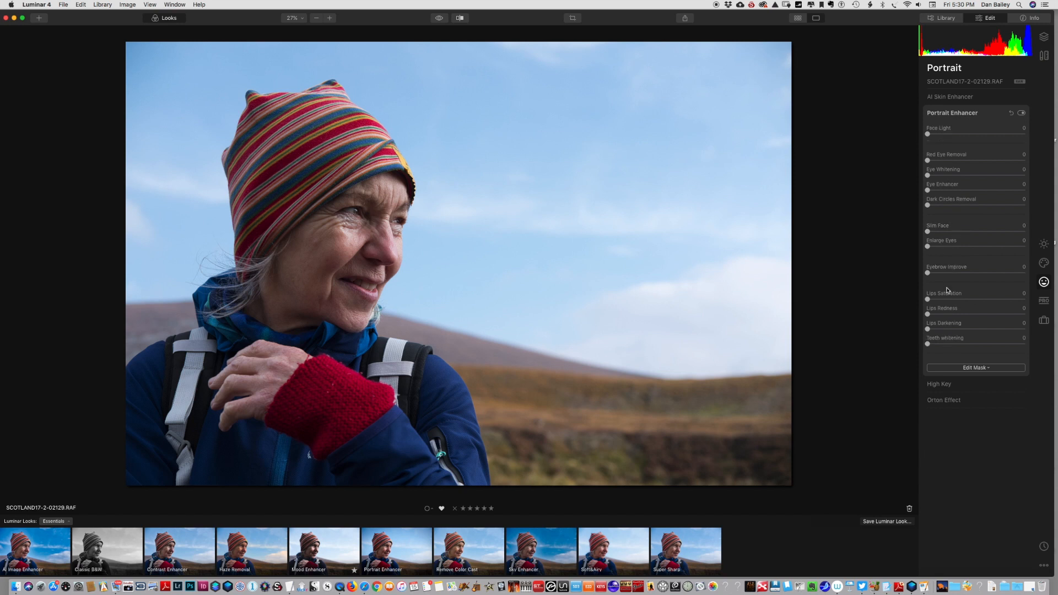
mouse_move(952, 116)
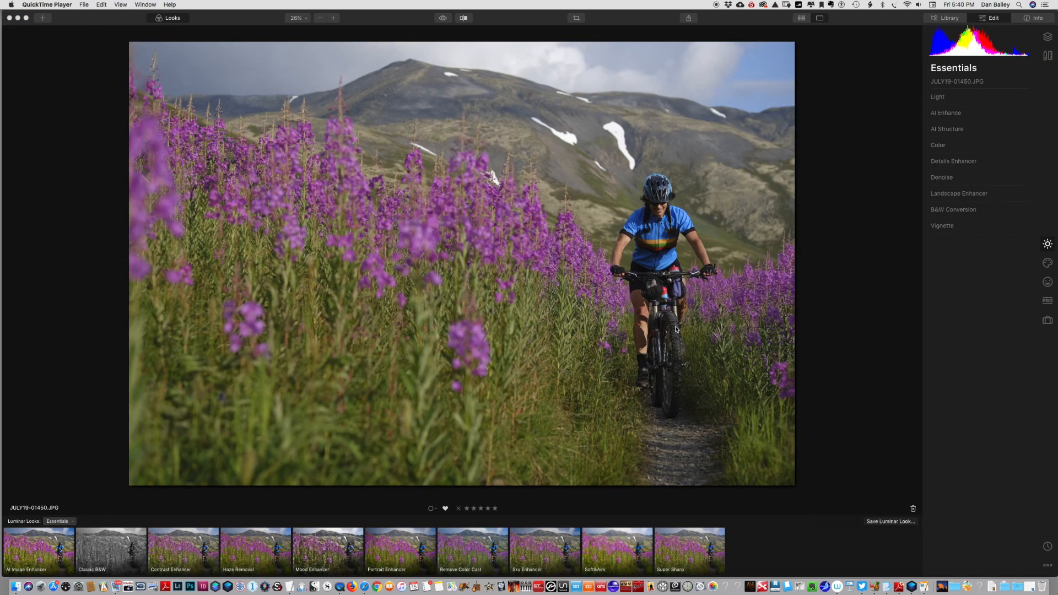
mouse_move(626, 353)
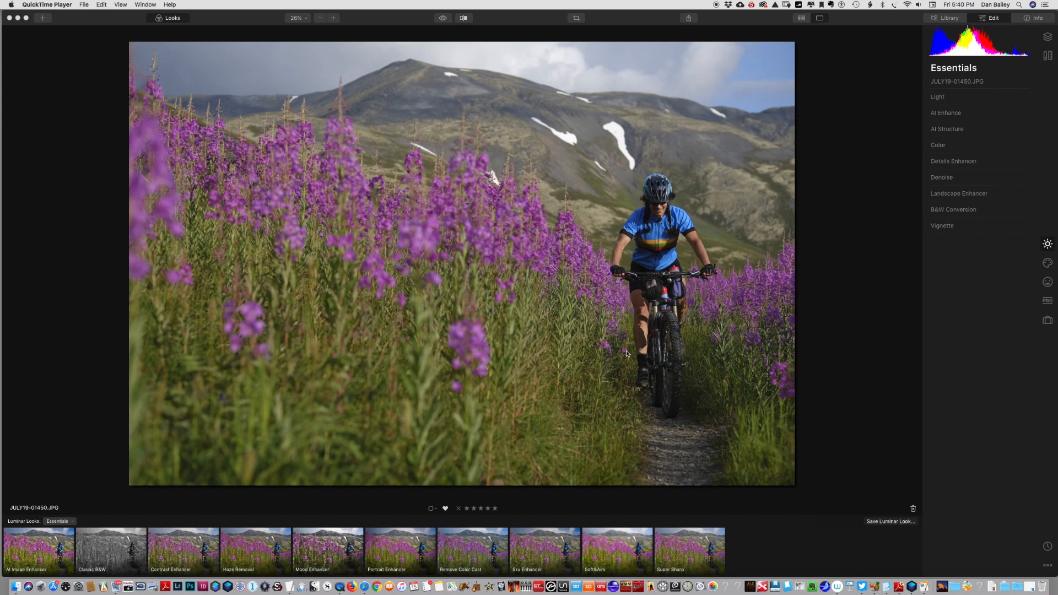
mouse_move(639, 337)
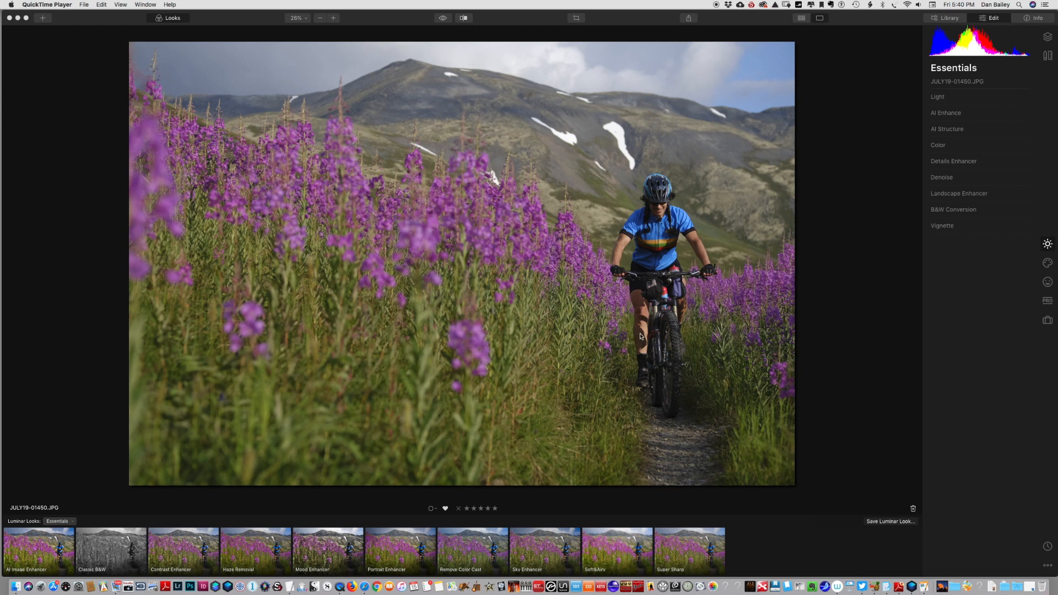
mouse_move(598, 370)
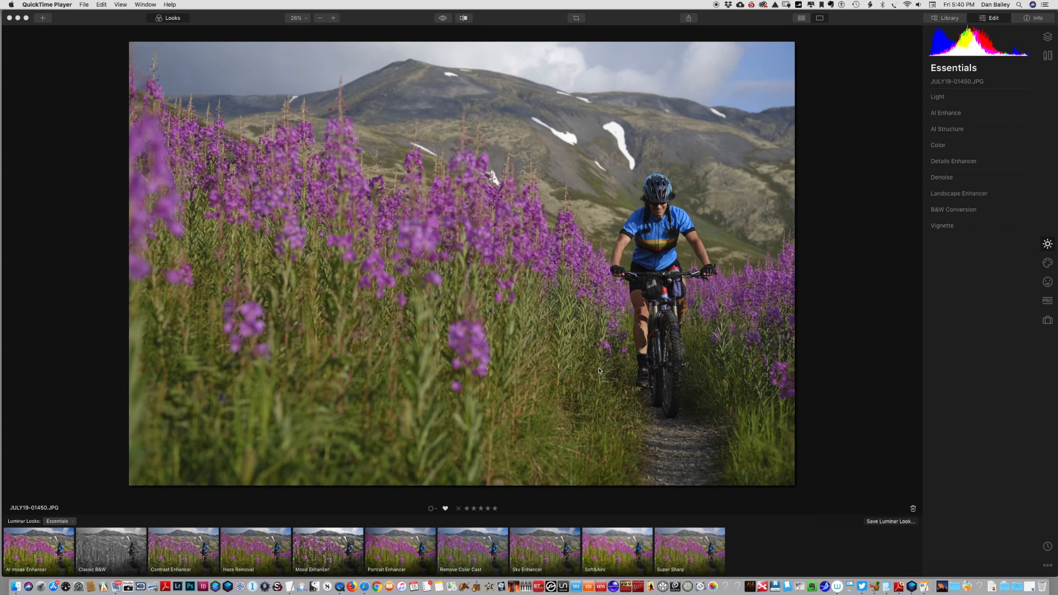
mouse_move(642, 386)
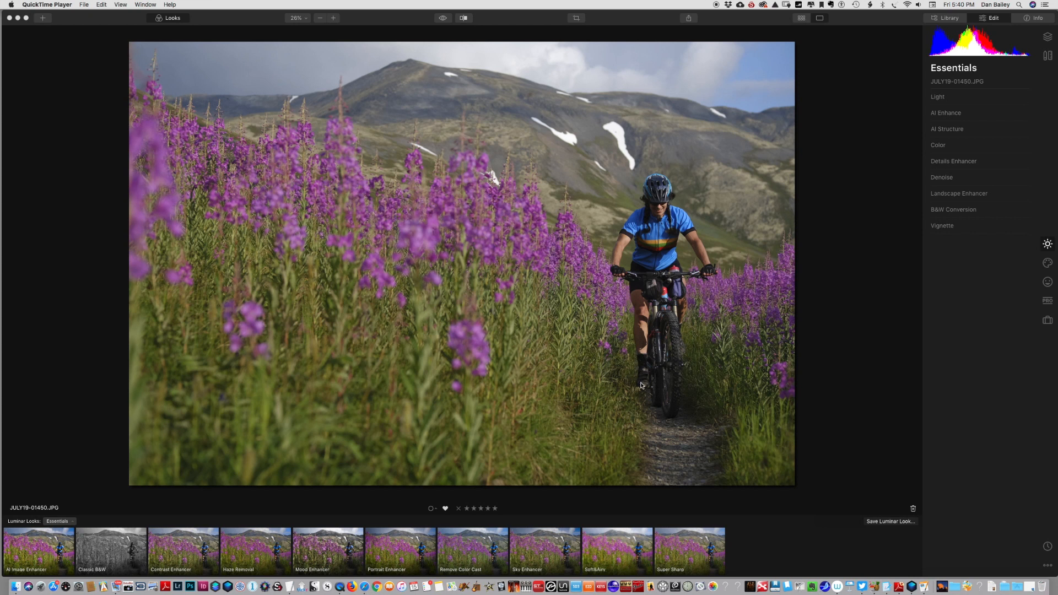
mouse_move(649, 381)
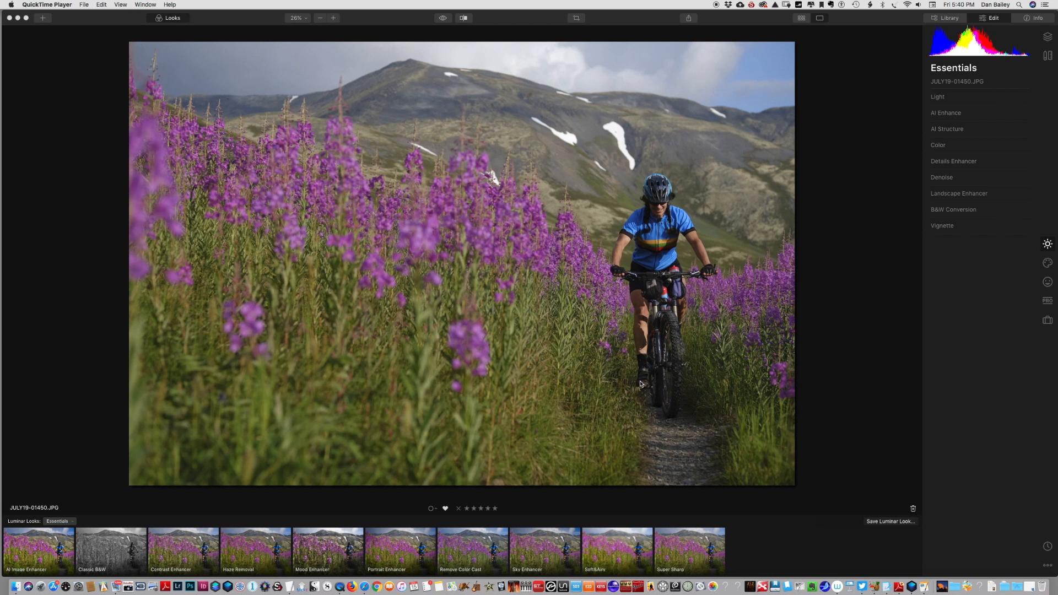
mouse_move(637, 378)
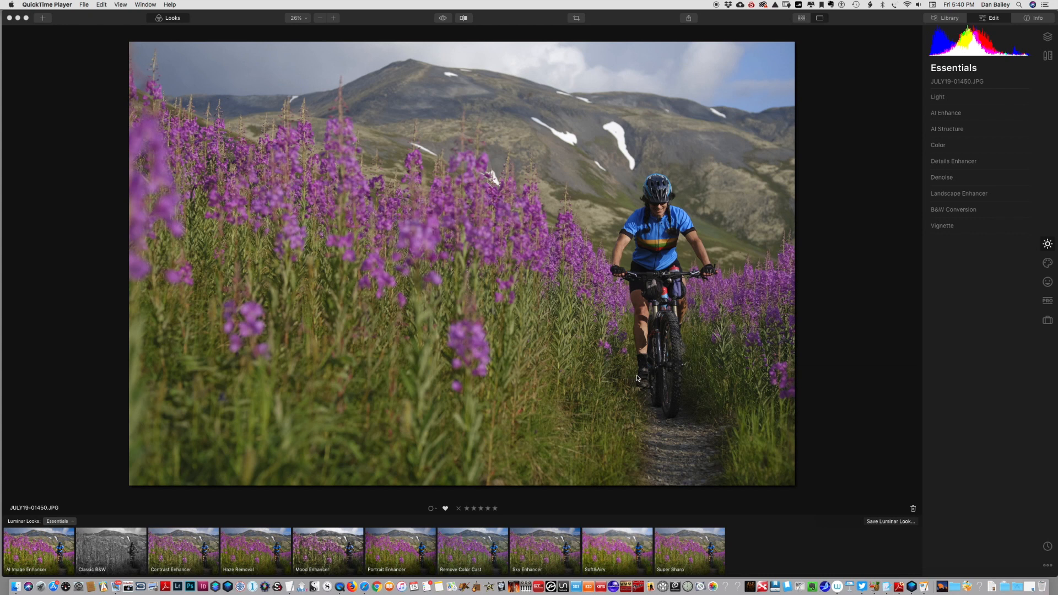
mouse_move(484, 246)
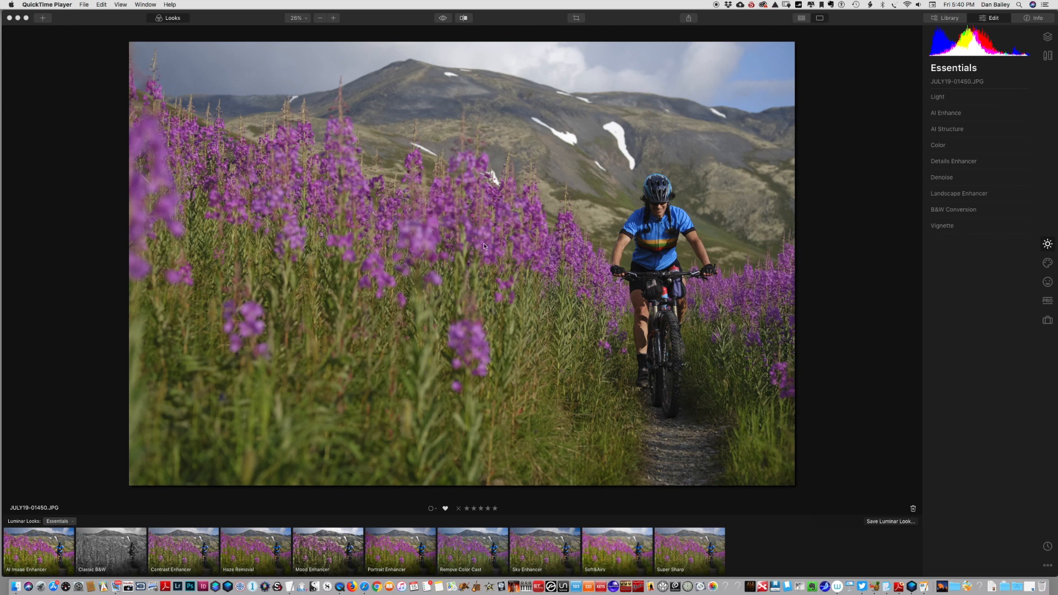
mouse_move(555, 343)
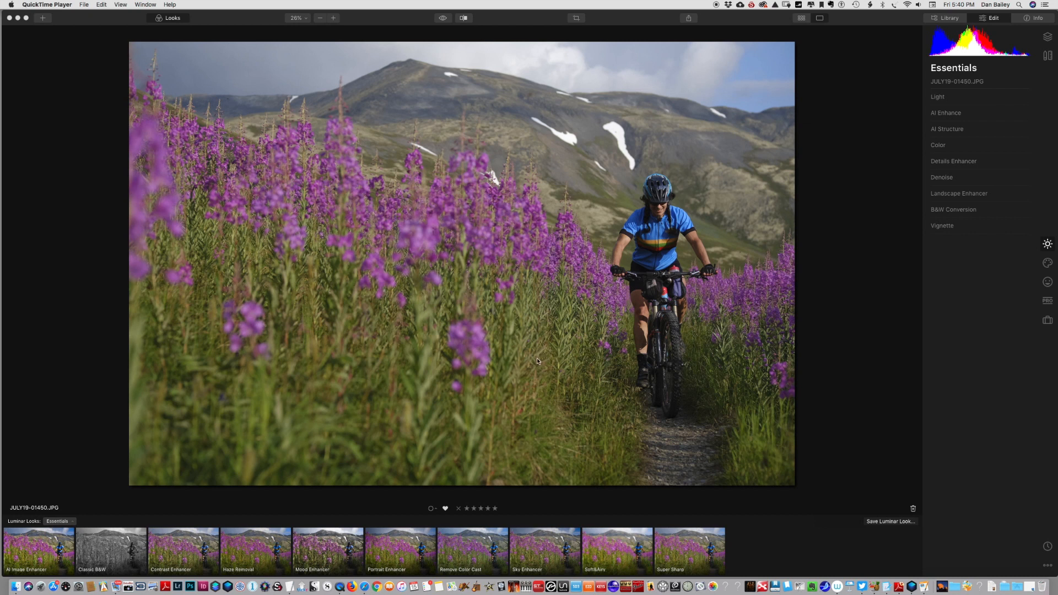
mouse_move(419, 302)
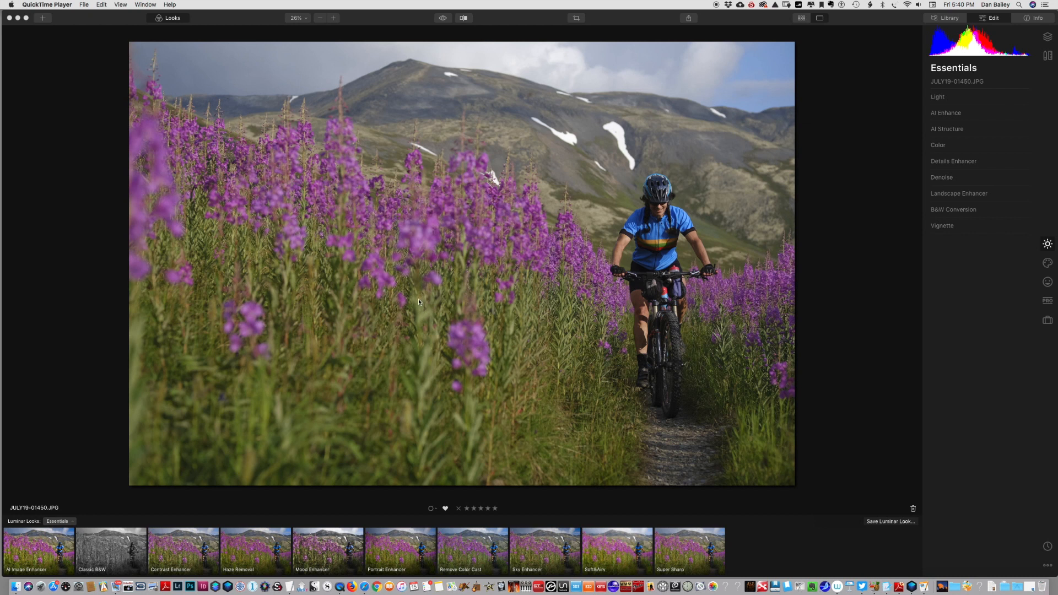
mouse_move(348, 558)
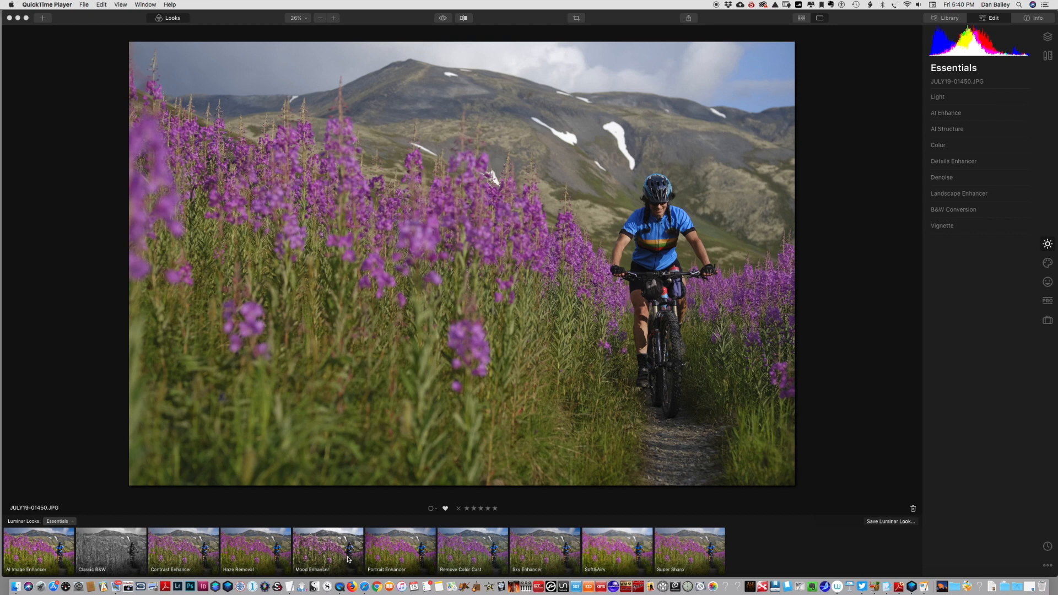
mouse_move(197, 560)
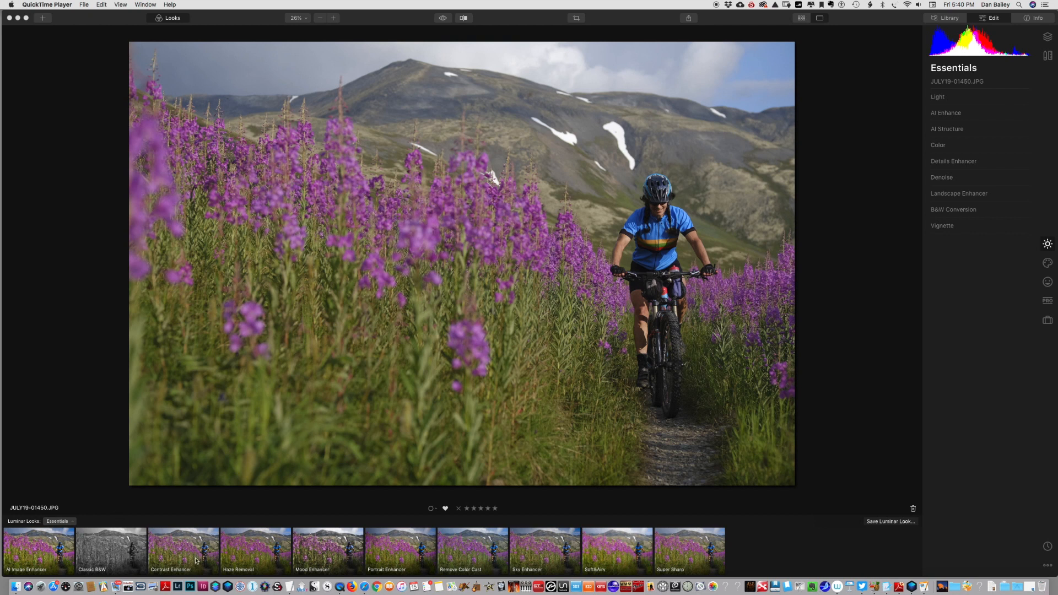
mouse_move(93, 544)
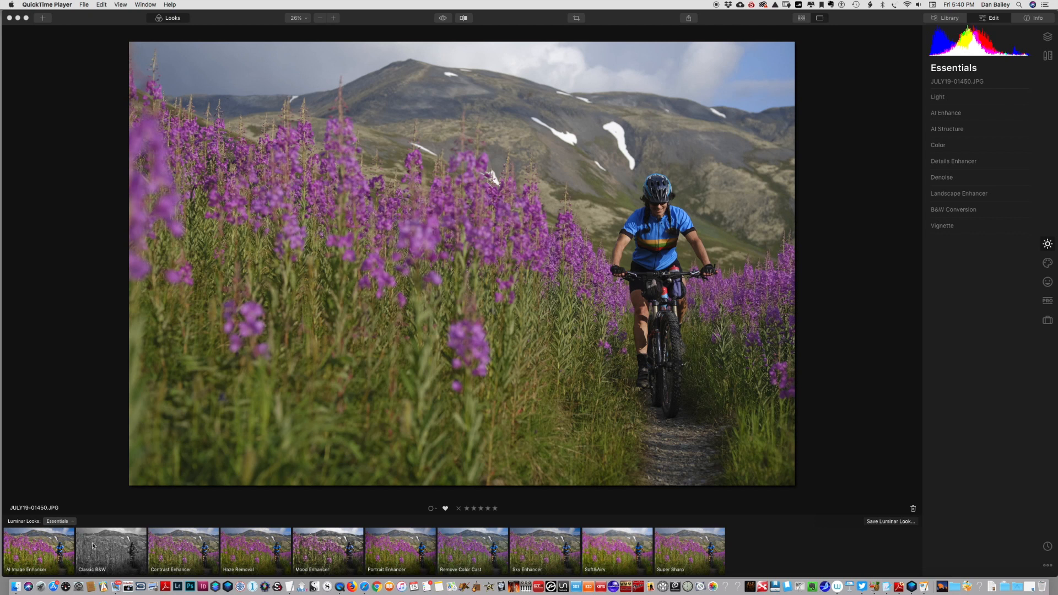
mouse_move(547, 551)
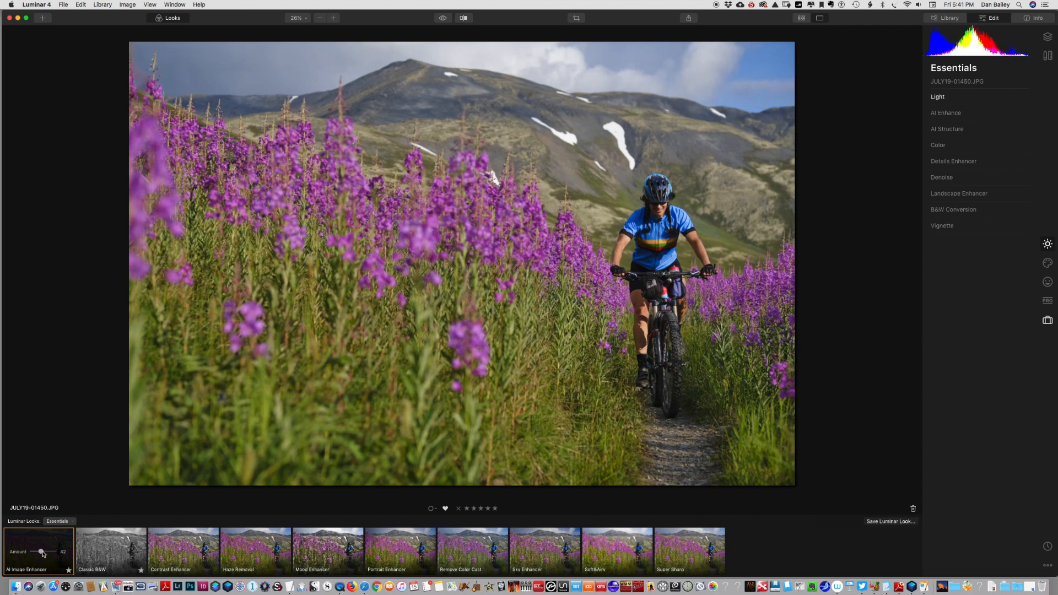
mouse_move(439, 22)
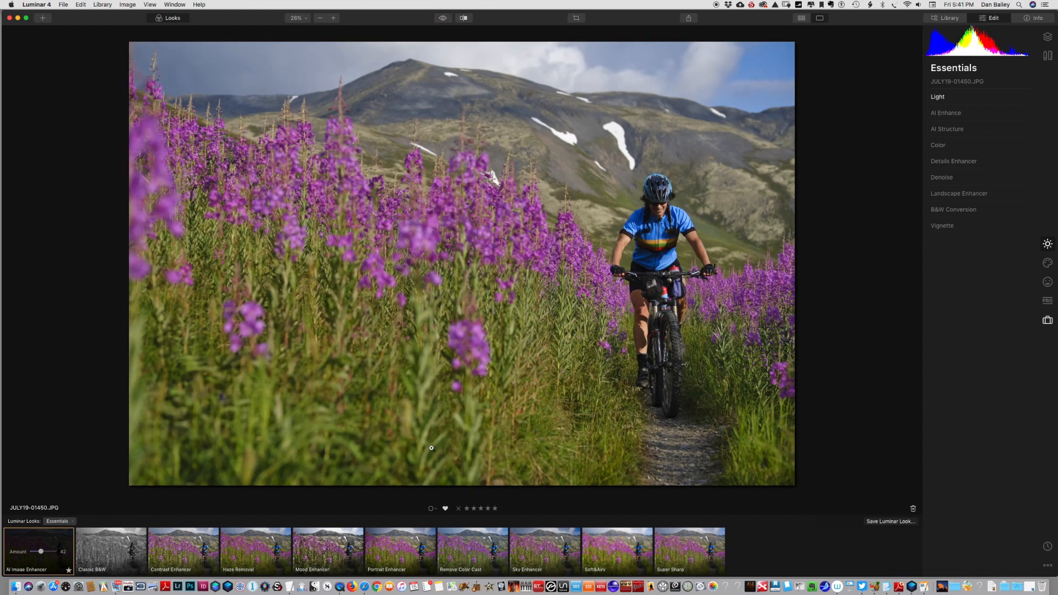
mouse_move(644, 268)
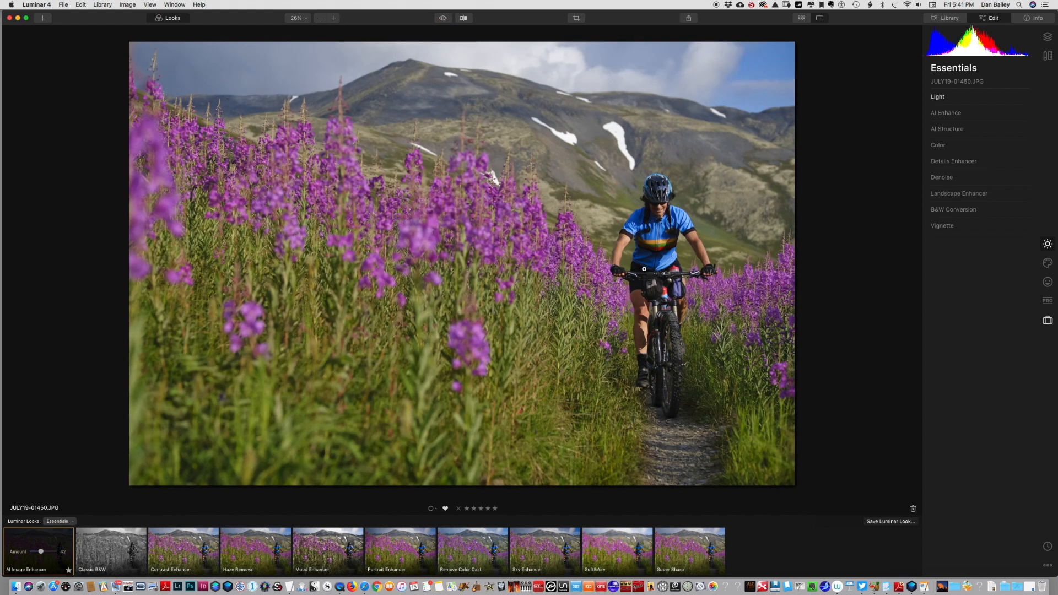
Step: Pull AI Structure Amount on the biker photo to -82 and collapse the section
click(947, 129)
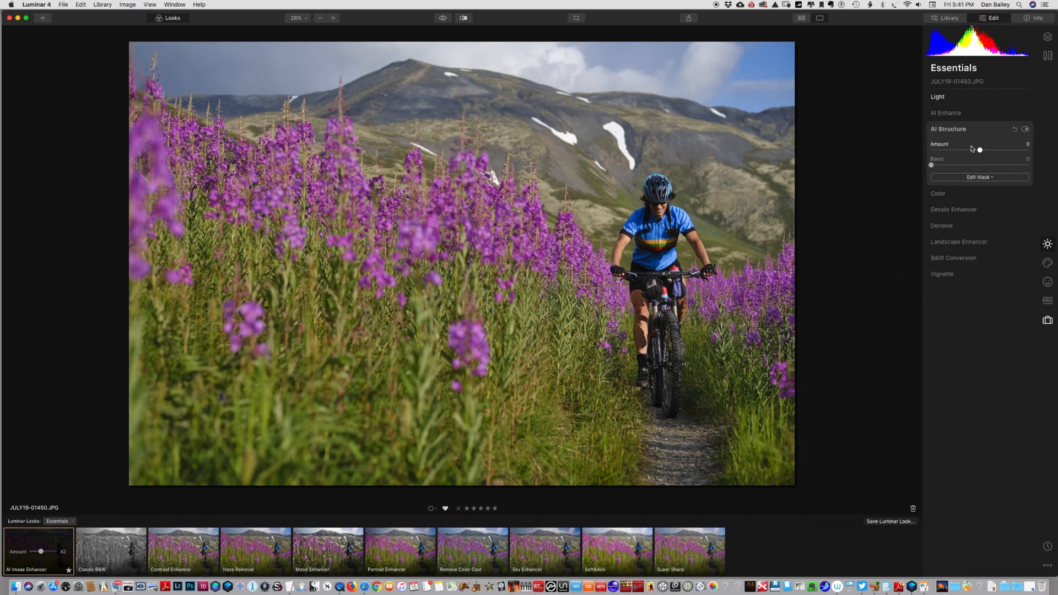
mouse_move(980, 151)
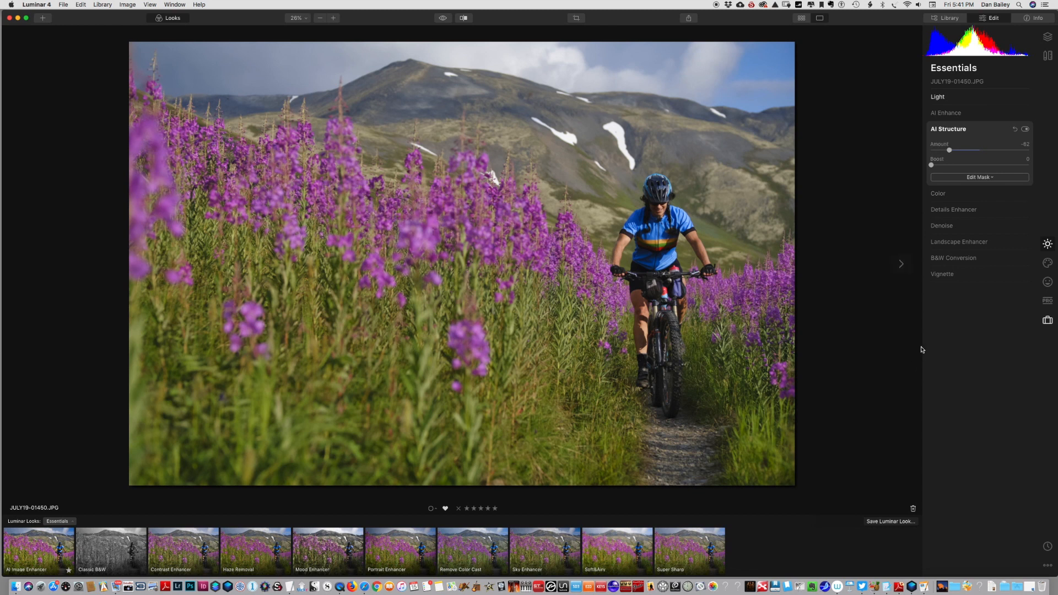
mouse_move(695, 234)
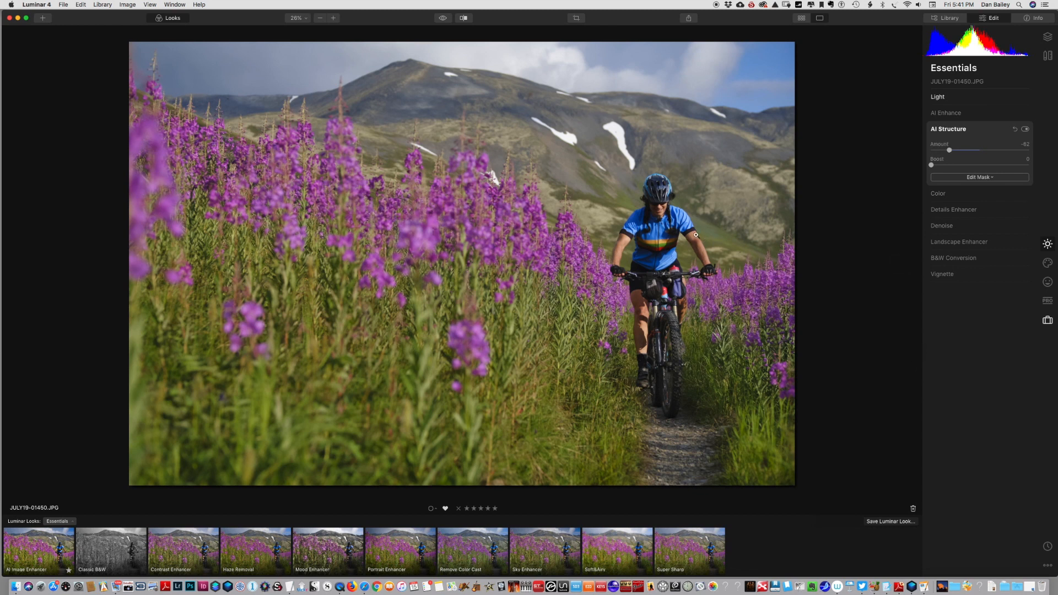
mouse_move(621, 234)
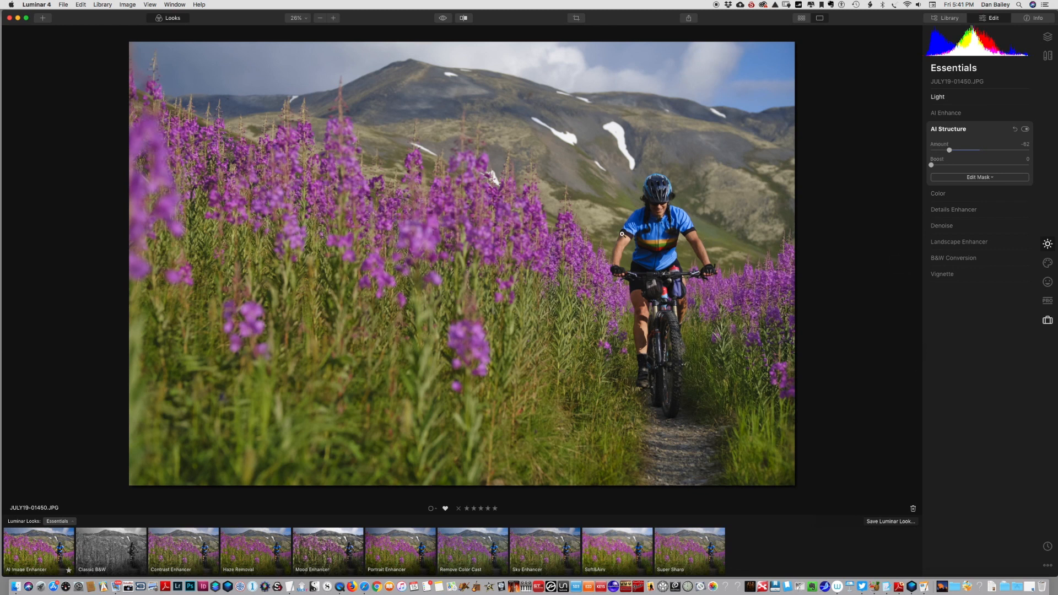
click(948, 129)
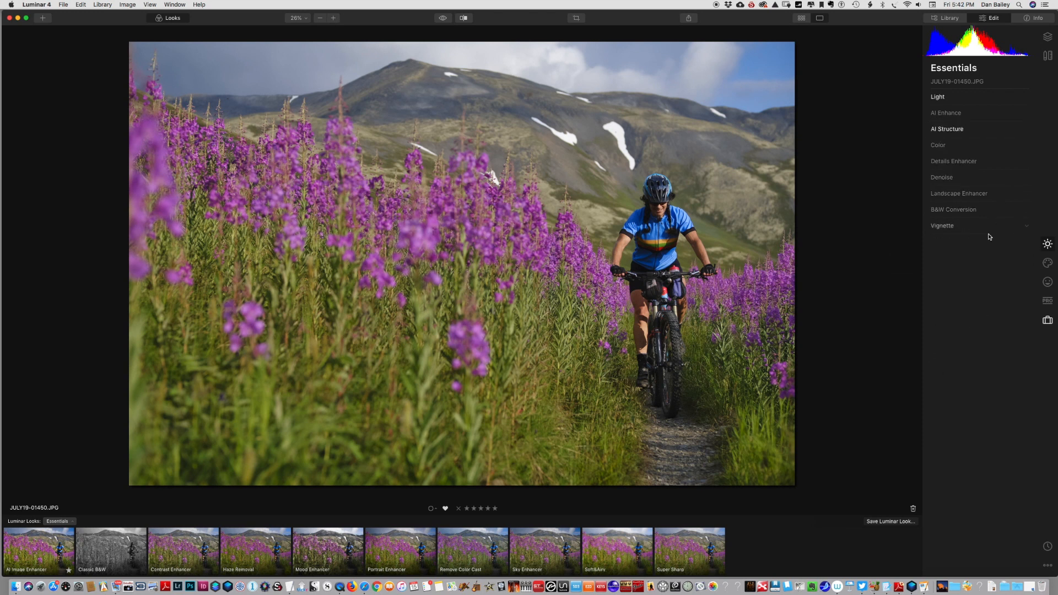
mouse_move(977, 287)
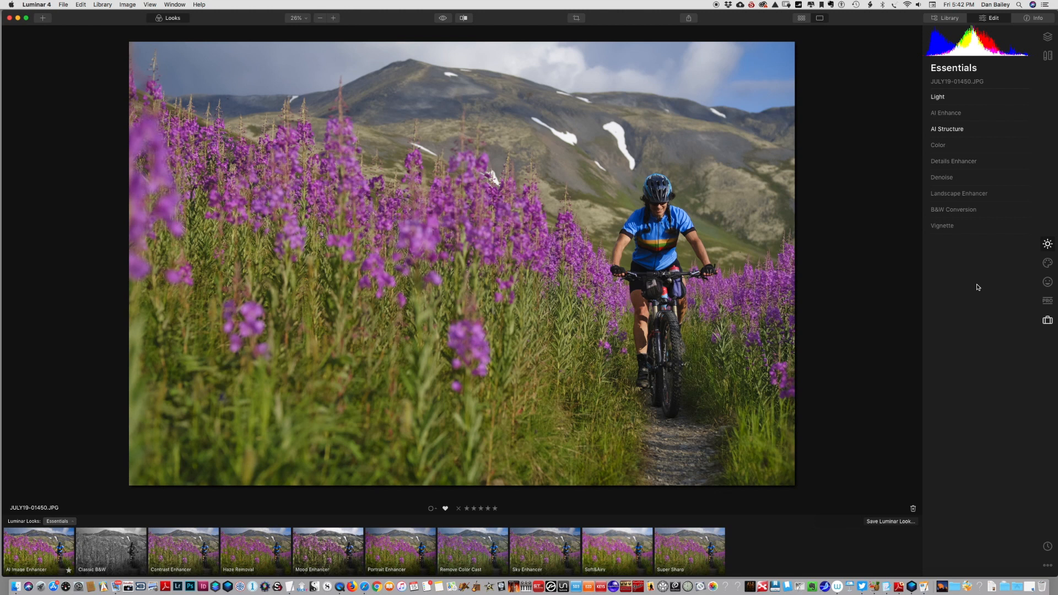
mouse_move(972, 316)
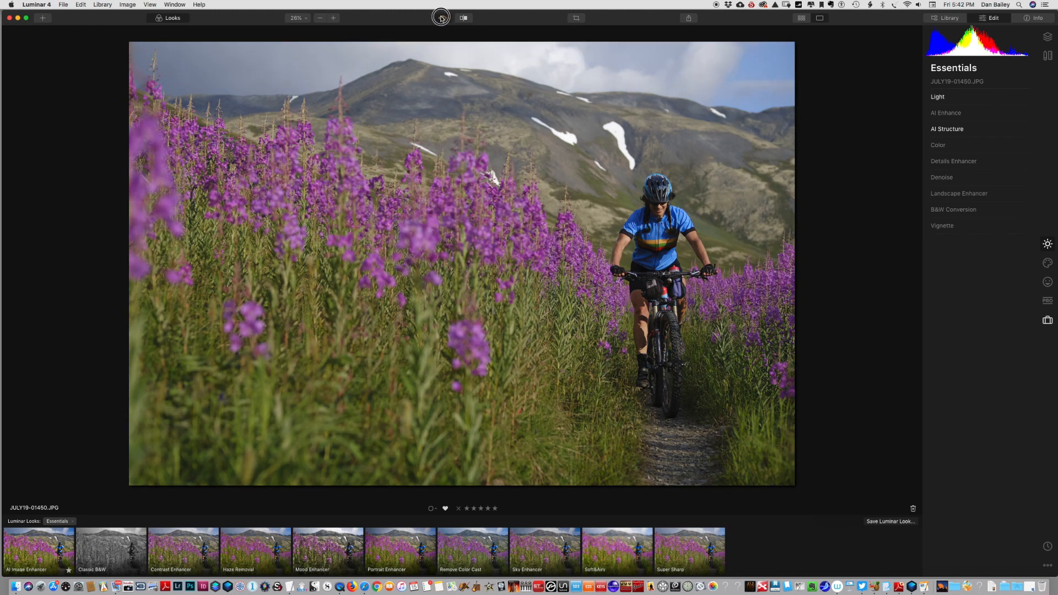
click(441, 17)
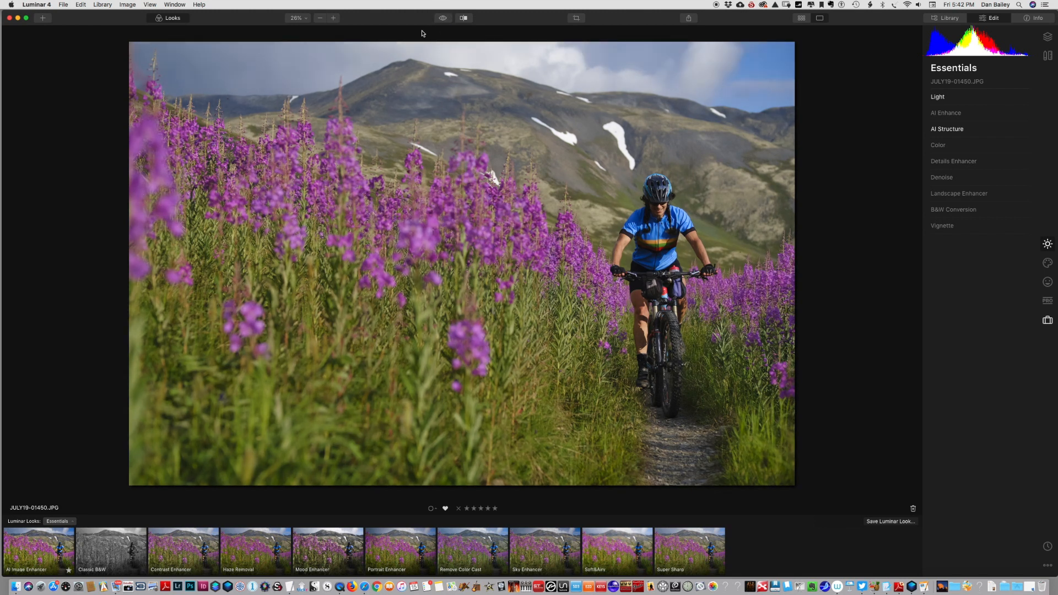
mouse_move(509, 251)
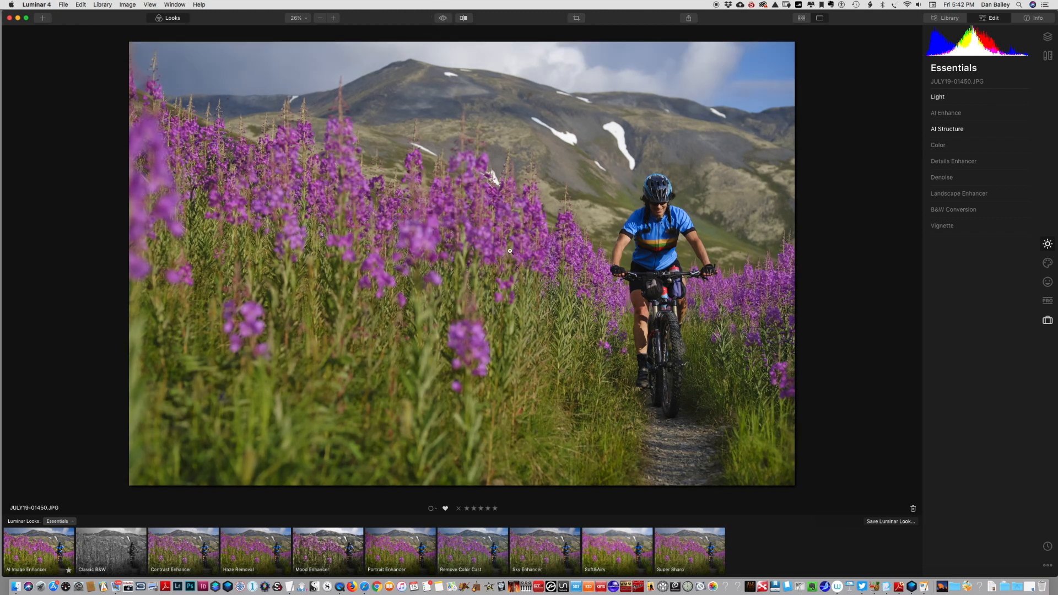
mouse_move(424, 283)
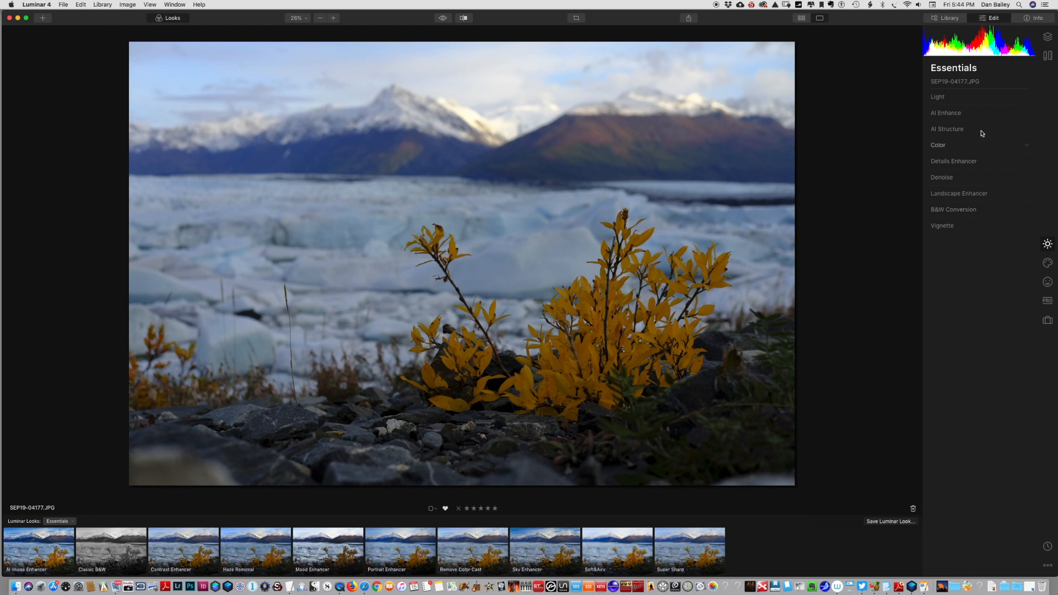
Step: Raise AI Accent on the glacier photo to 61, then expand AI Structure
click(947, 112)
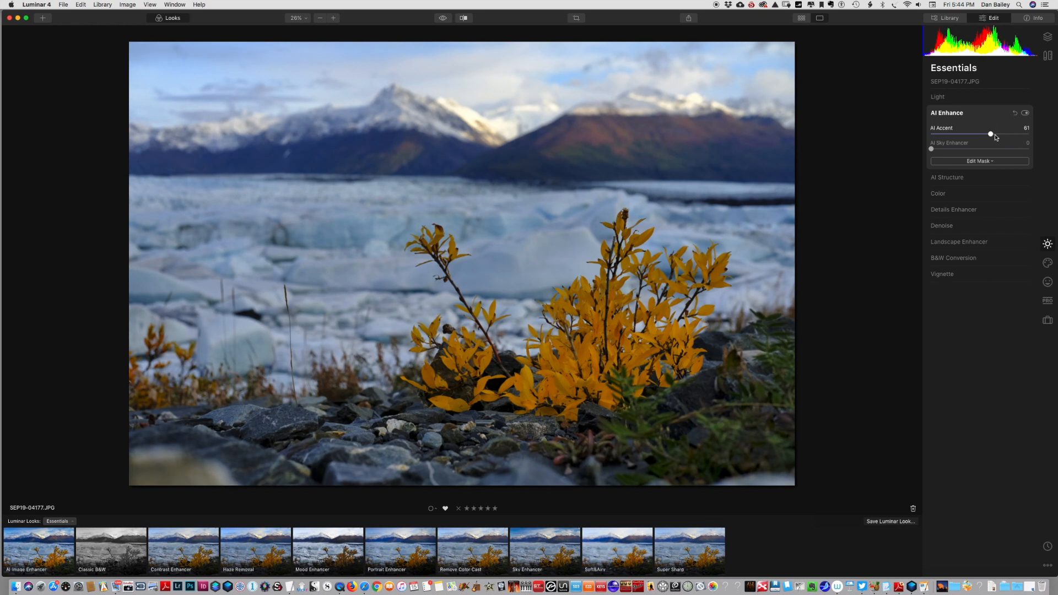
click(947, 112)
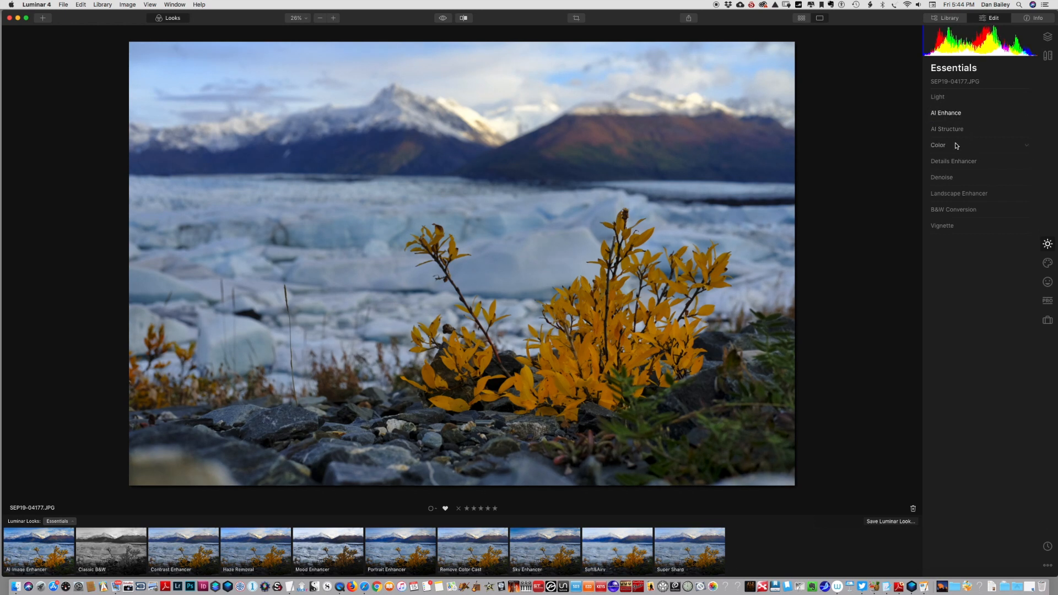
click(947, 129)
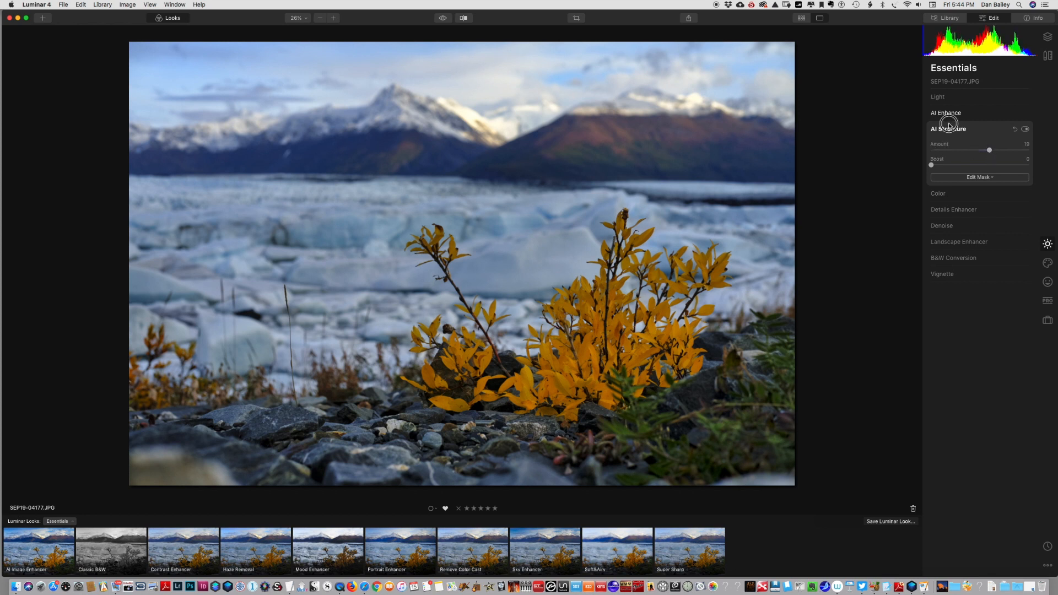
Step: Set Landscape Enhancer Dehaze to 42 and Foliage Enhancer to 28 on the glacier photo
click(947, 129)
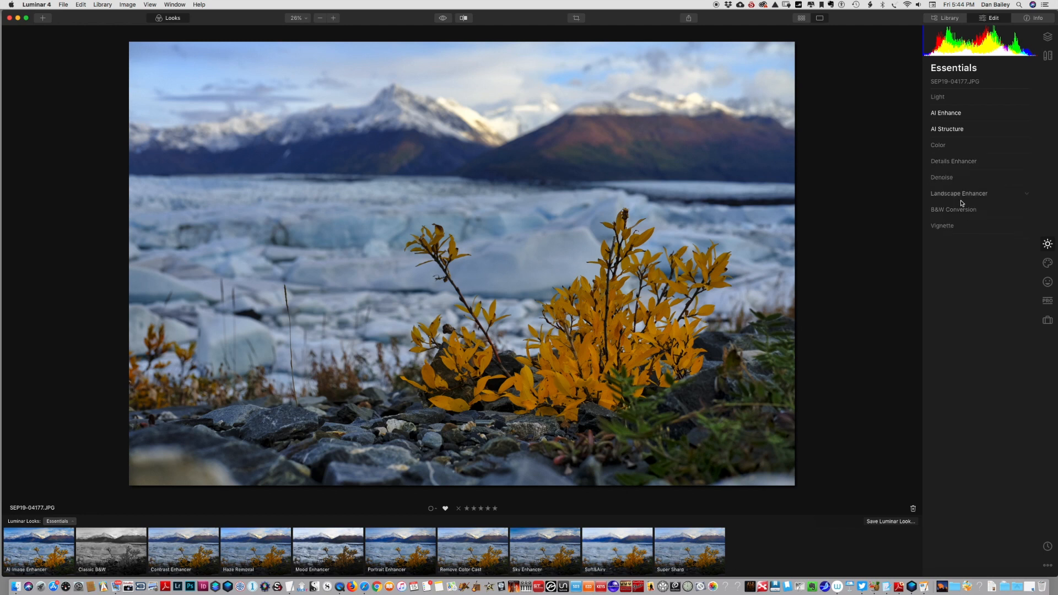
click(958, 194)
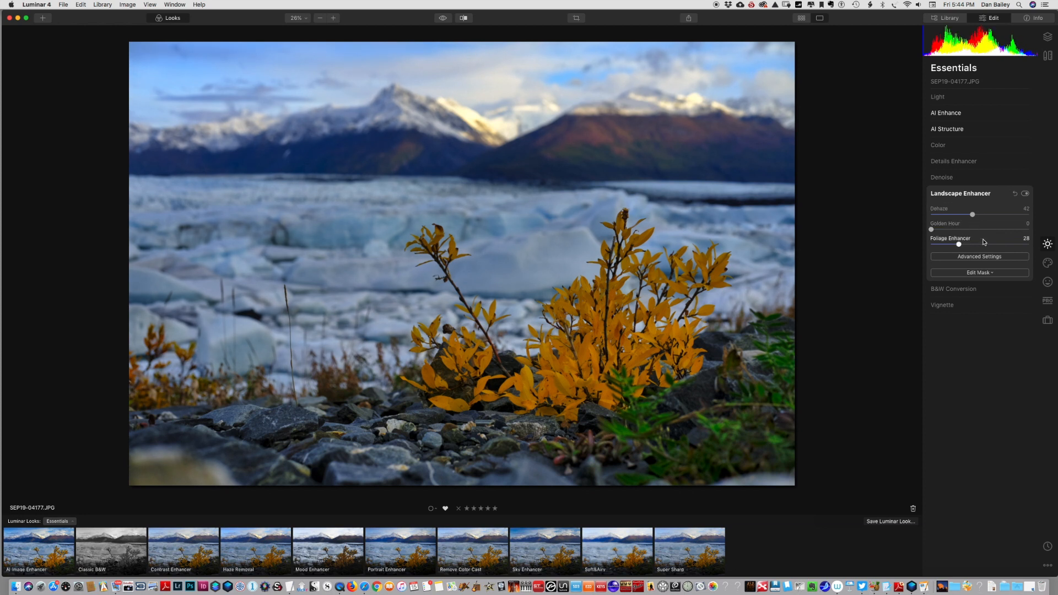
click(445, 18)
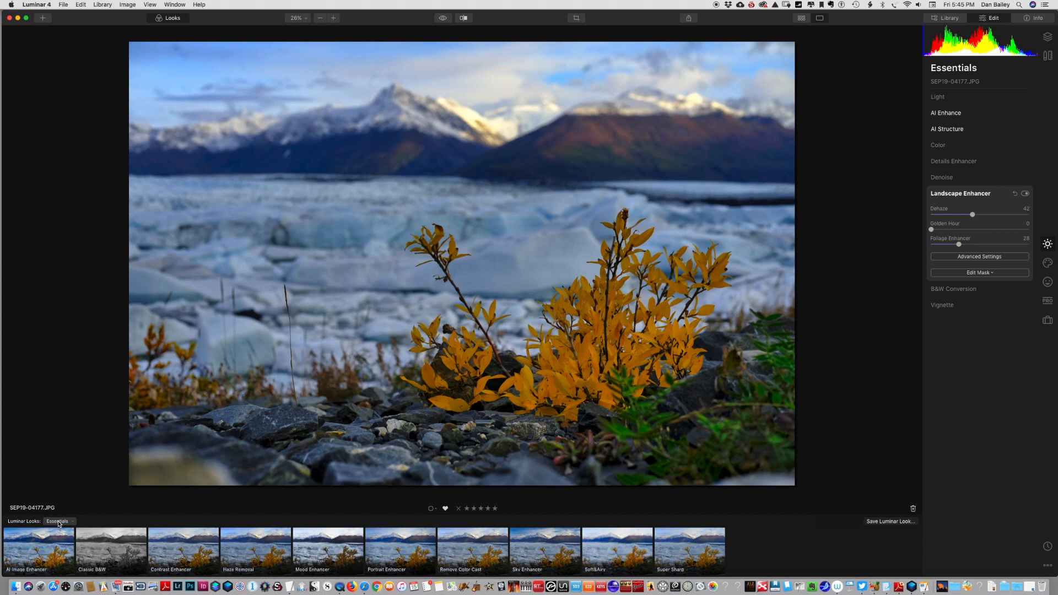
Step: Apply the Remarkable look from the Dramatic collection at Amount 66
click(58, 521)
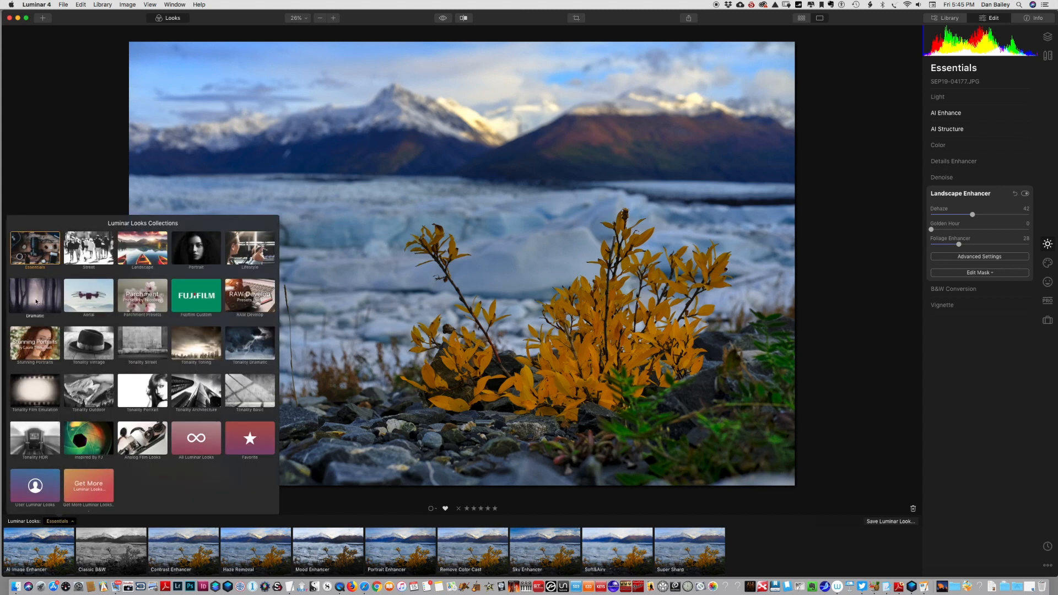
click(34, 295)
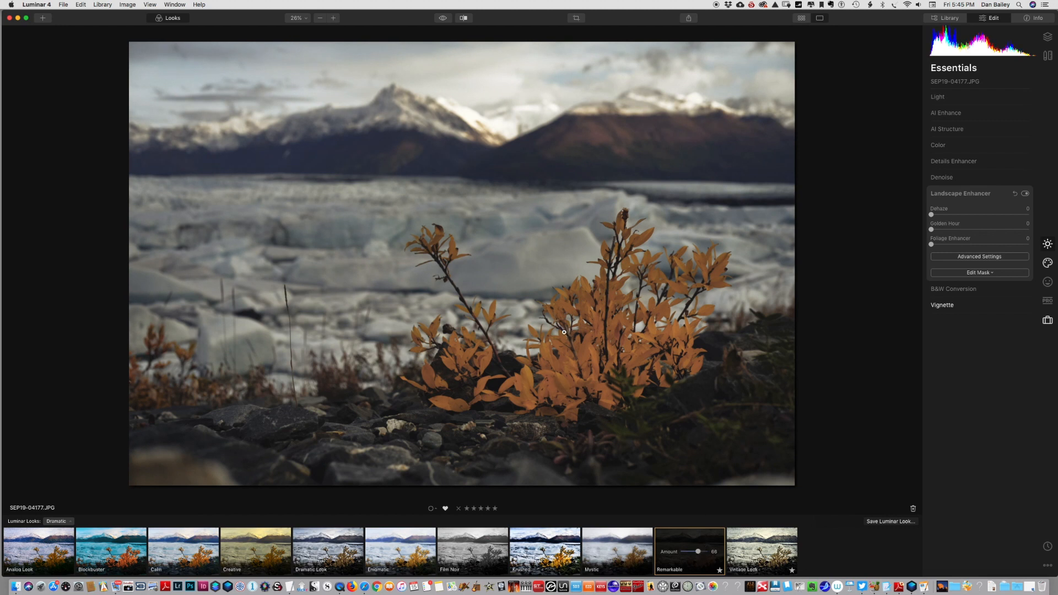
mouse_move(605, 364)
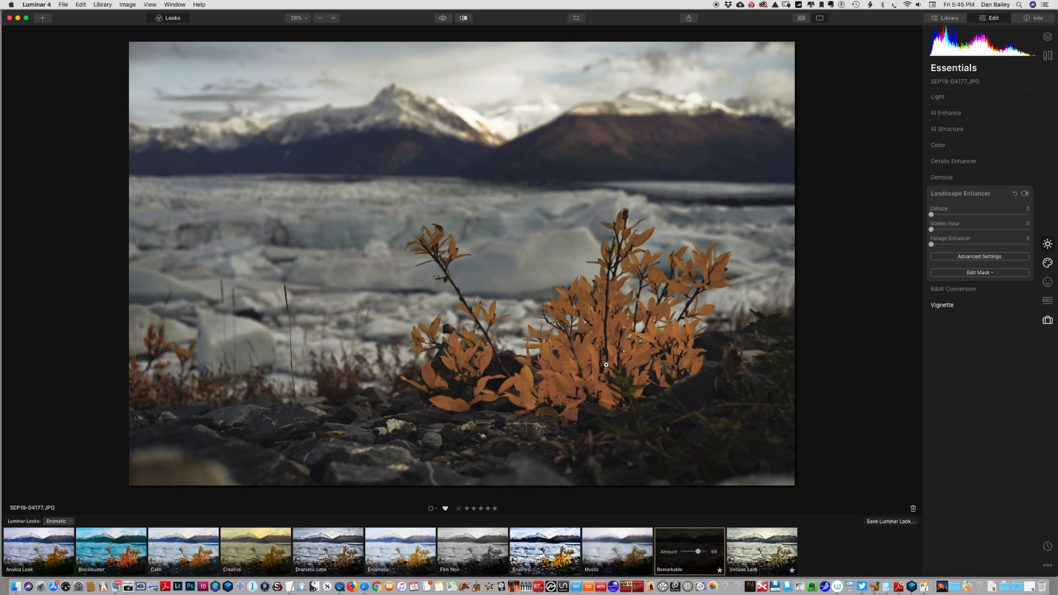
mouse_move(561, 360)
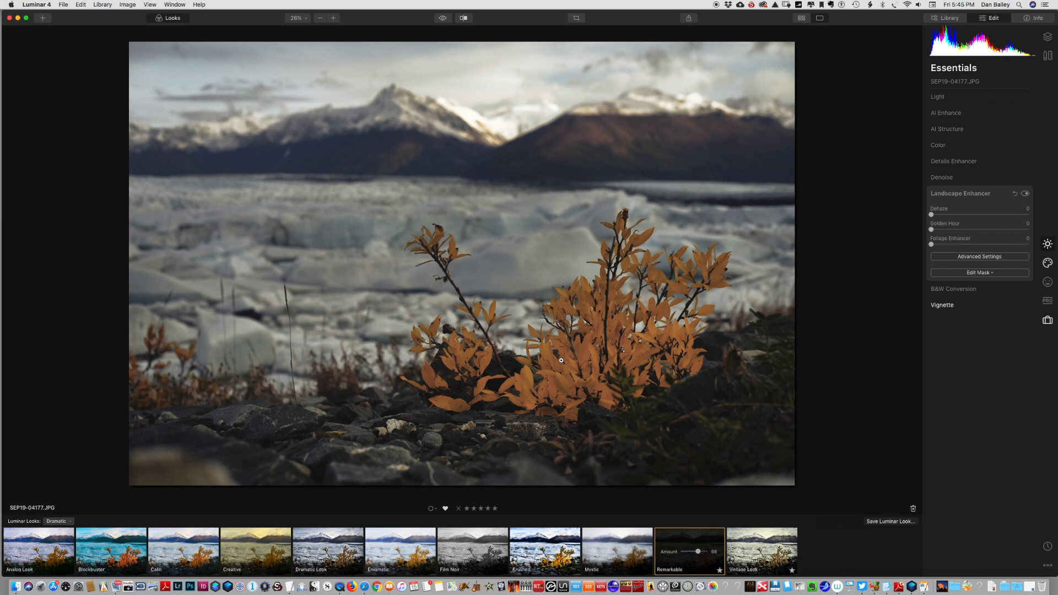
mouse_move(558, 376)
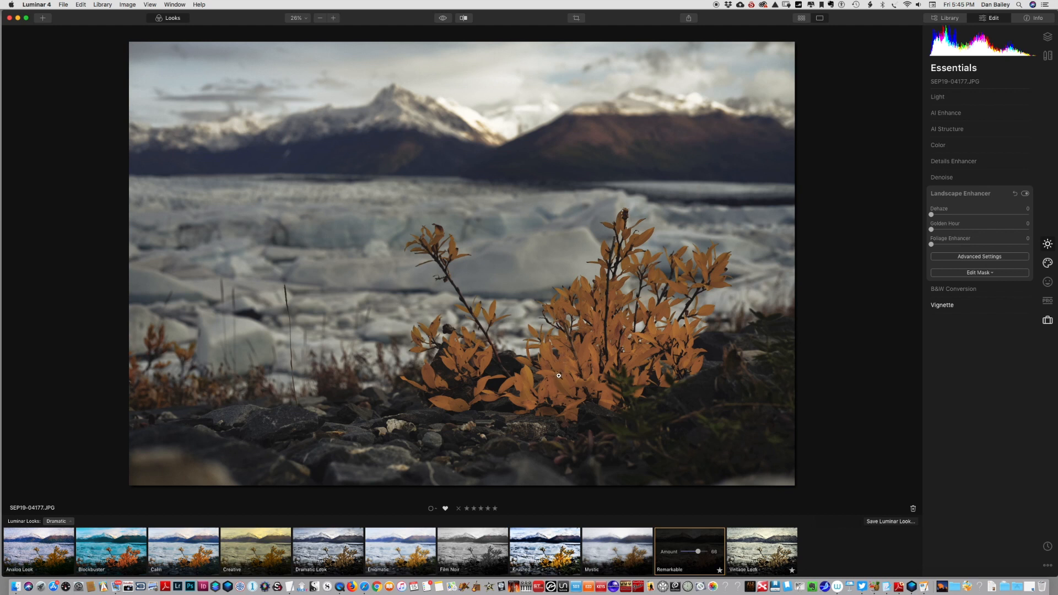
mouse_move(542, 381)
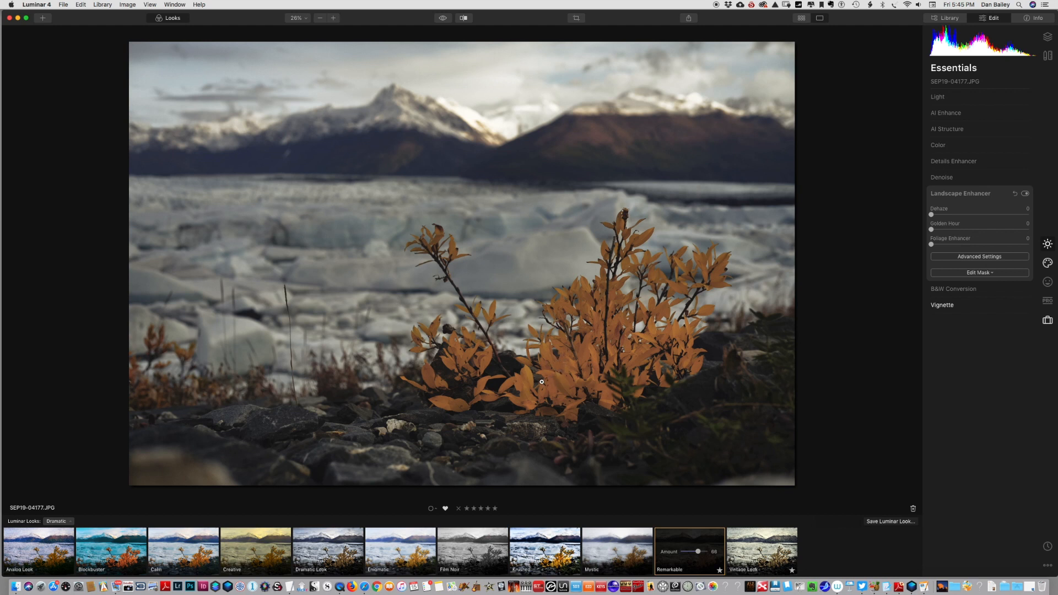
mouse_move(552, 383)
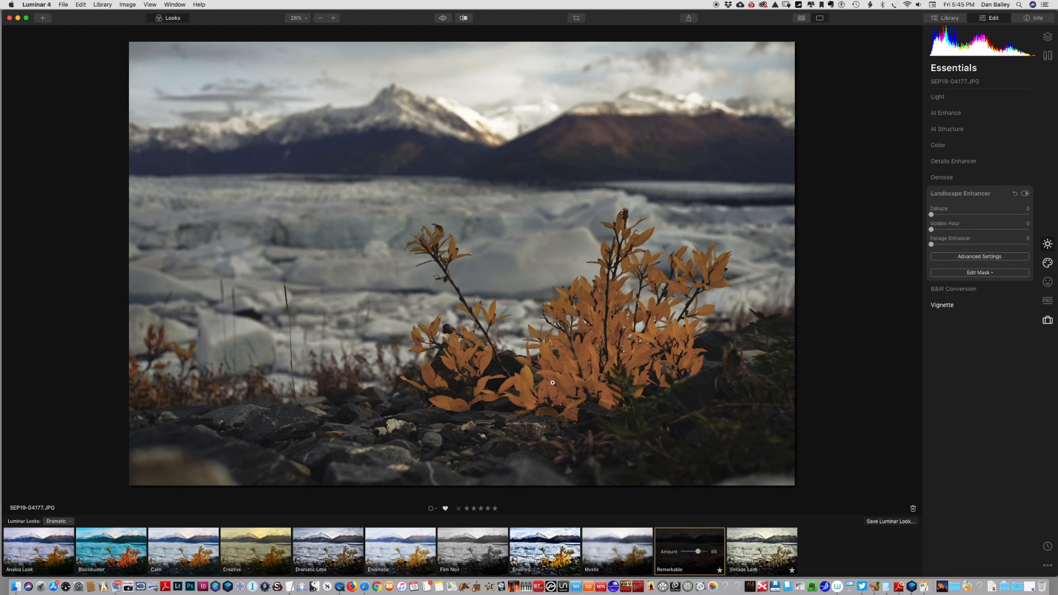
mouse_move(539, 391)
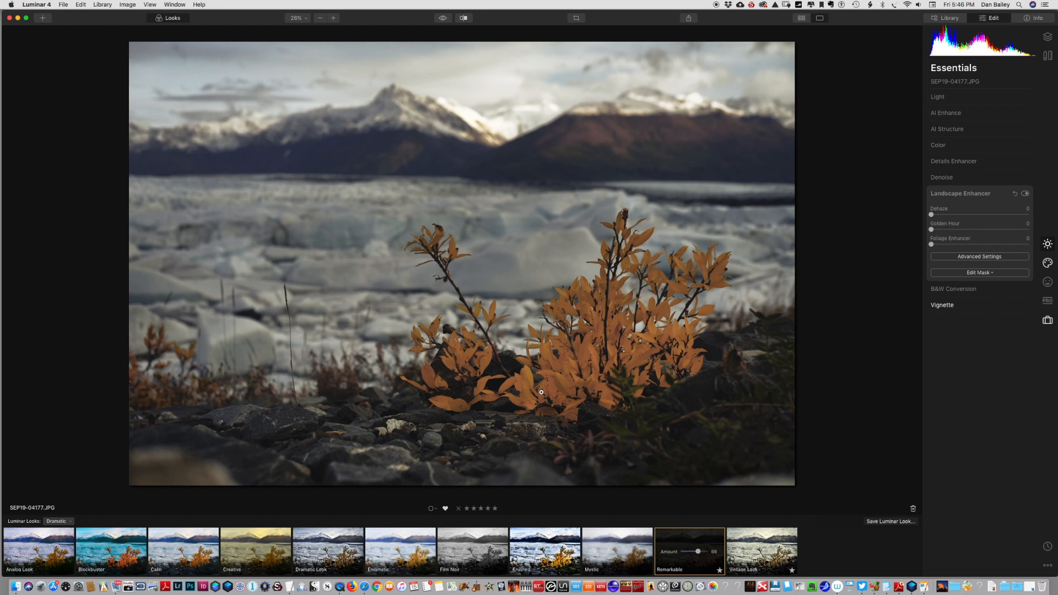
mouse_move(527, 402)
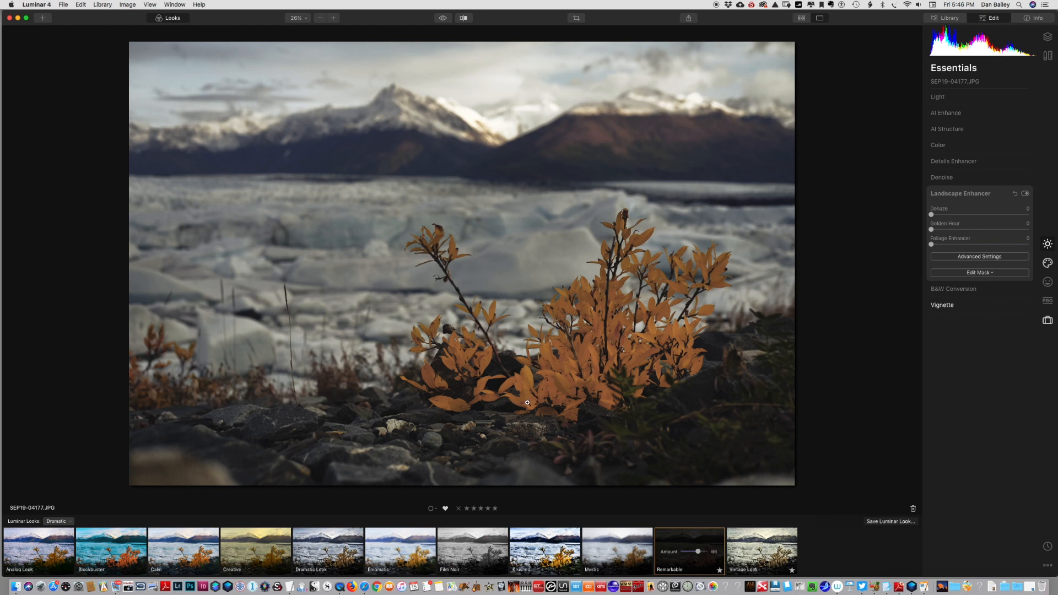
mouse_move(428, 476)
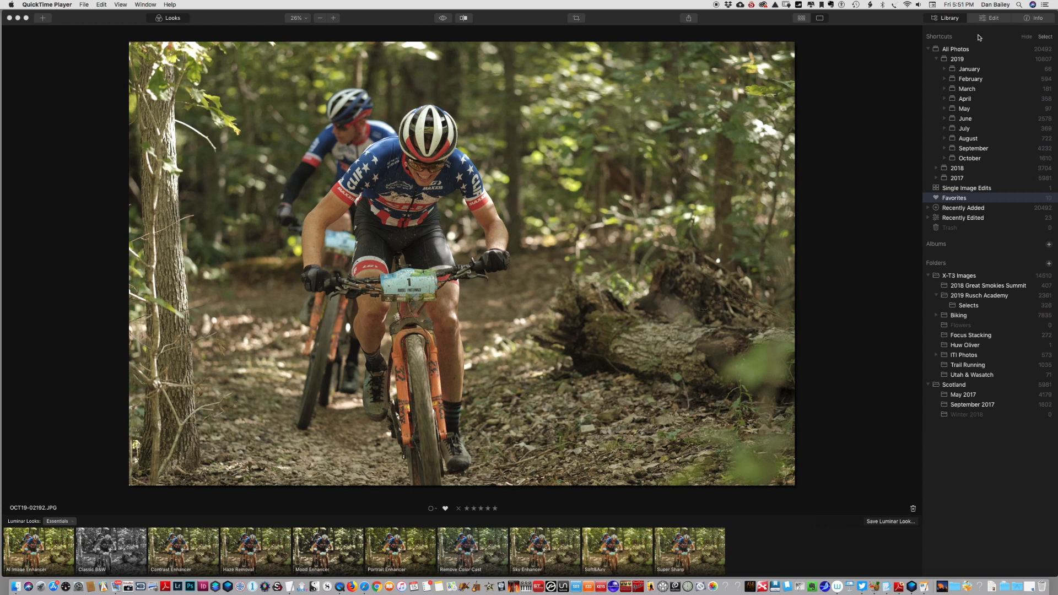
Step: Open the mountain-biker photo for editing with the Essentials adjustments showing
click(994, 18)
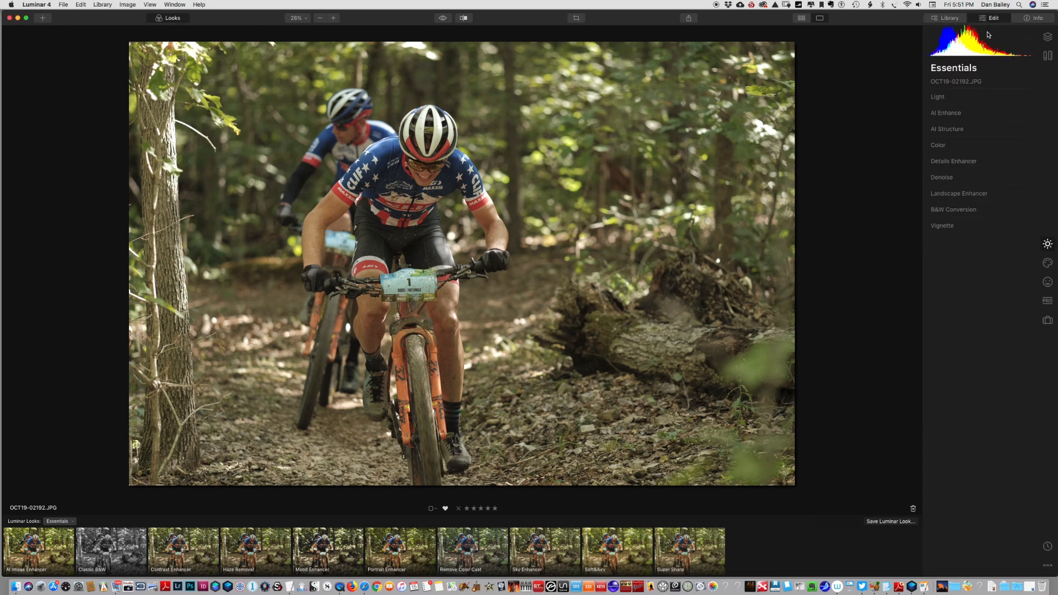
mouse_move(1044, 220)
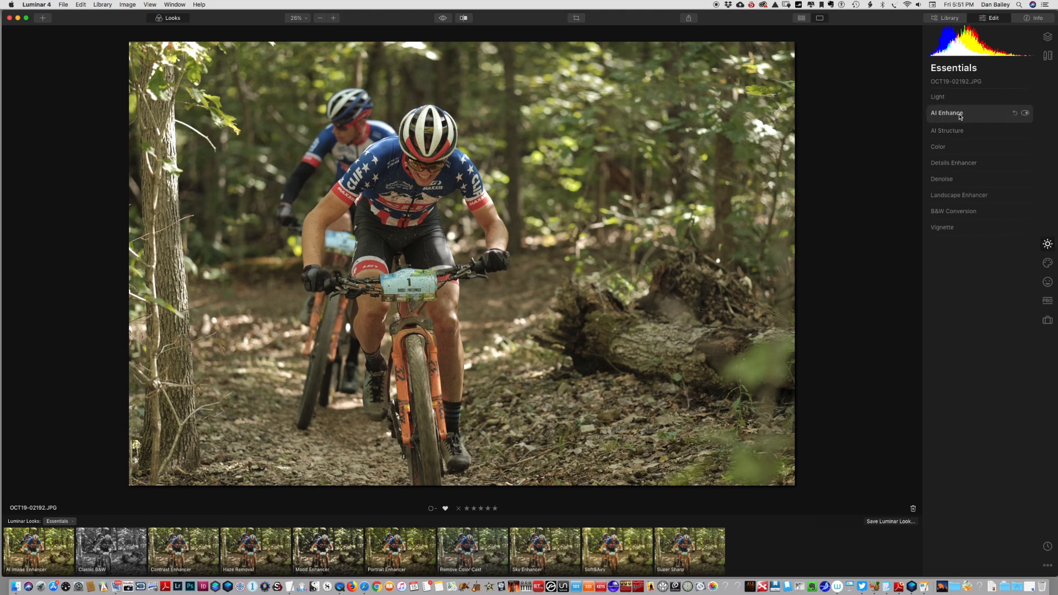
Step: Set AI Accent to 64 and drag AI Structure Amount negative on the biker photo
click(946, 113)
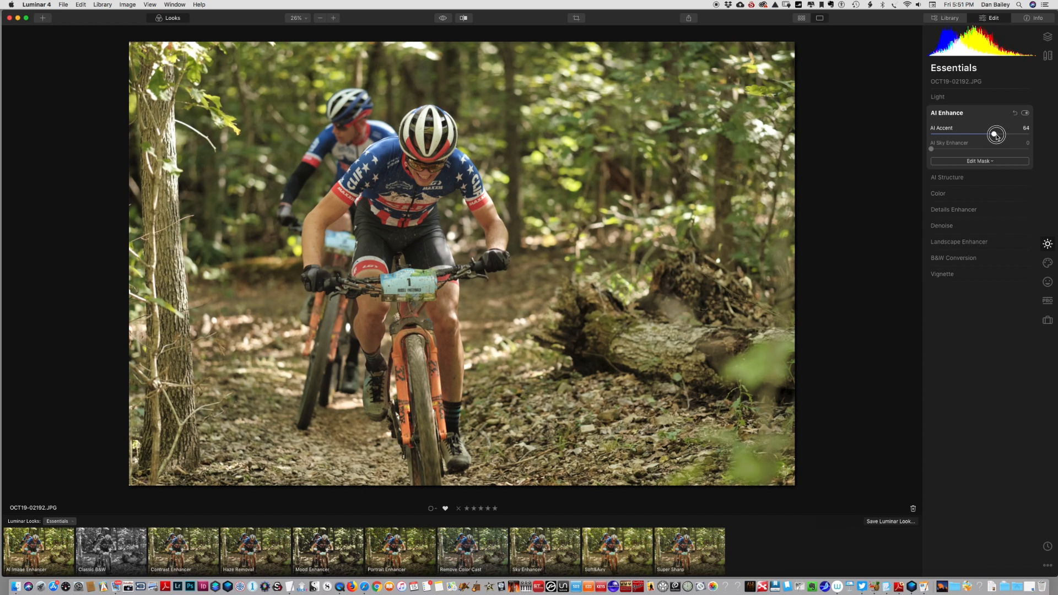
mouse_move(970, 298)
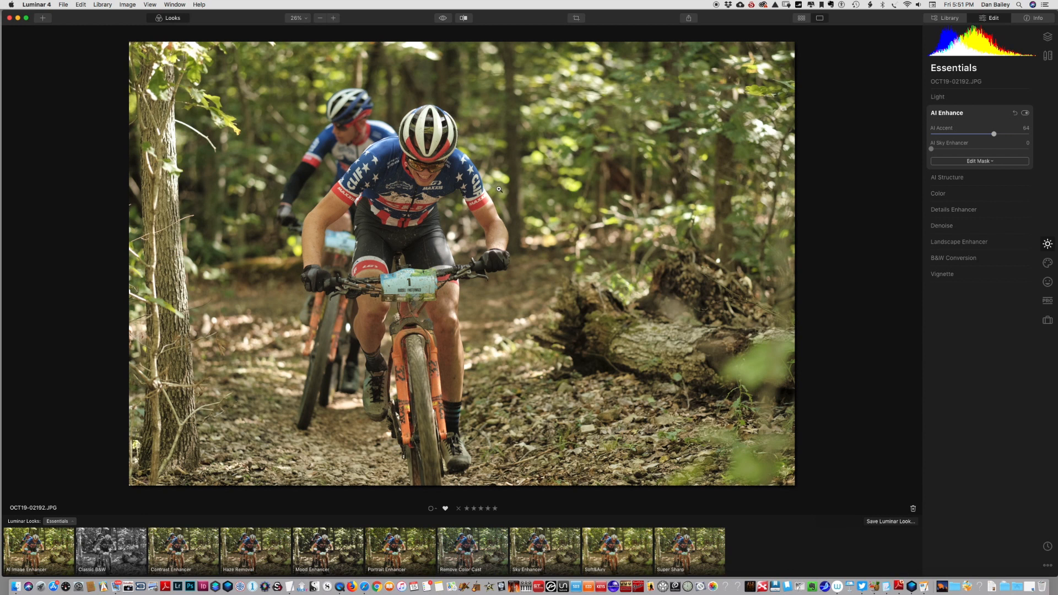
mouse_move(522, 315)
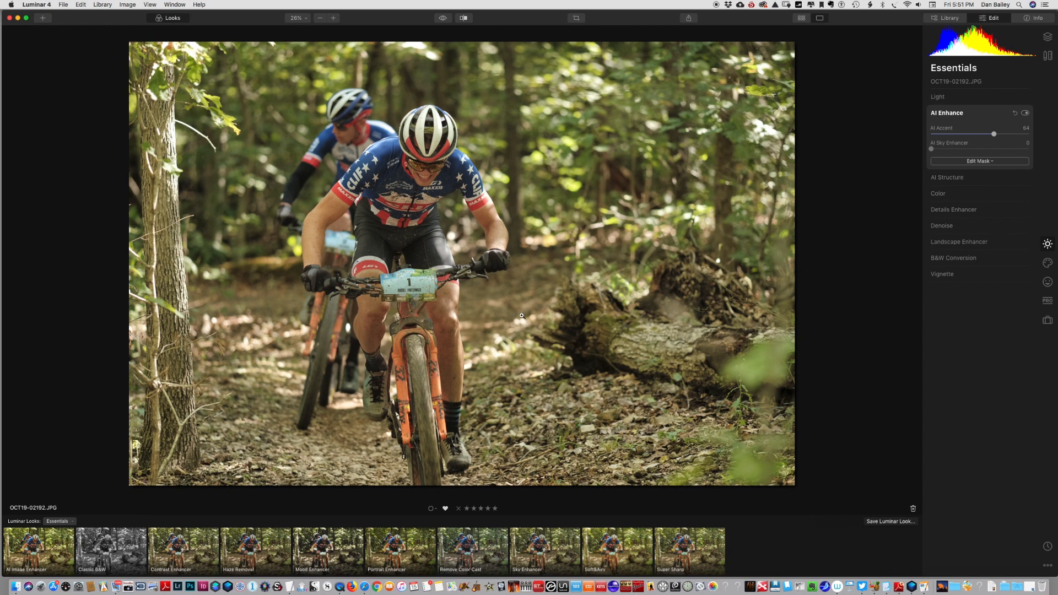
click(947, 177)
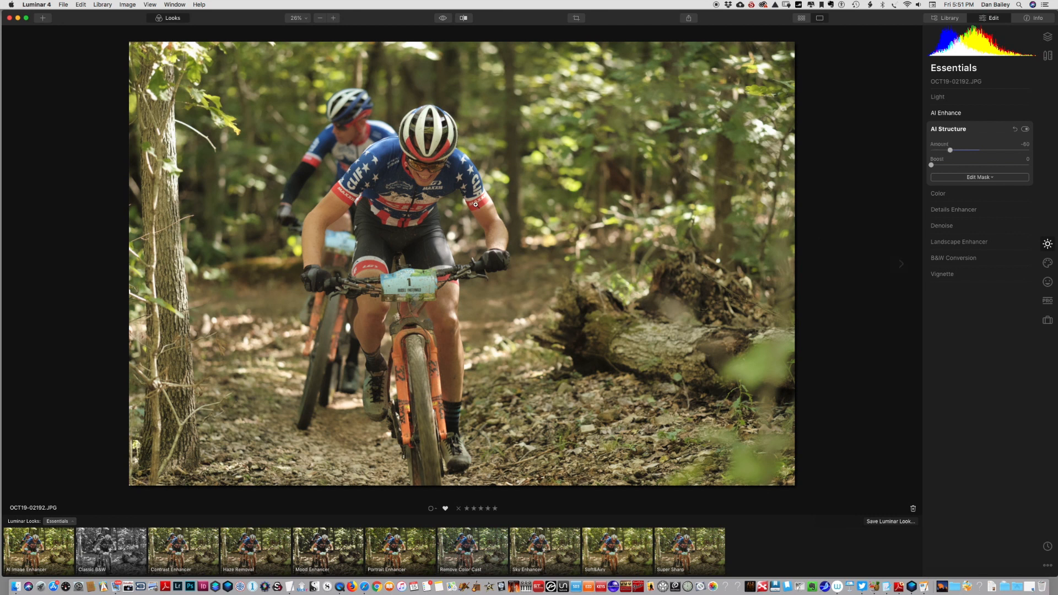
Step: Set Color Vibrance to 36 and Light Tint to 32 on the biker photo
click(948, 129)
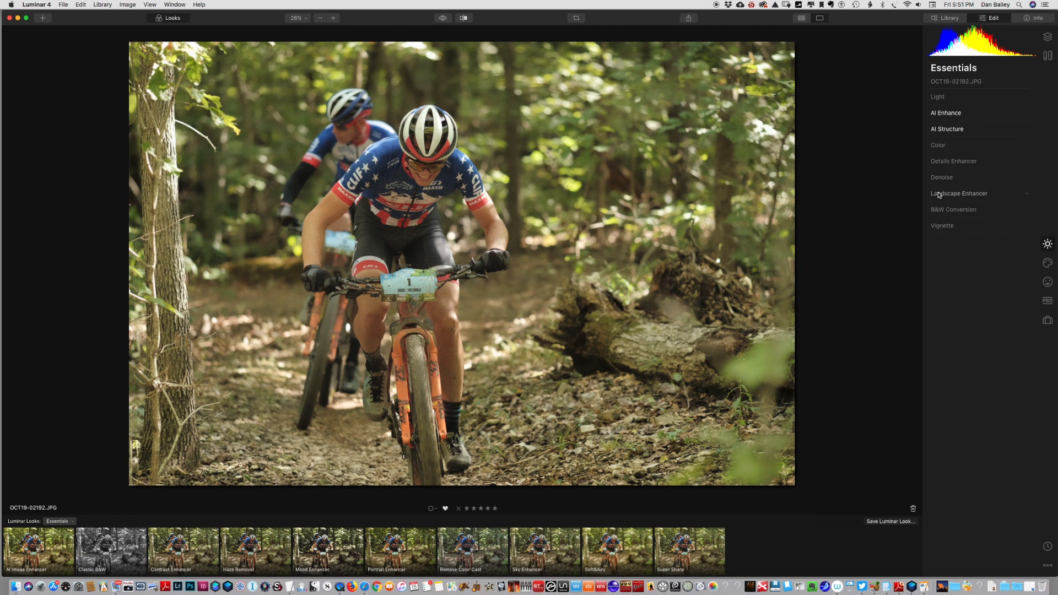
click(938, 144)
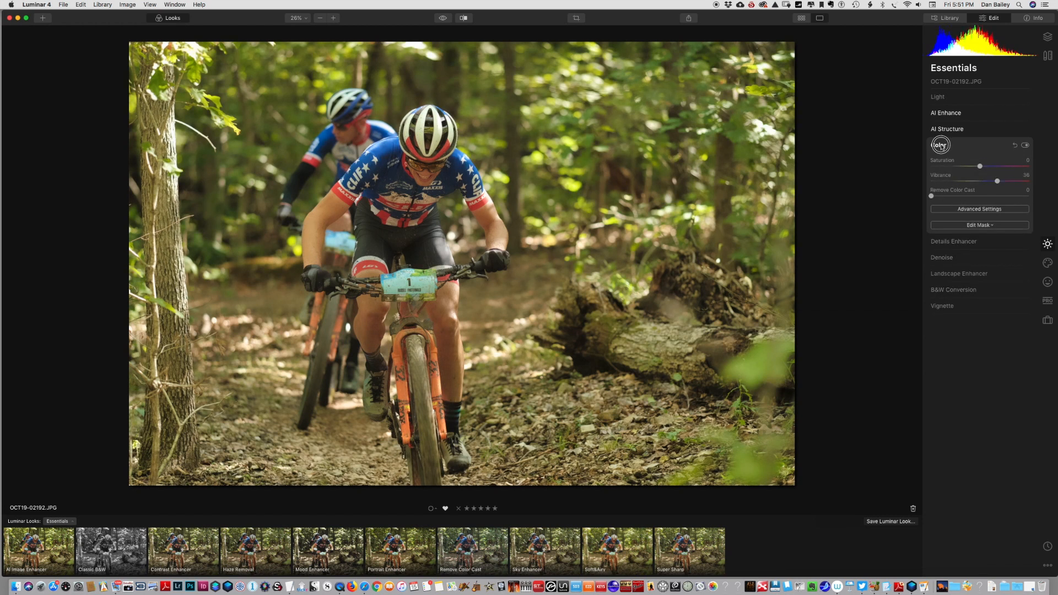
click(938, 144)
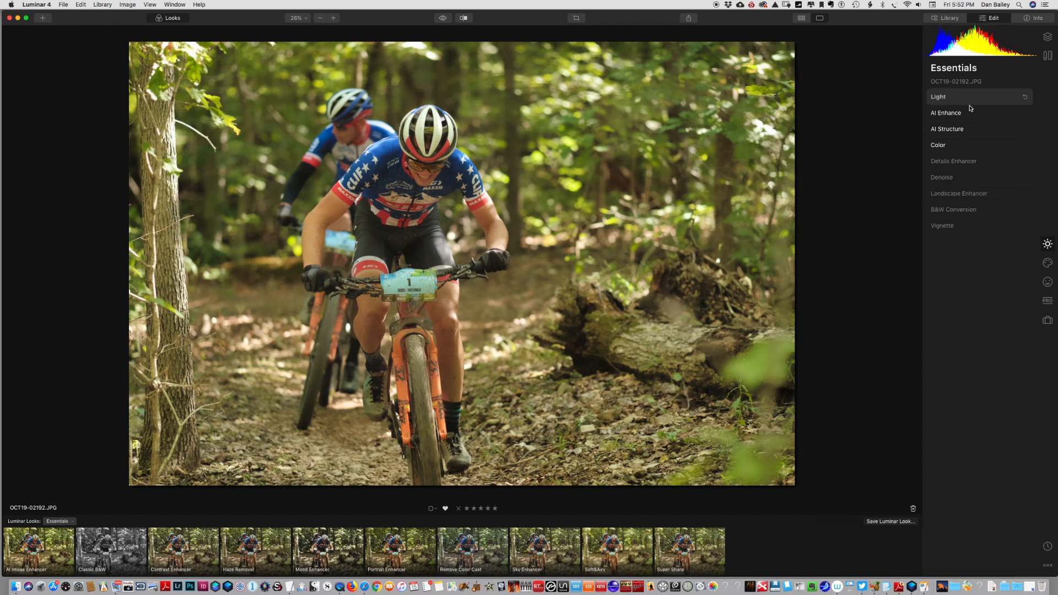
click(937, 97)
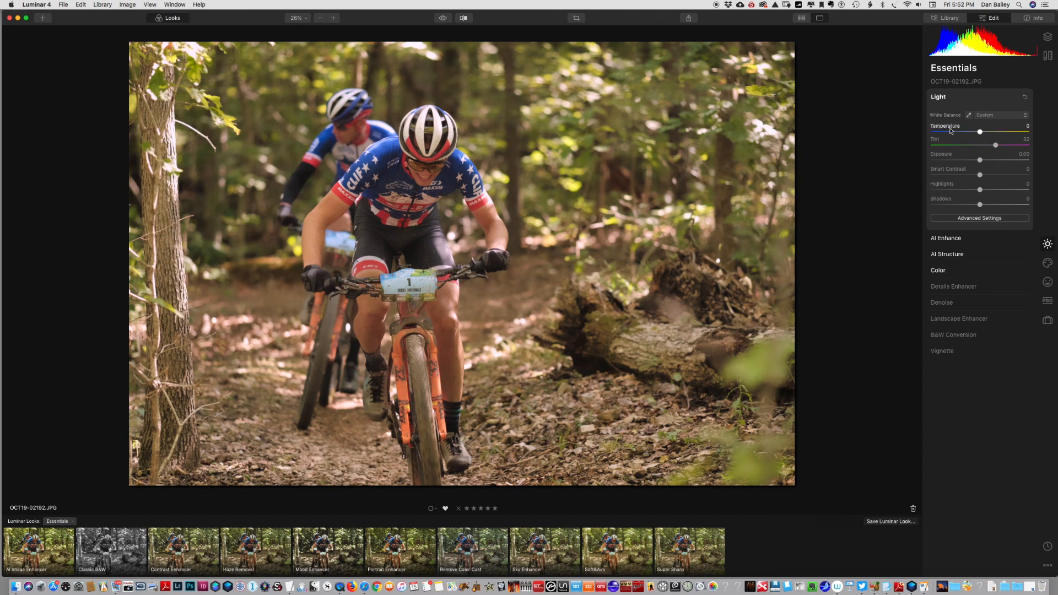
click(938, 96)
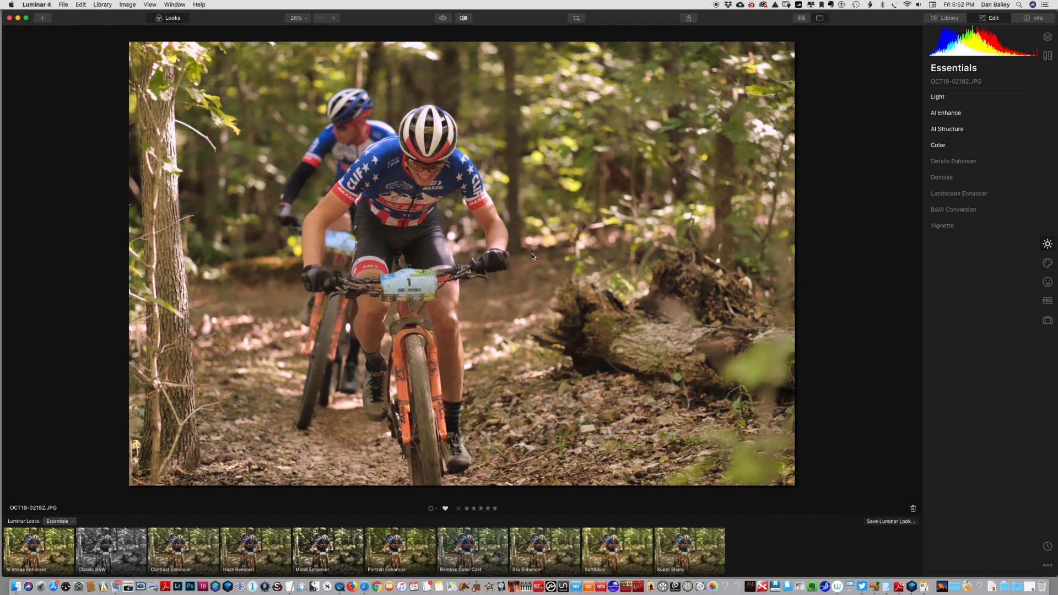
mouse_move(975, 210)
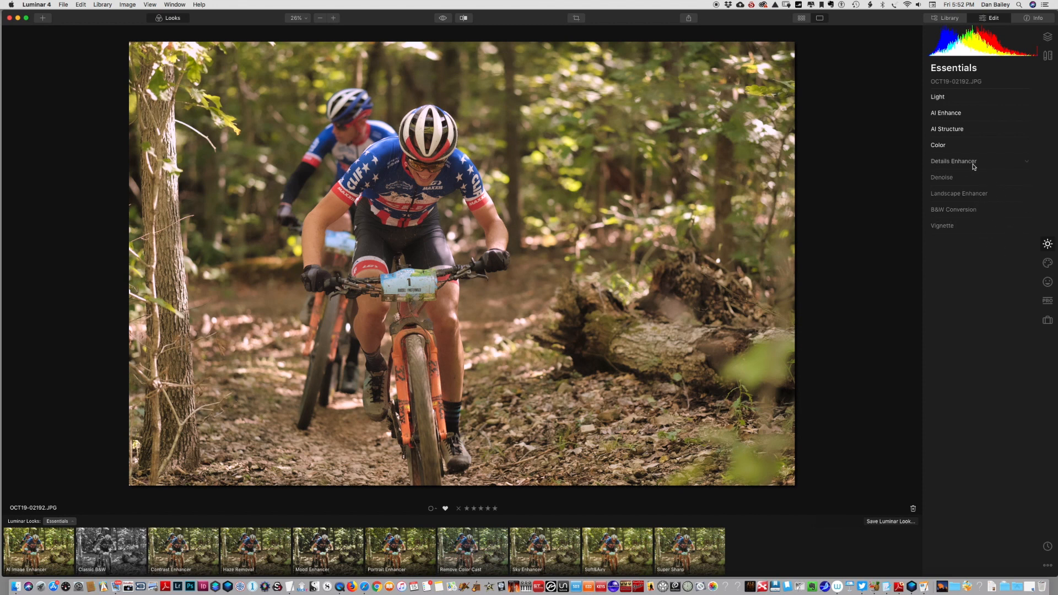
Step: Bring out texture with Details Enhancer Small Details 27 and Medium Details 23
click(953, 160)
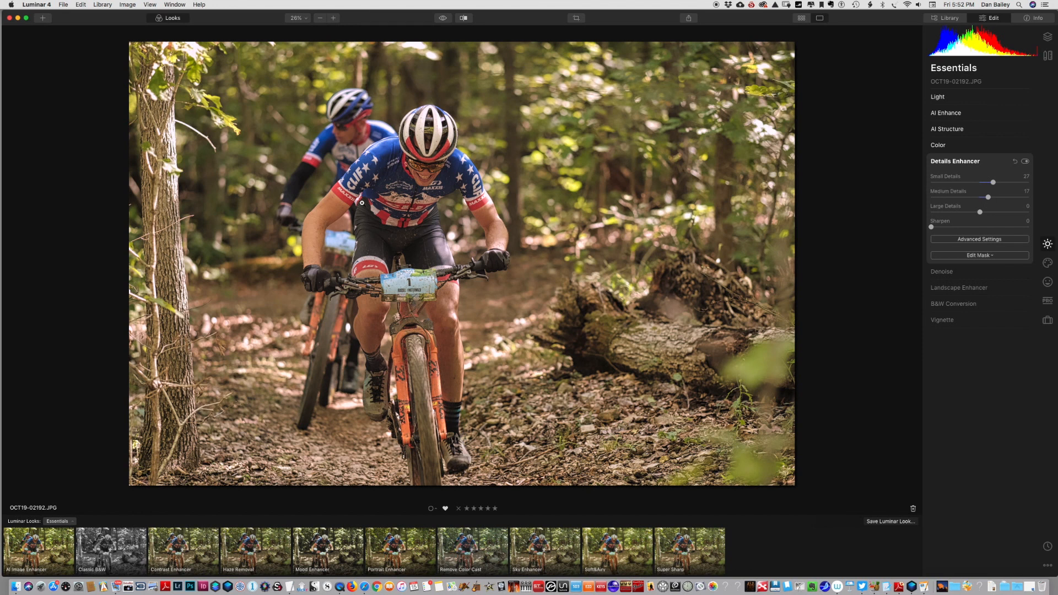
mouse_move(403, 226)
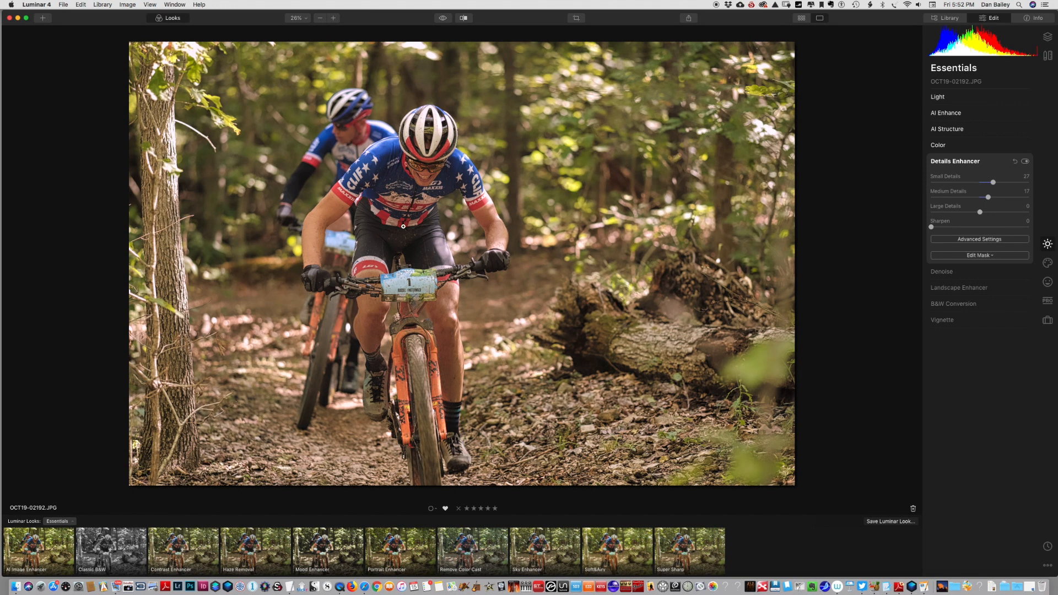
mouse_move(422, 204)
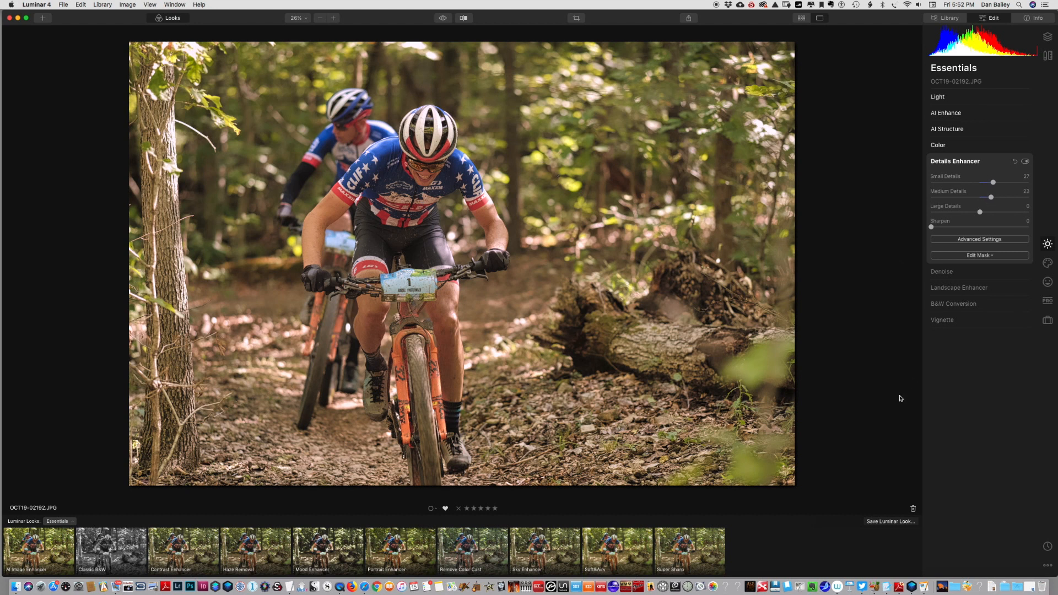
mouse_move(375, 54)
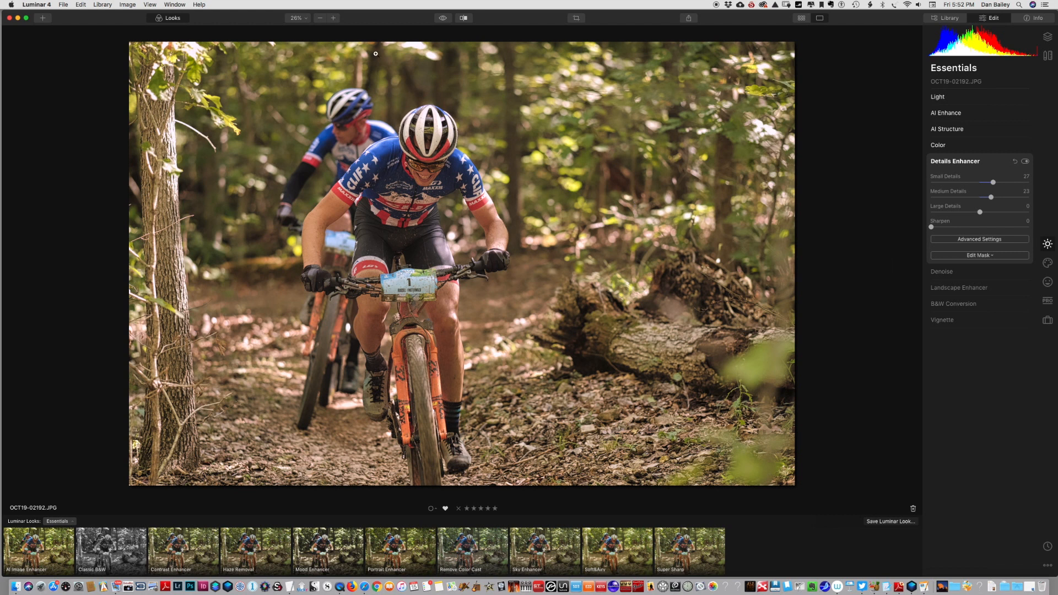
click(443, 17)
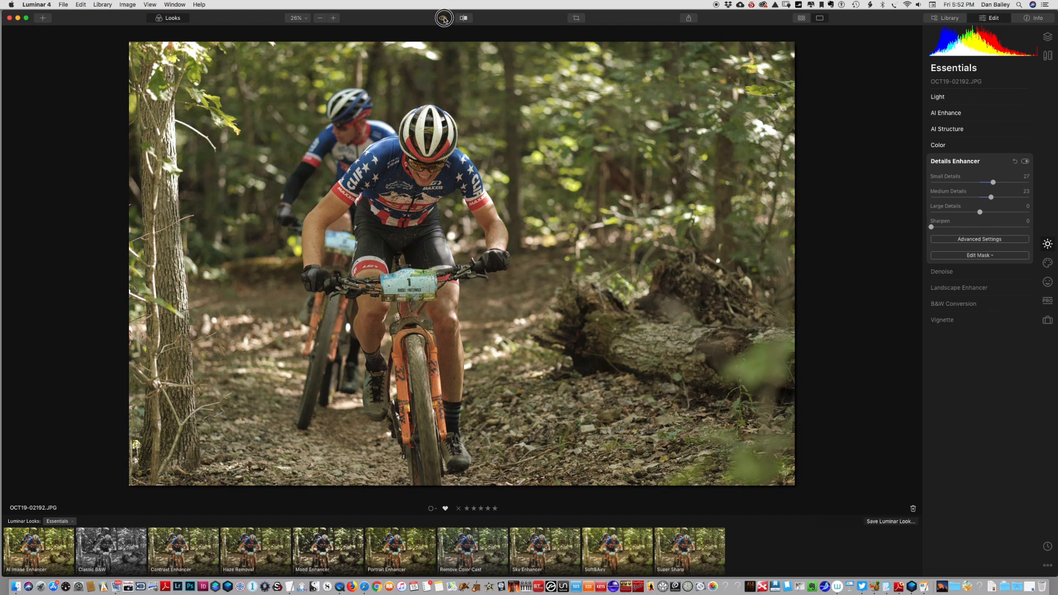
click(443, 17)
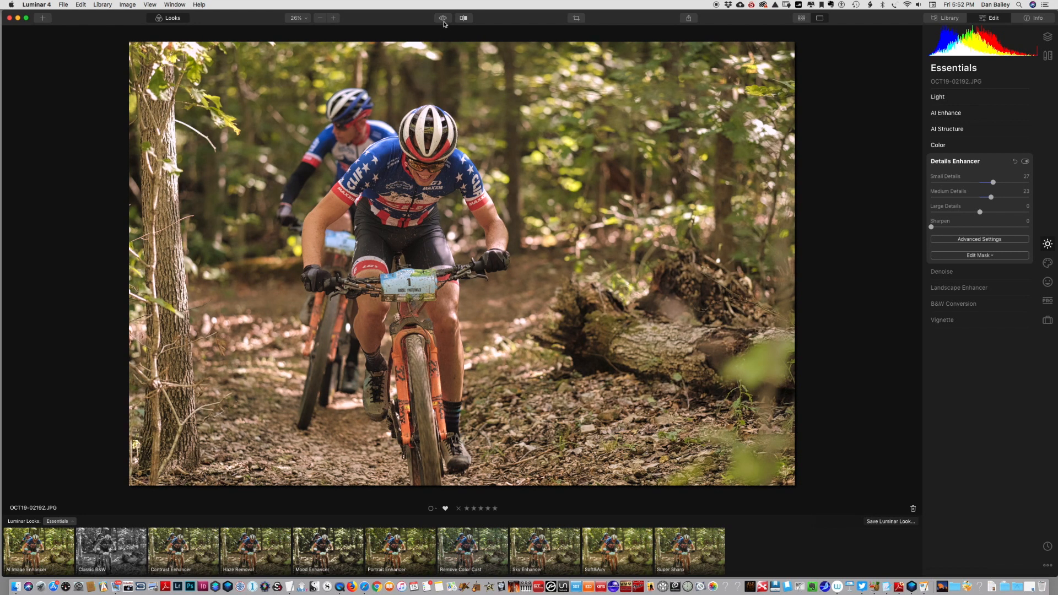
mouse_move(545, 358)
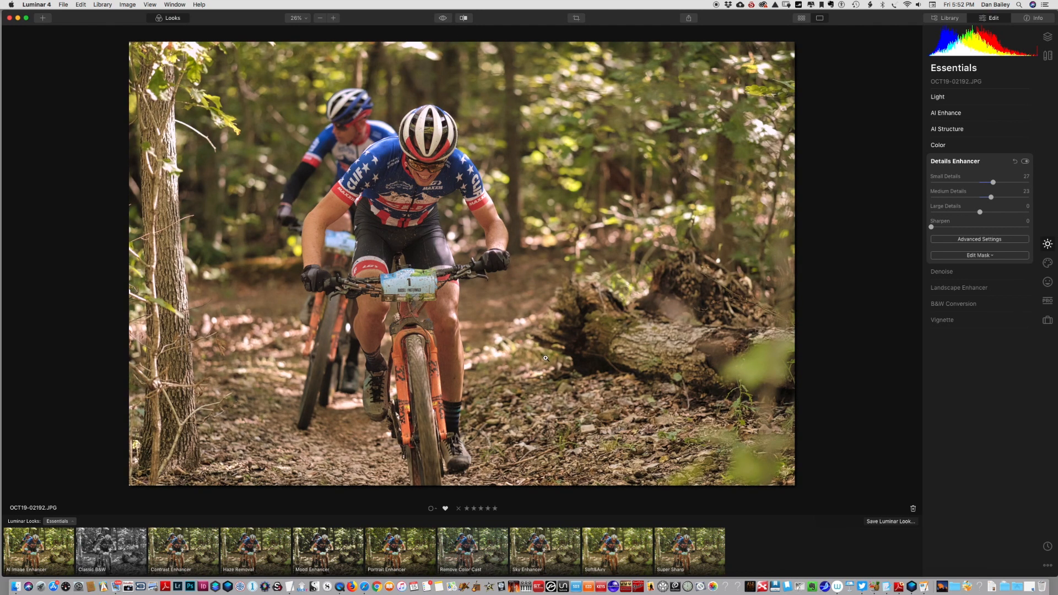
mouse_move(528, 363)
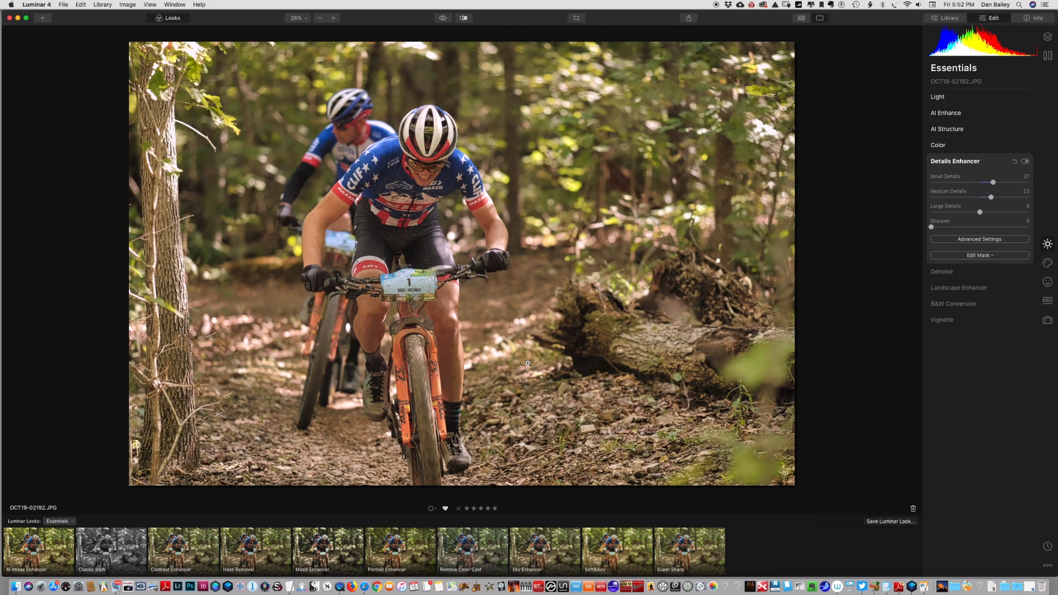
mouse_move(719, 222)
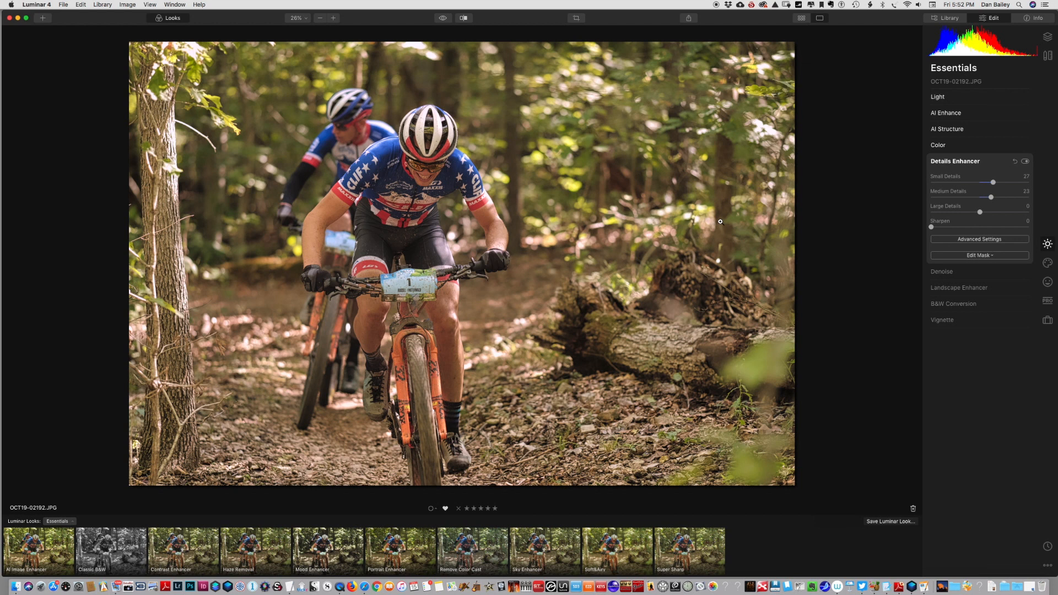
mouse_move(883, 385)
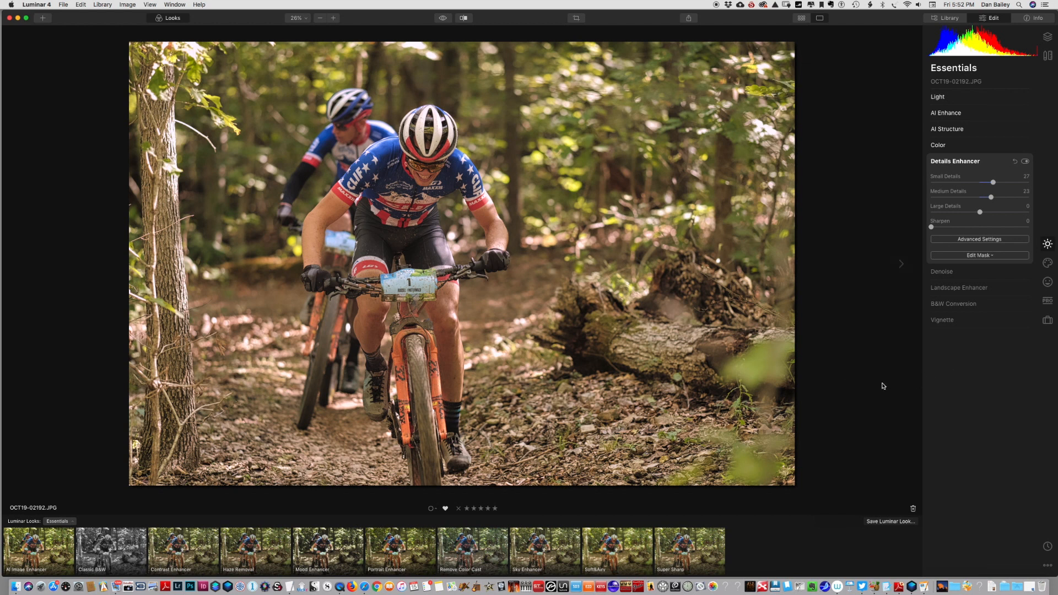
mouse_move(664, 383)
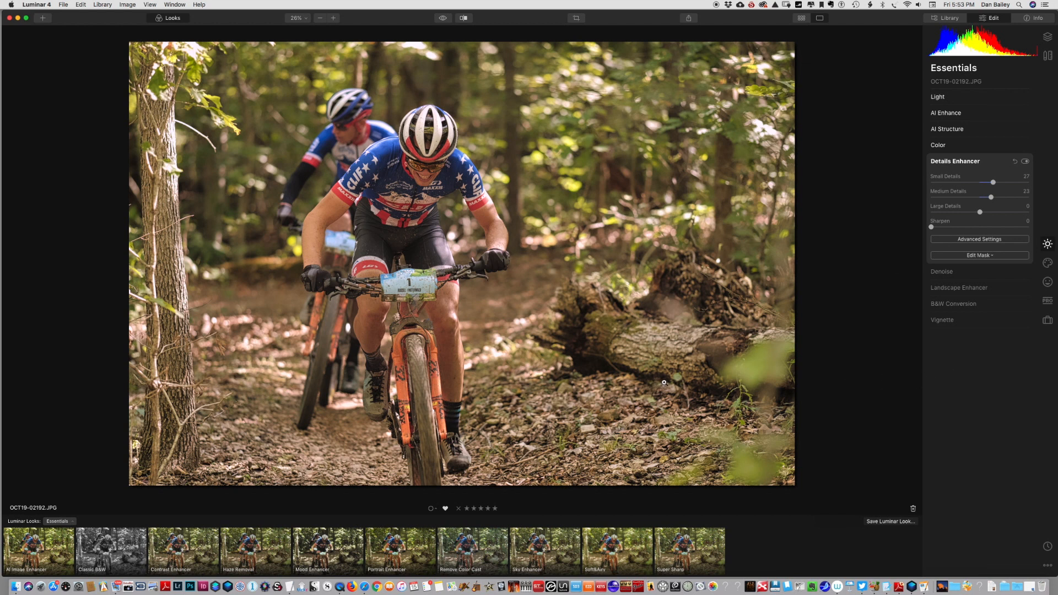